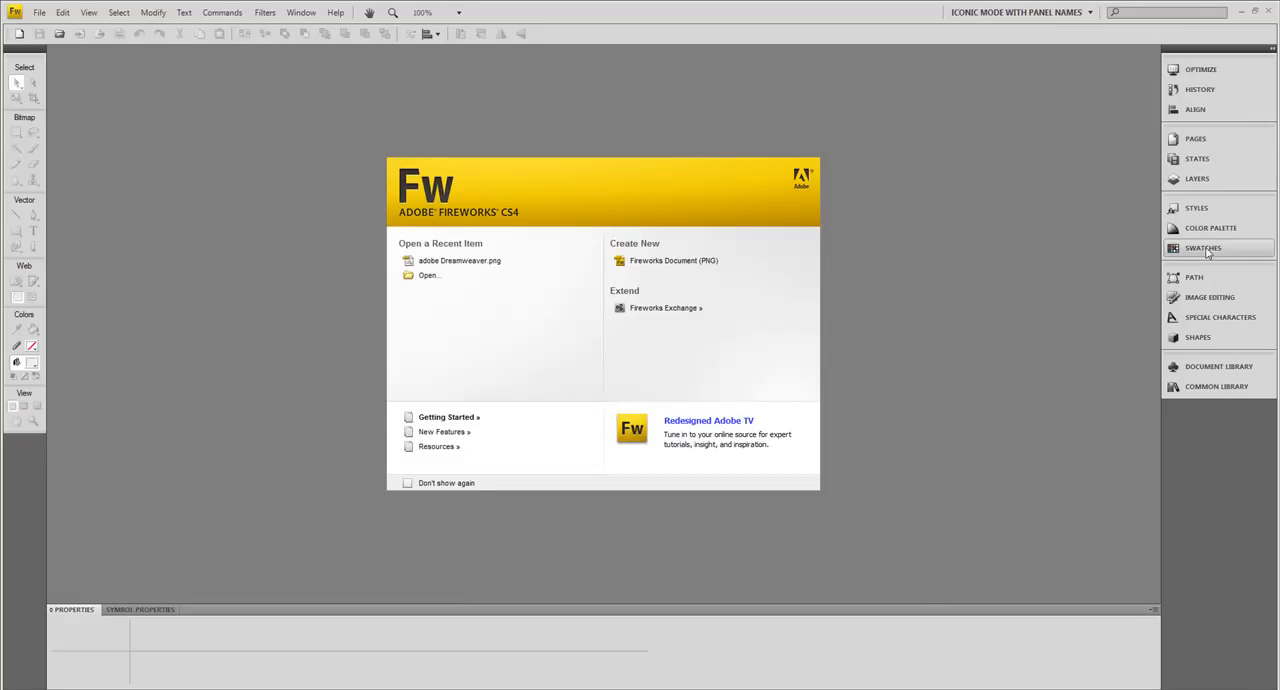
# - Create a new 900 × 100 pixel document with a transparent canvas
pyautogui.click(40, 12)
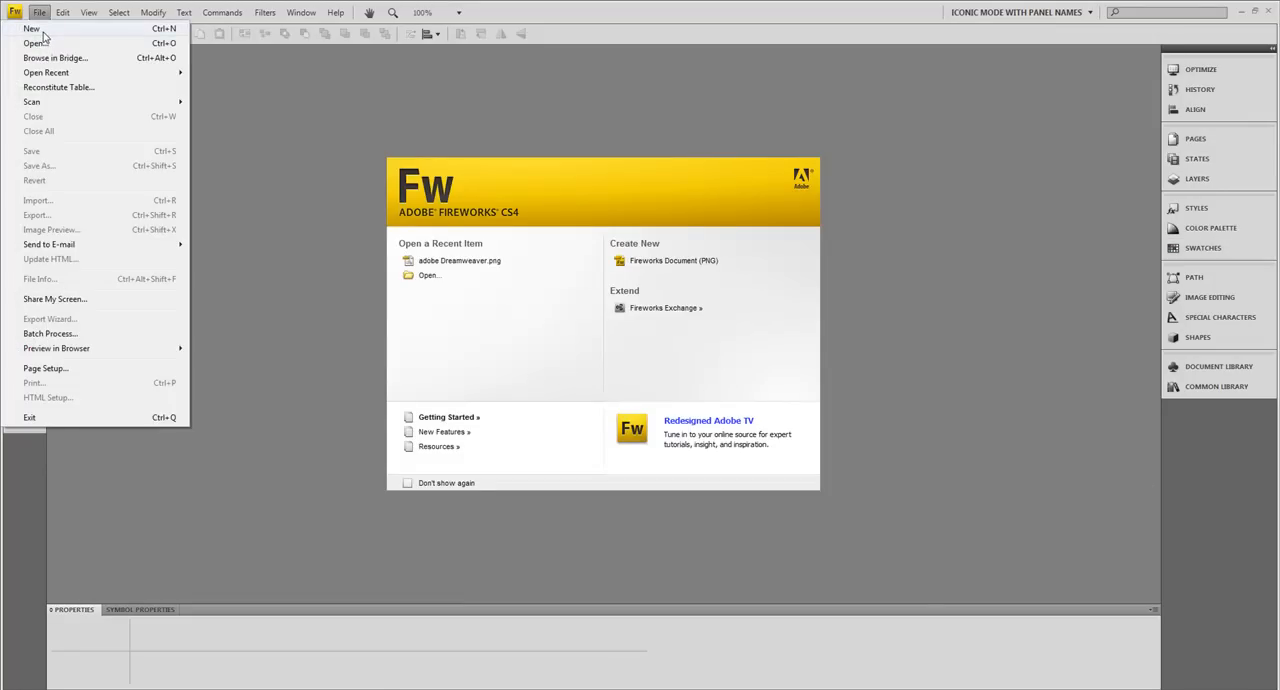
pyautogui.click(32, 28)
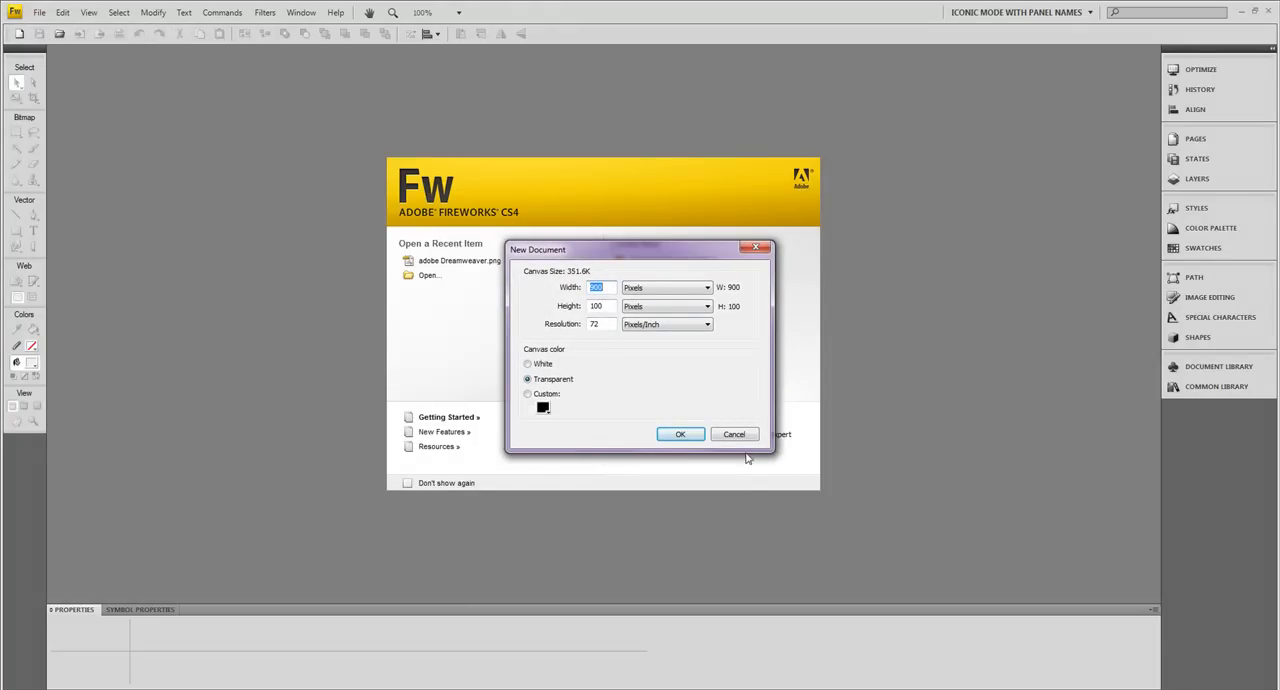
pyautogui.click(734, 434)
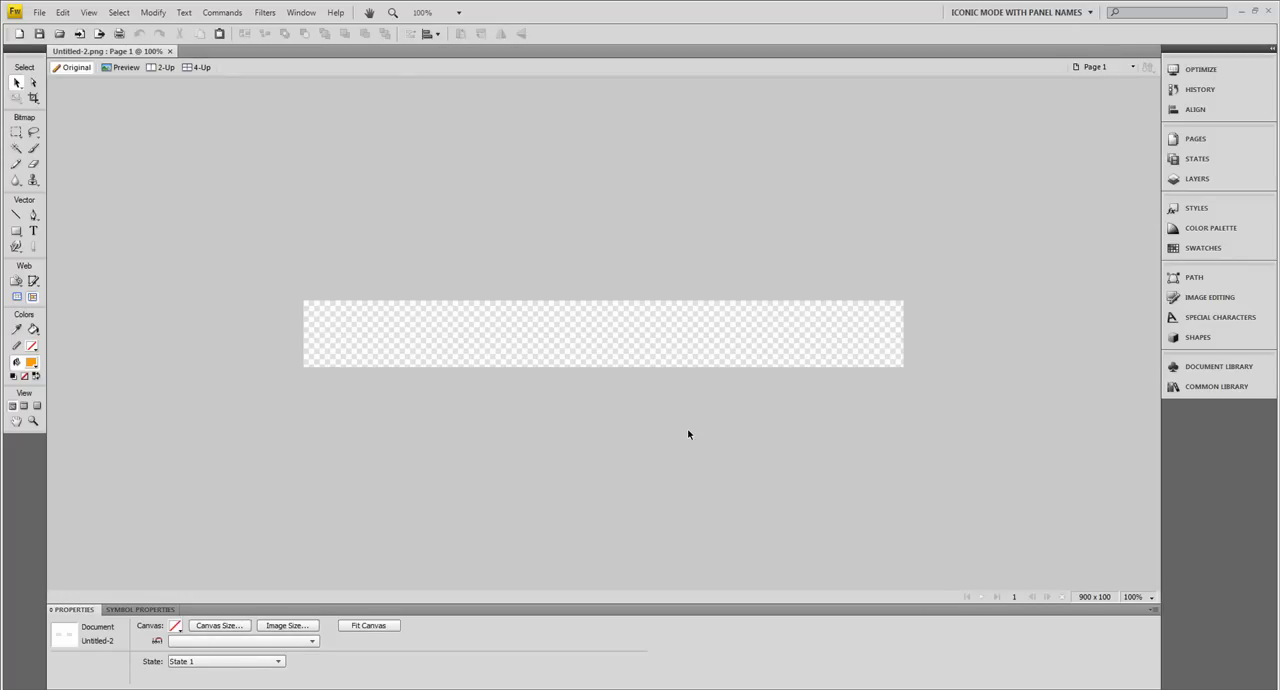
pyautogui.moveTo(156, 100)
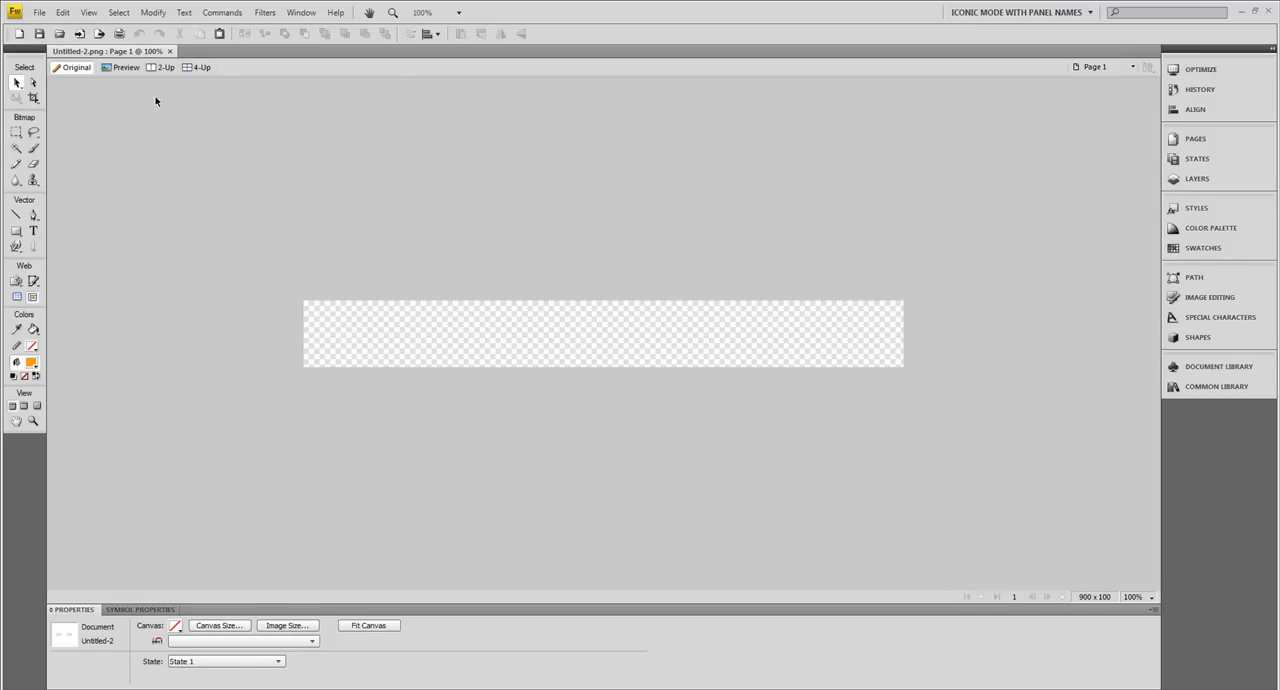
# - Insert a new button symbol and enter its Up-state editing space
pyautogui.click(62, 12)
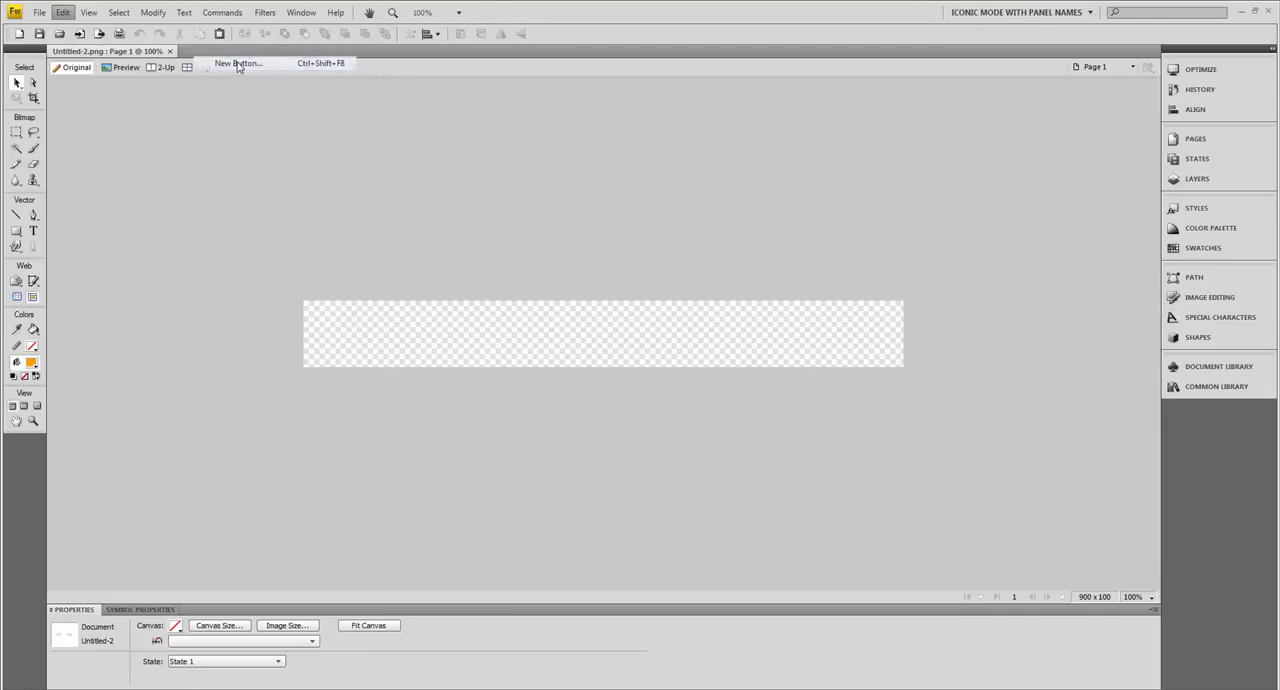
pyautogui.click(238, 64)
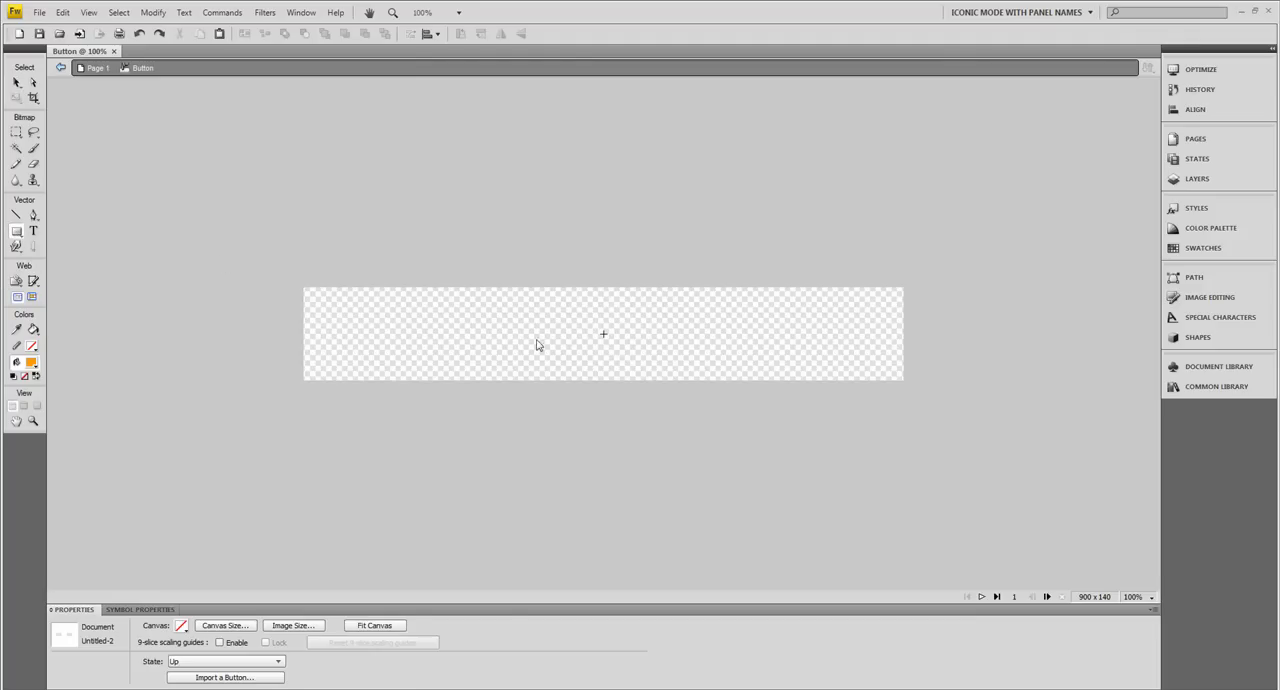
# - Draw the button rectangle near the canvas centre and fill it with an orange-to-black linear gradient
pyautogui.moveTo(536, 326); pyautogui.dragTo(628, 350)
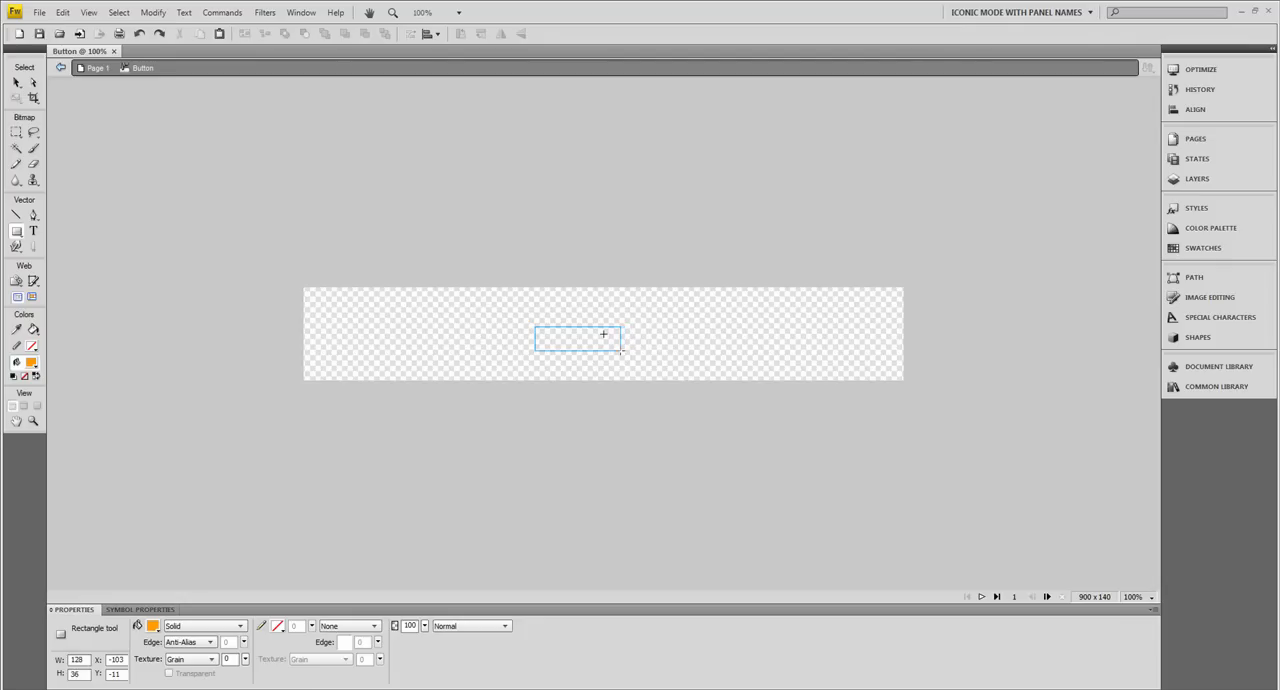
pyautogui.moveTo(536, 324); pyautogui.dragTo(620, 350)
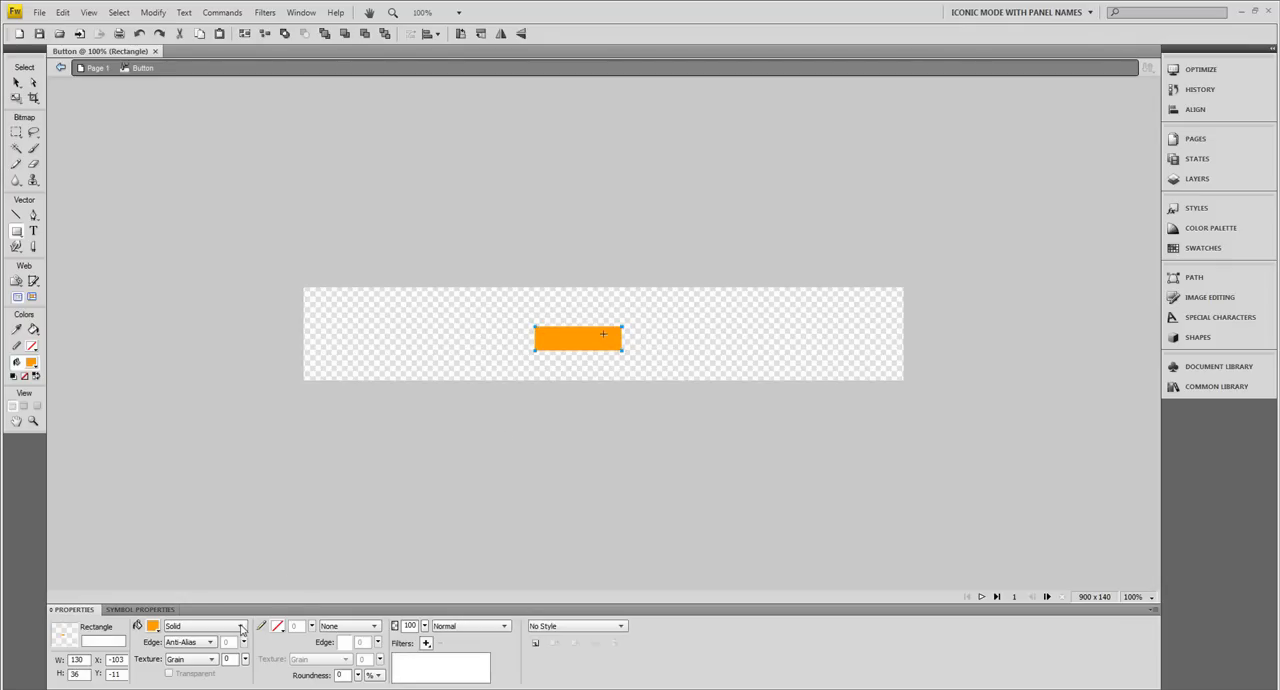
pyautogui.click(240, 624)
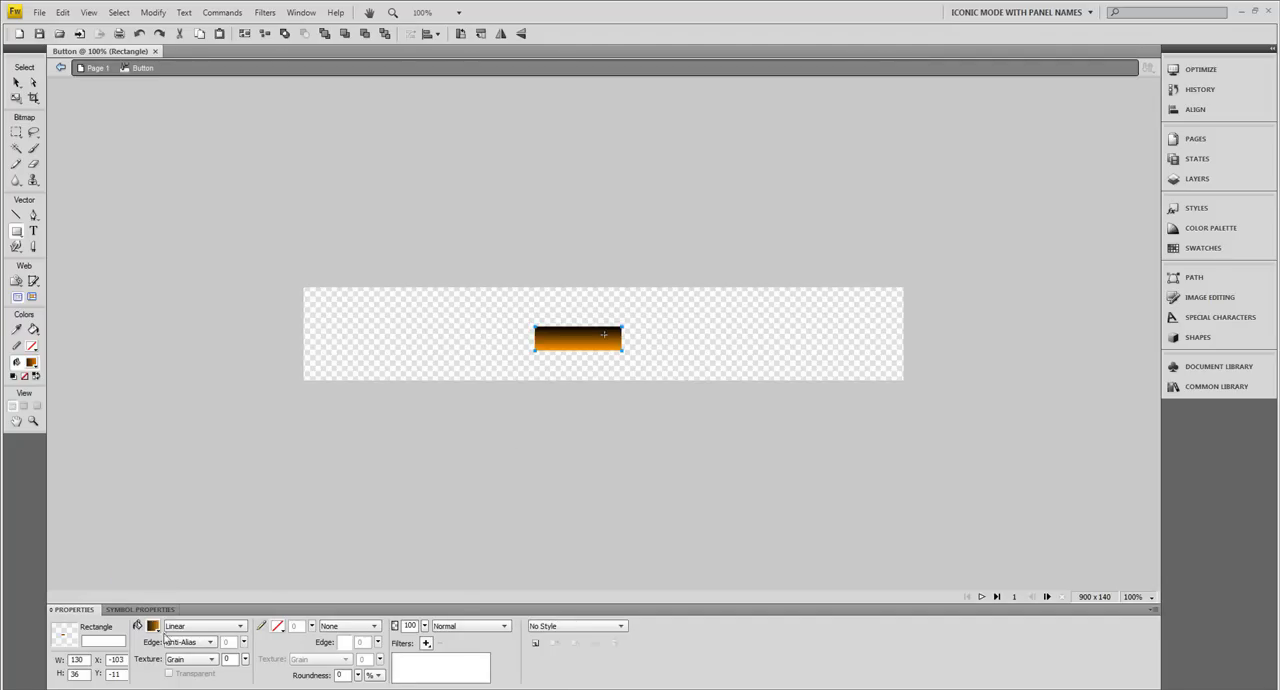
pyautogui.click(152, 624)
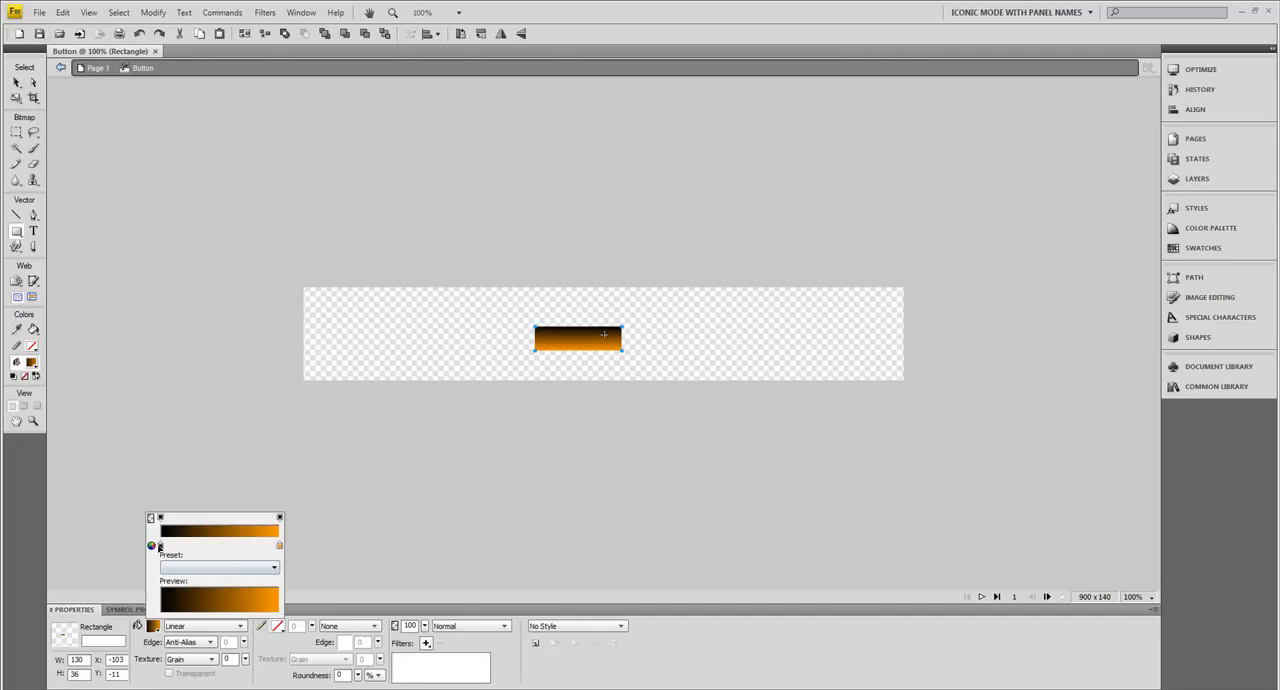
pyautogui.moveTo(248, 548)
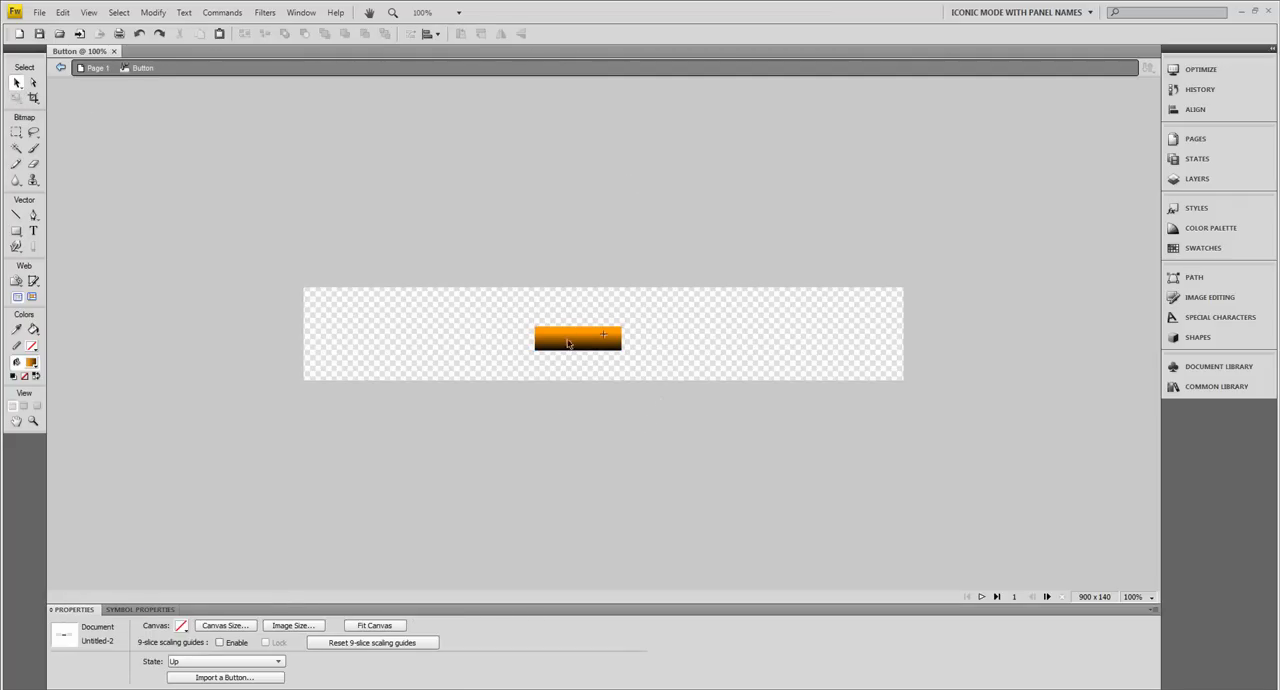
pyautogui.click(578, 338)
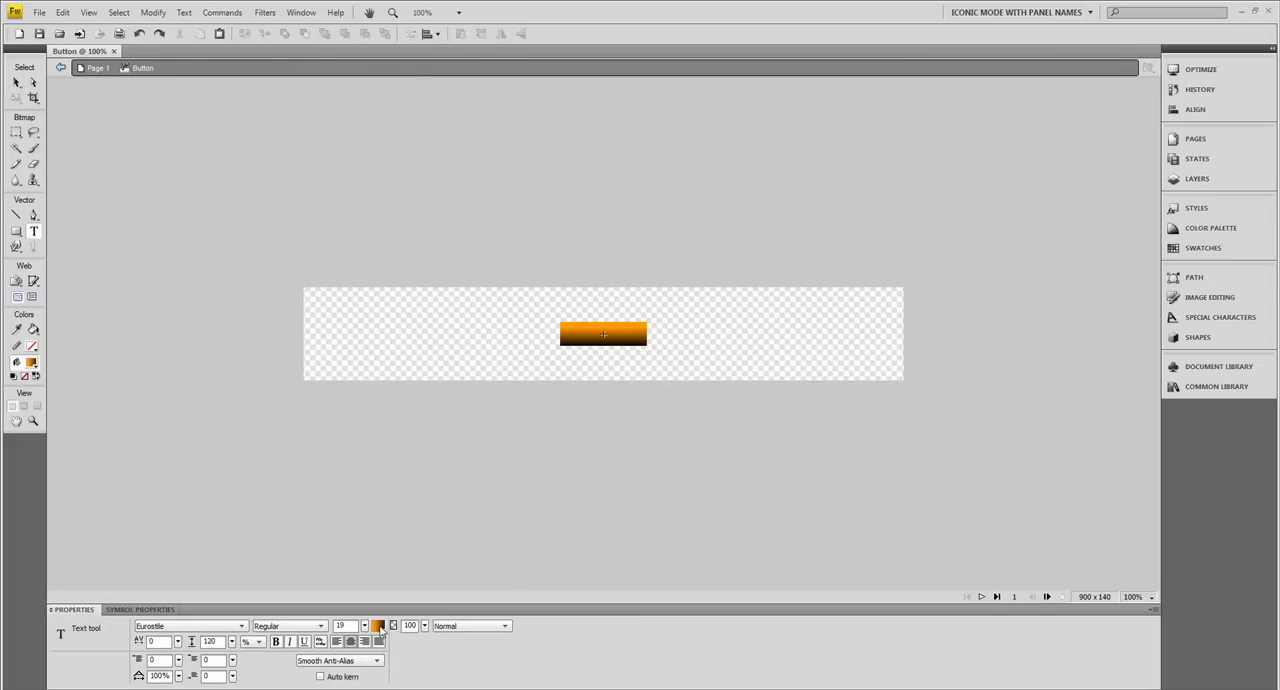
# - Label the button HOME in dark solid-coloured text over the gradient rectangle
pyautogui.click(378, 624)
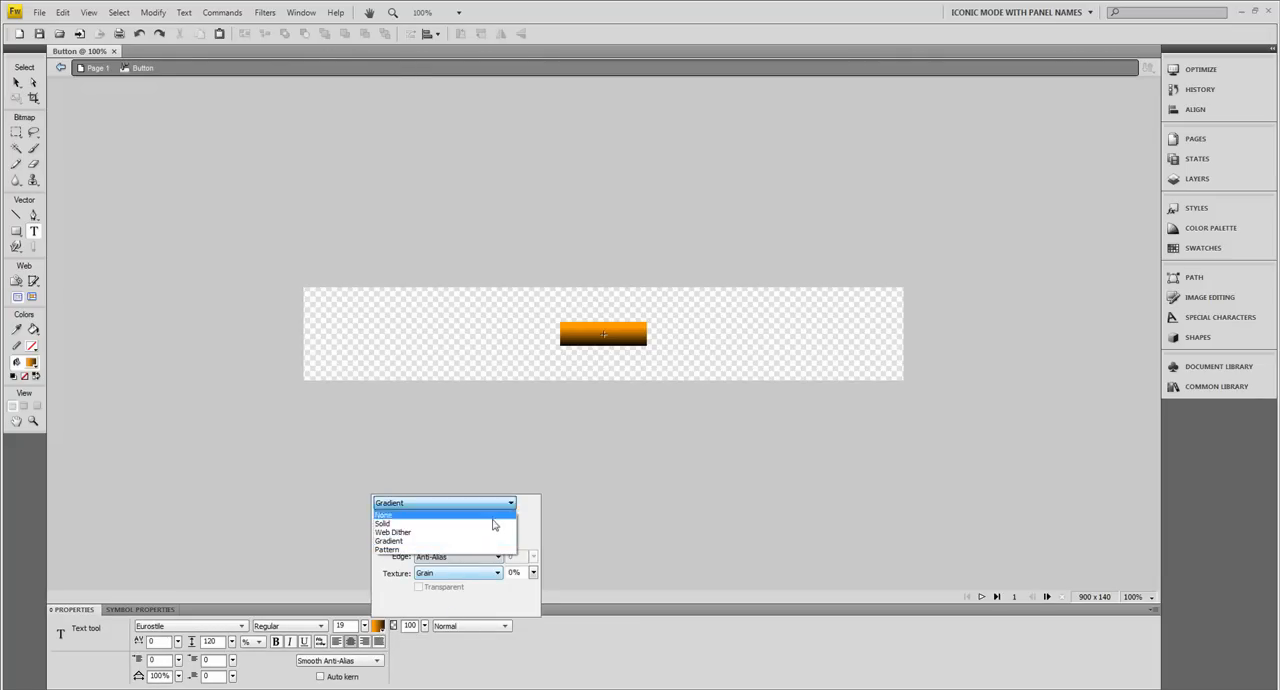
pyautogui.click(384, 524)
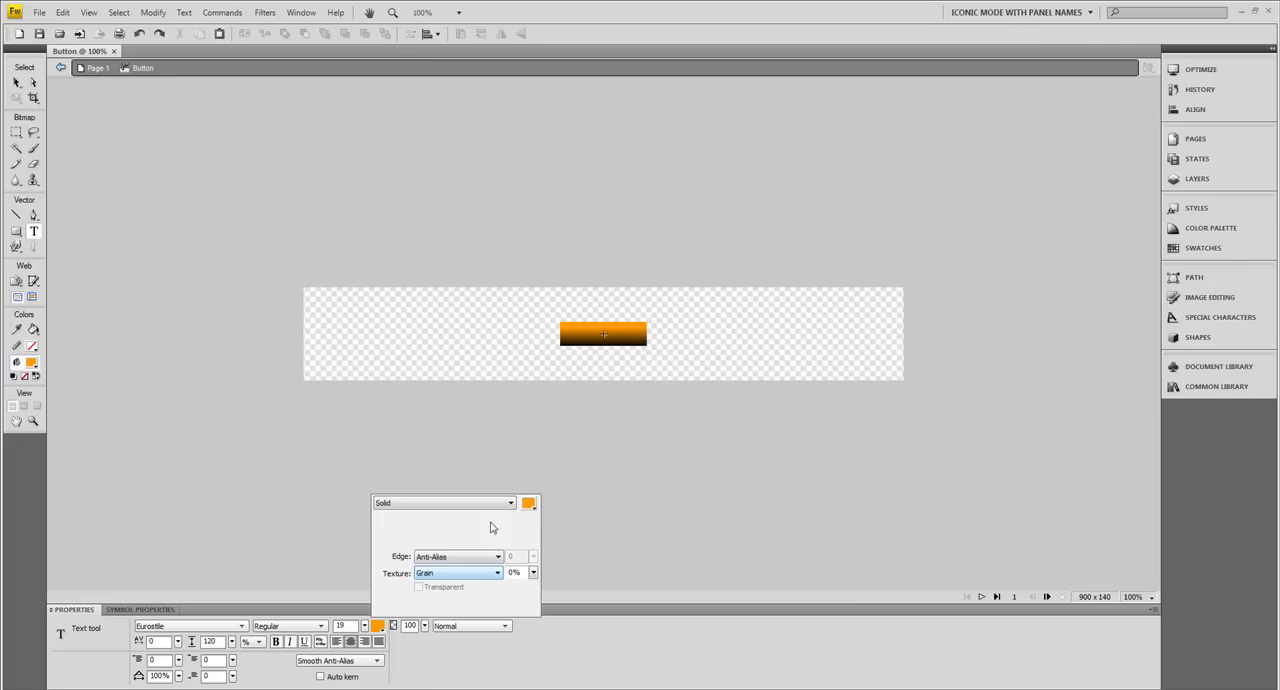
pyautogui.moveTo(528, 510)
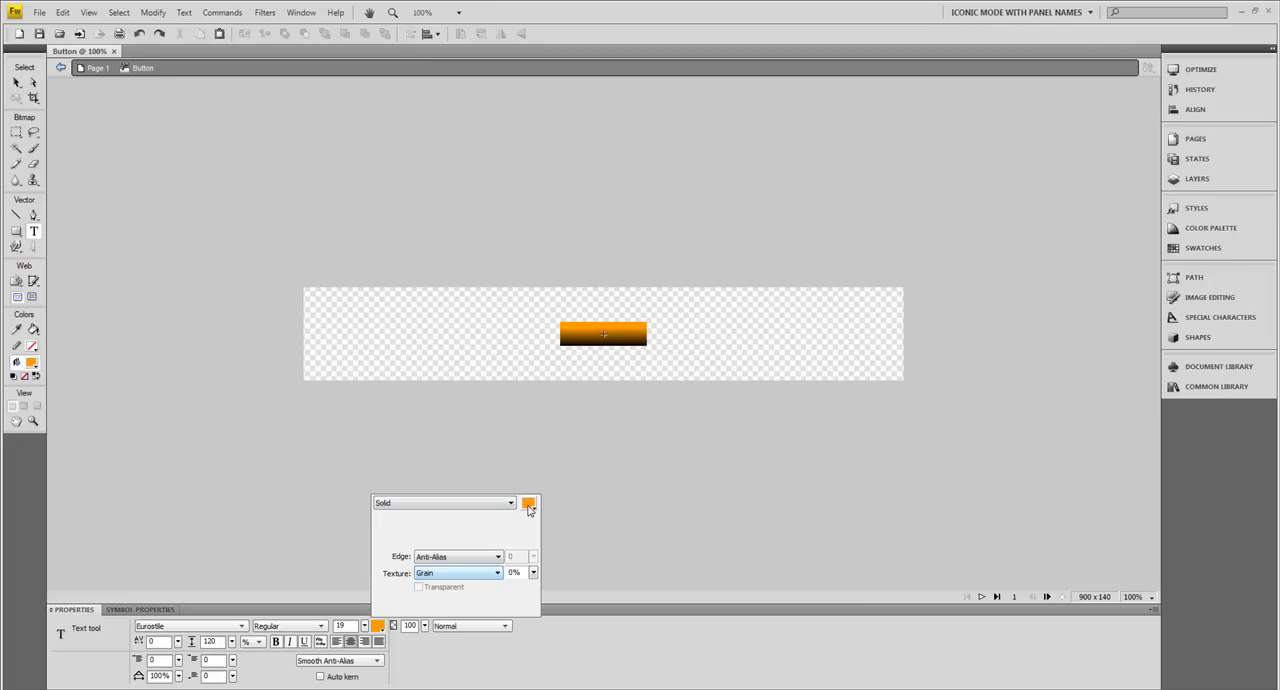
pyautogui.click(528, 504)
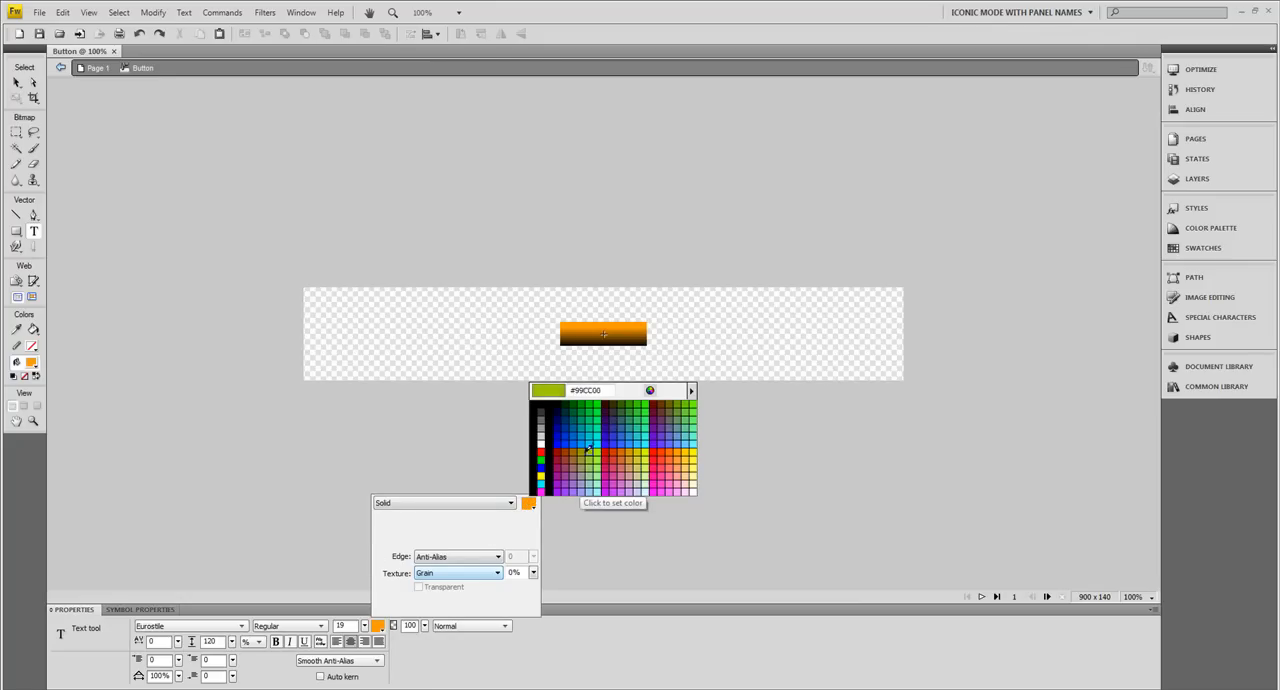
pyautogui.click(558, 452)
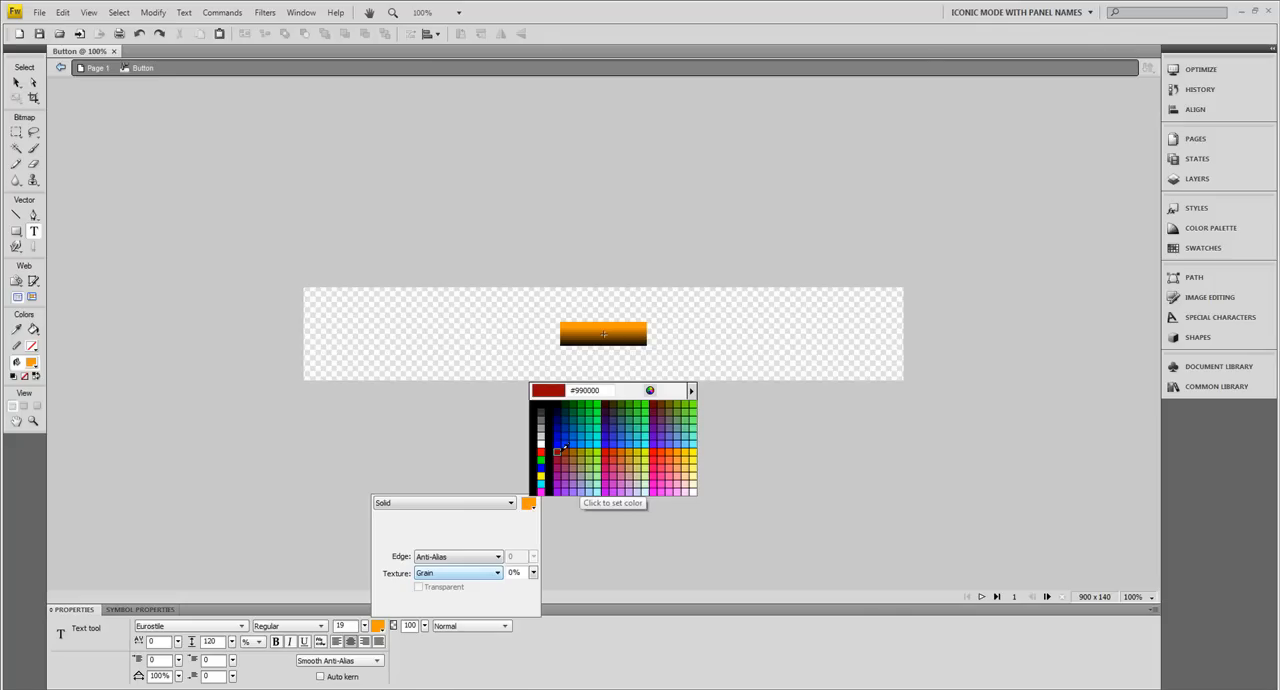
pyautogui.click(556, 442)
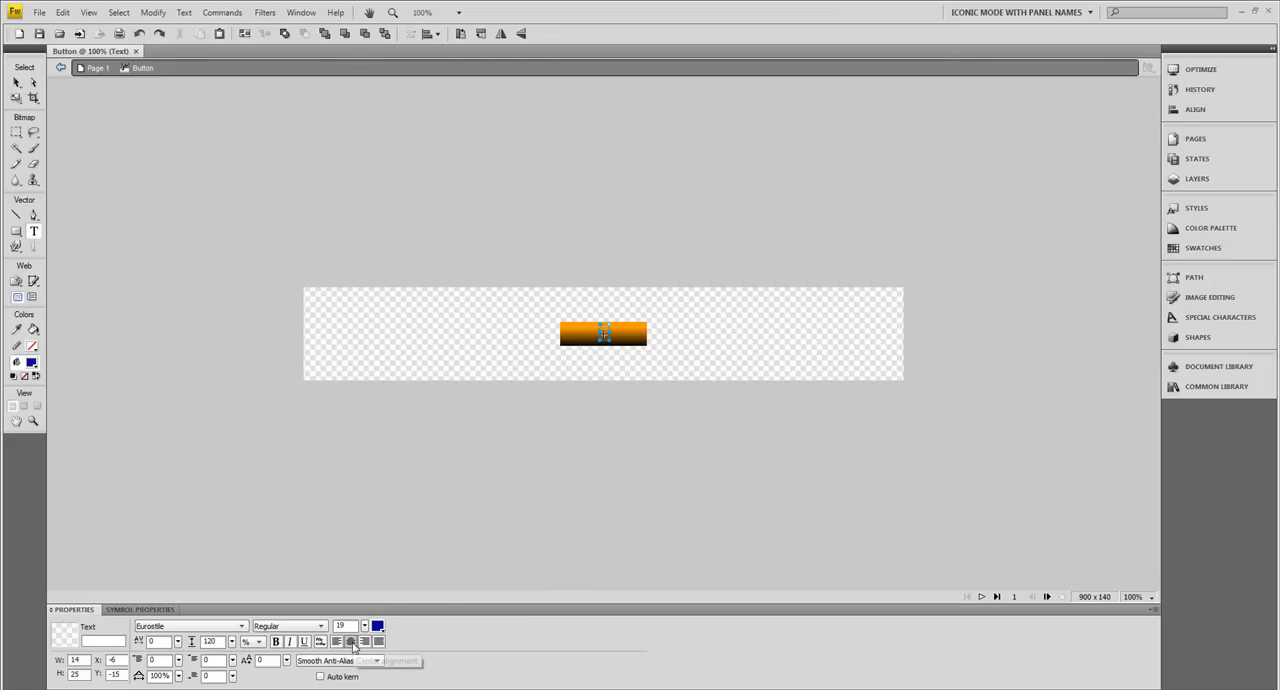
pyautogui.moveTo(352, 640)
pyautogui.write('HOME')
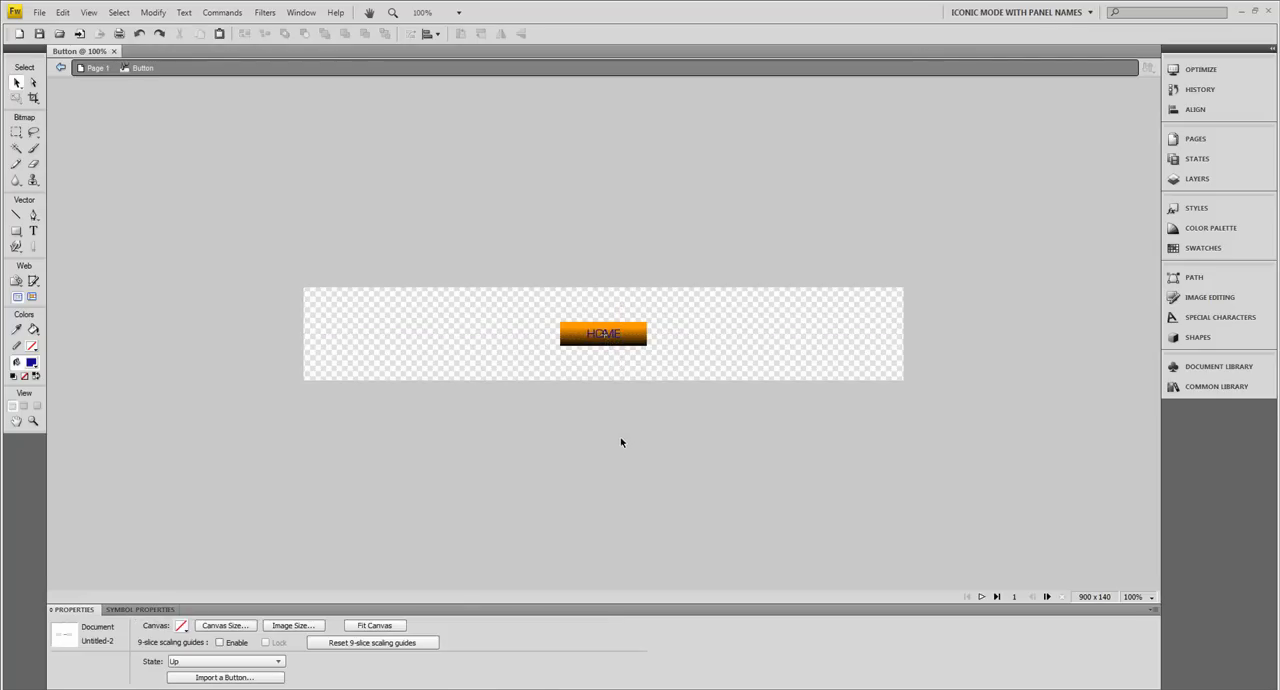
pyautogui.click(604, 332)
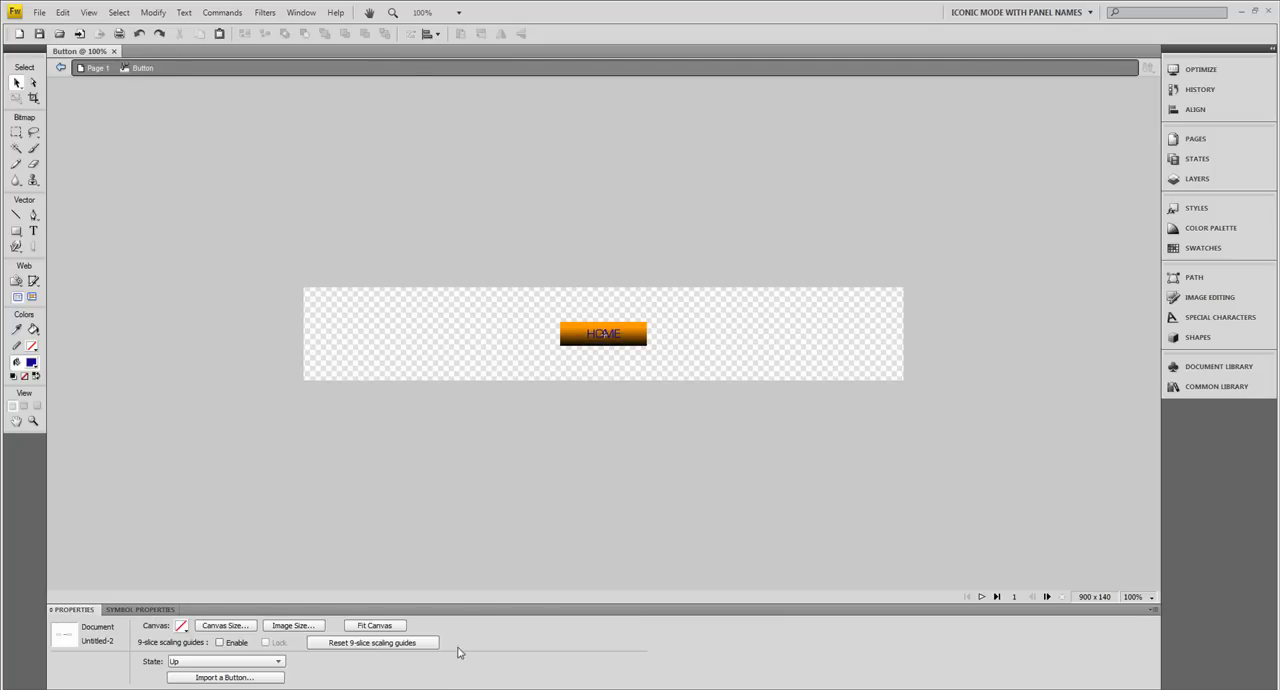
pyautogui.moveTo(616, 436)
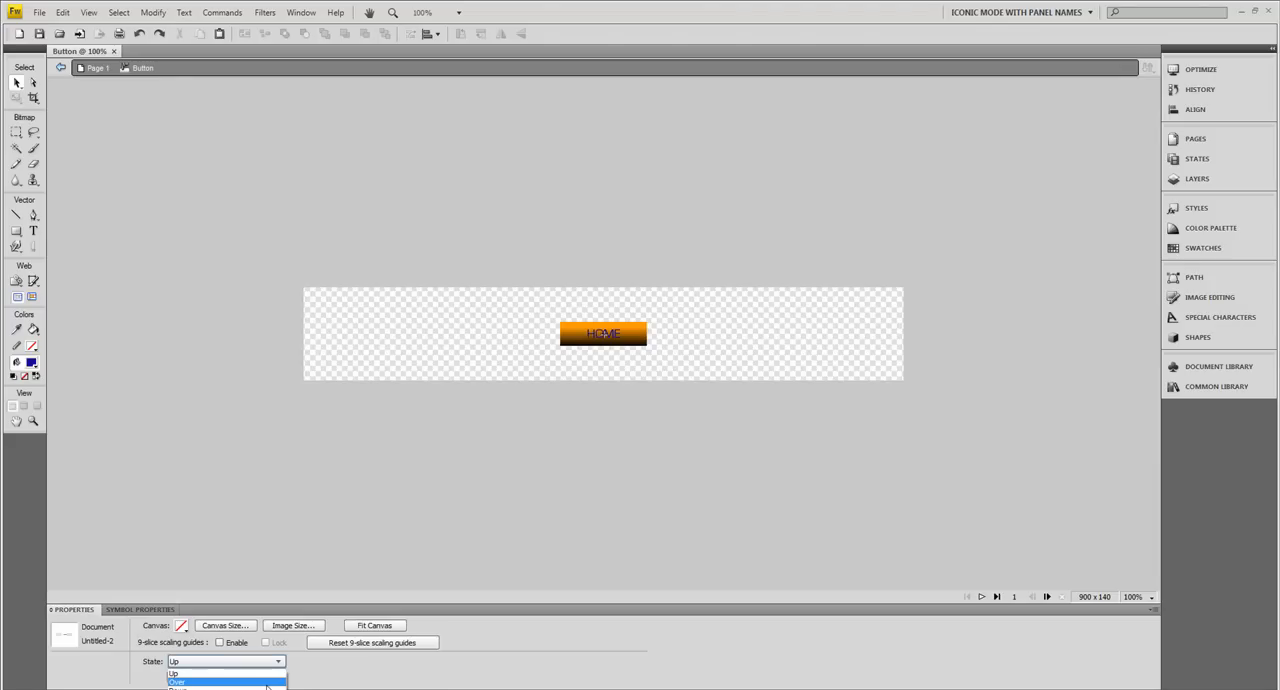
# - Copy the HOME graphic into the Over state and lighten its gradient to a paler orange
pyautogui.click(176, 682)
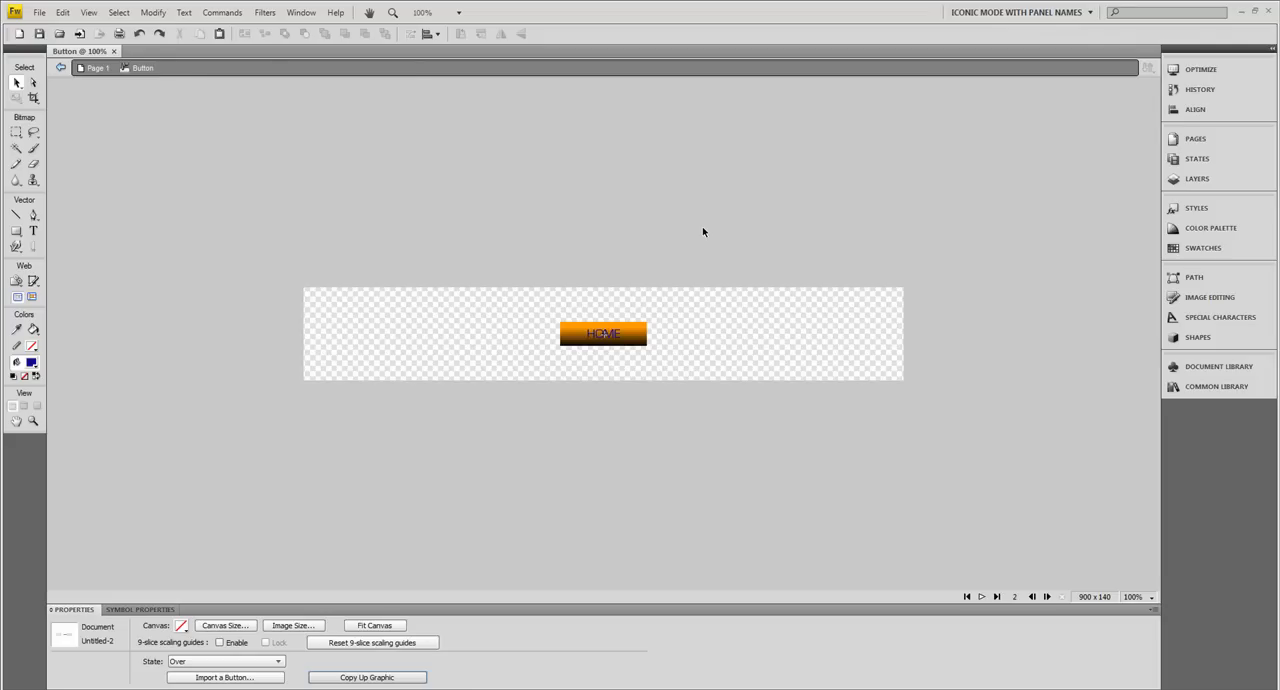
pyautogui.click(604, 332)
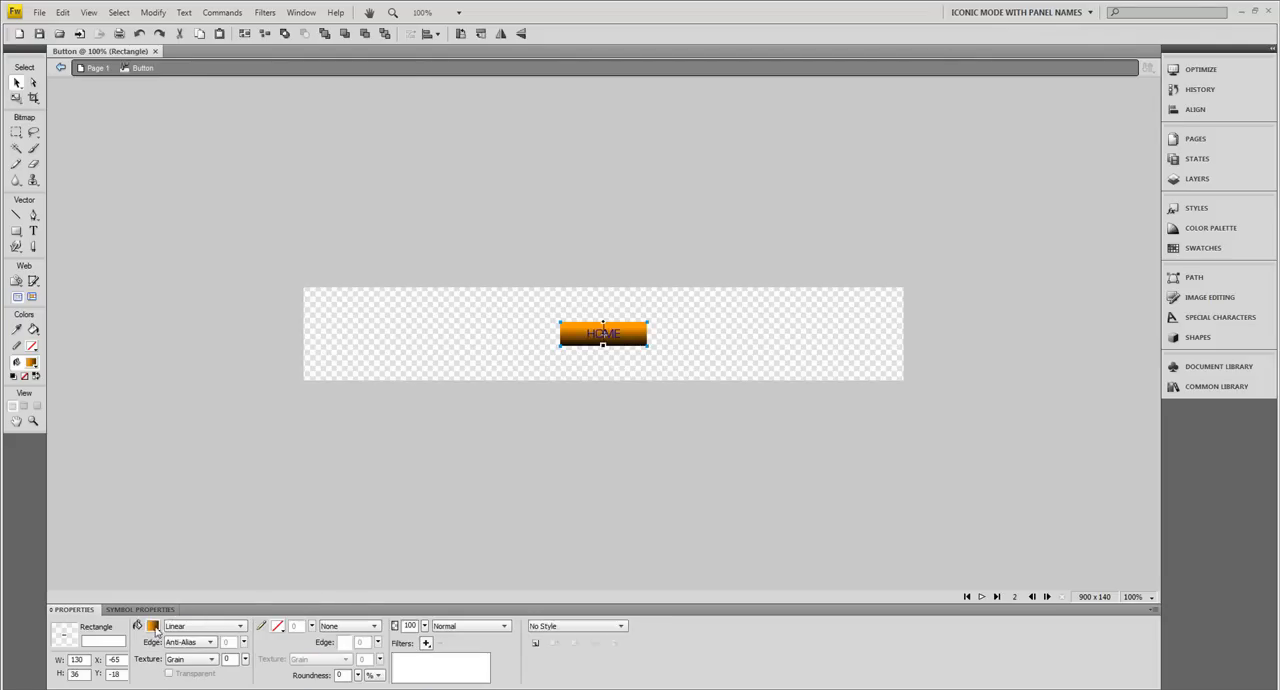
pyautogui.click(152, 626)
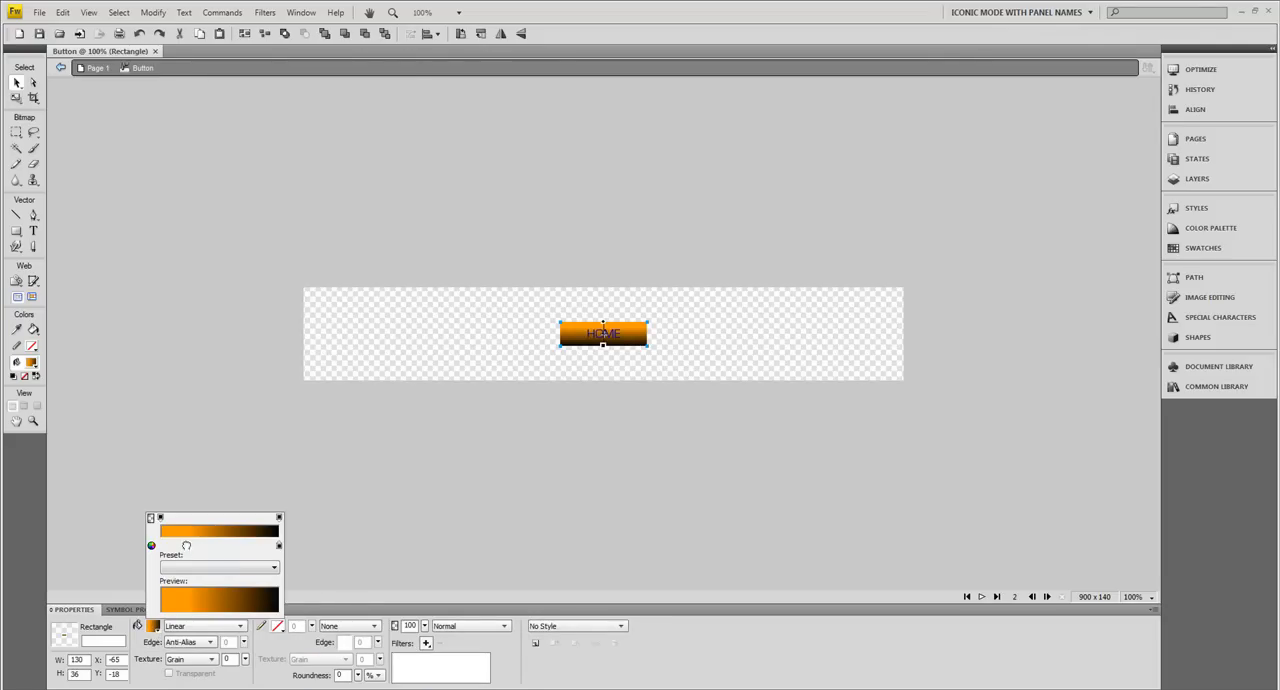
pyautogui.click(152, 544)
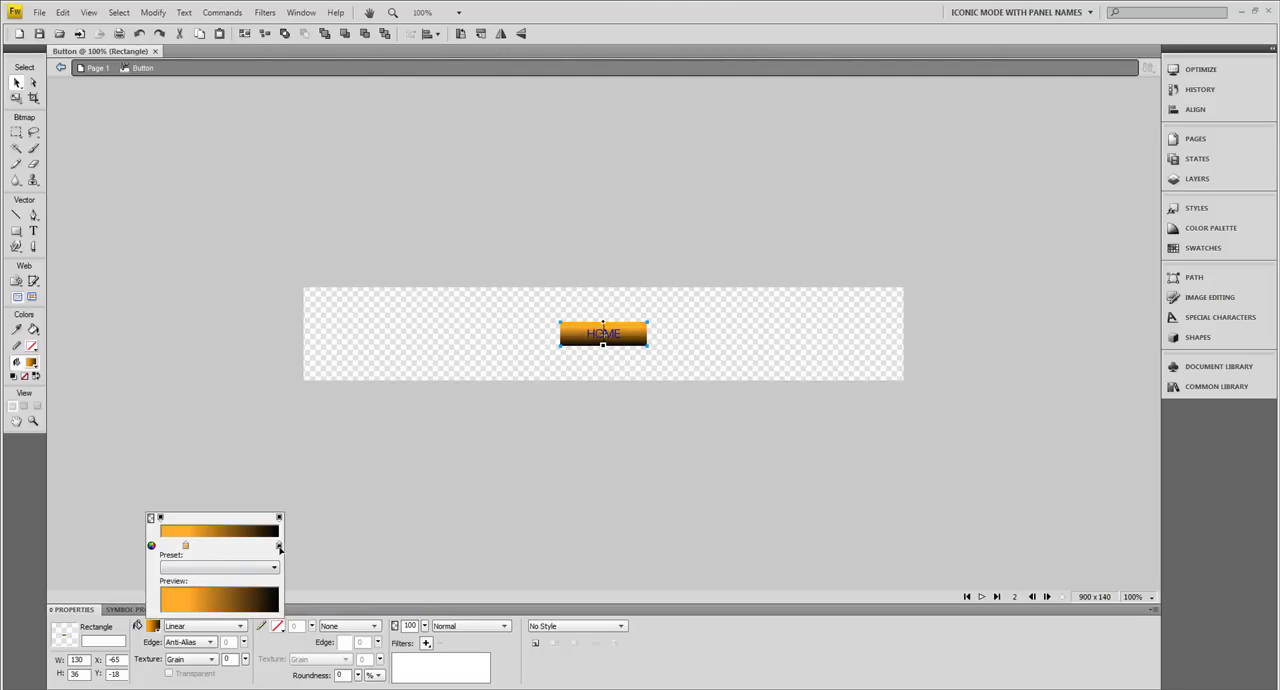
pyautogui.click(280, 548)
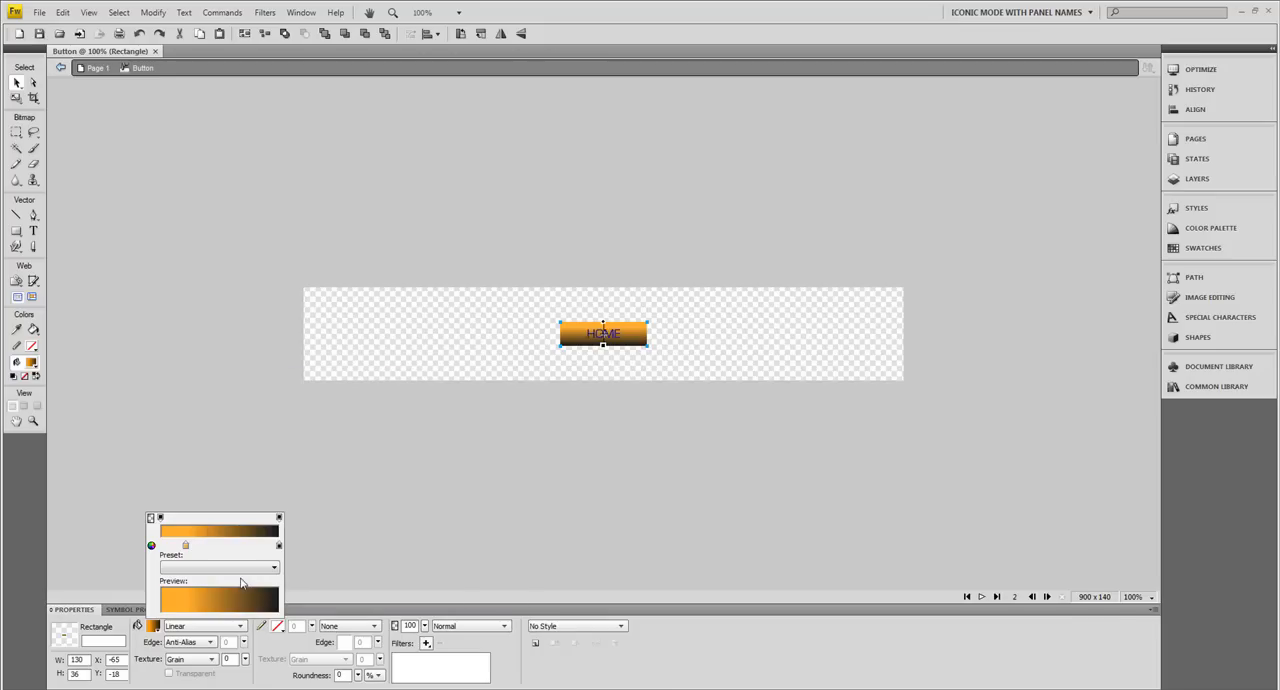
pyautogui.moveTo(676, 452)
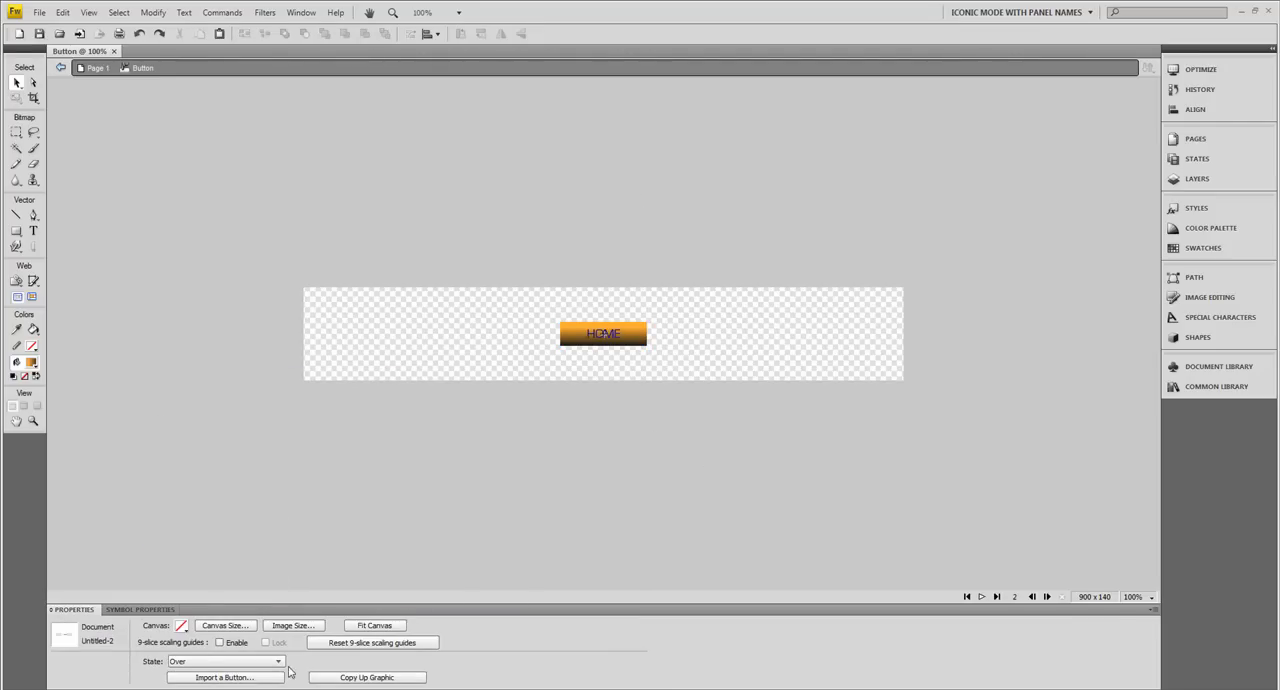
pyautogui.click(278, 660)
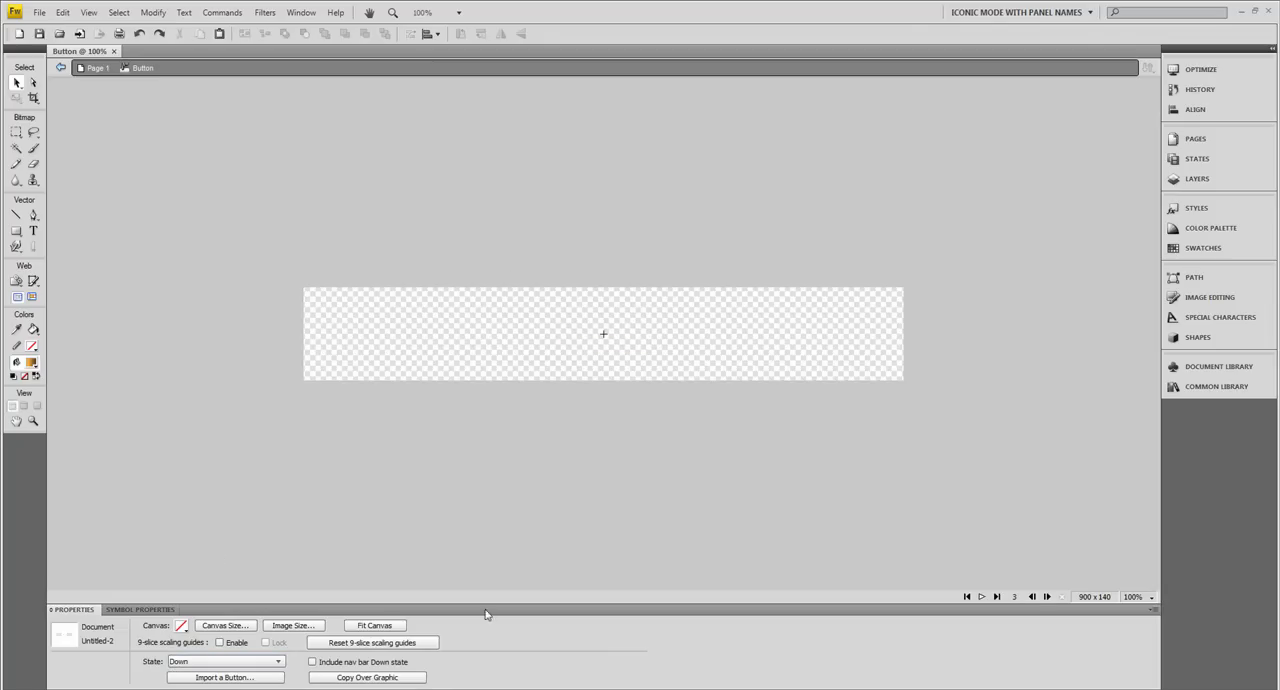
# - Copy the graphic into the Down state, turn its gradient dark blue and make the HOME label white
pyautogui.click(312, 662)
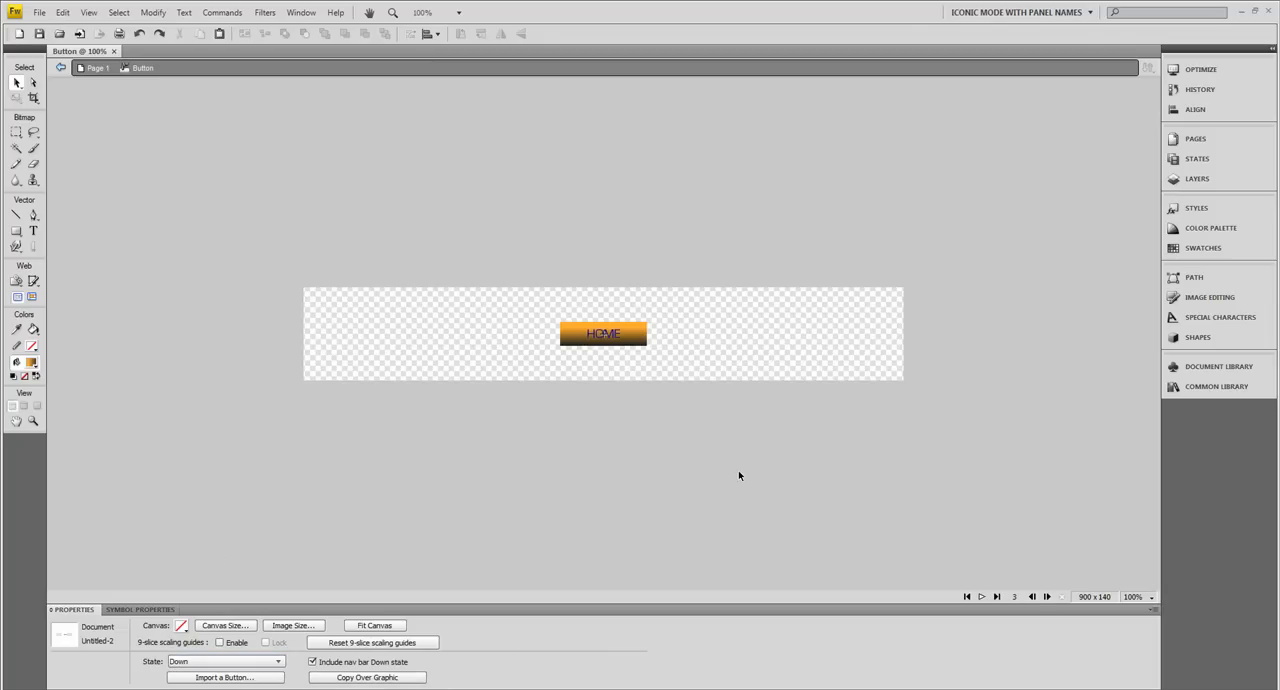
pyautogui.click(604, 332)
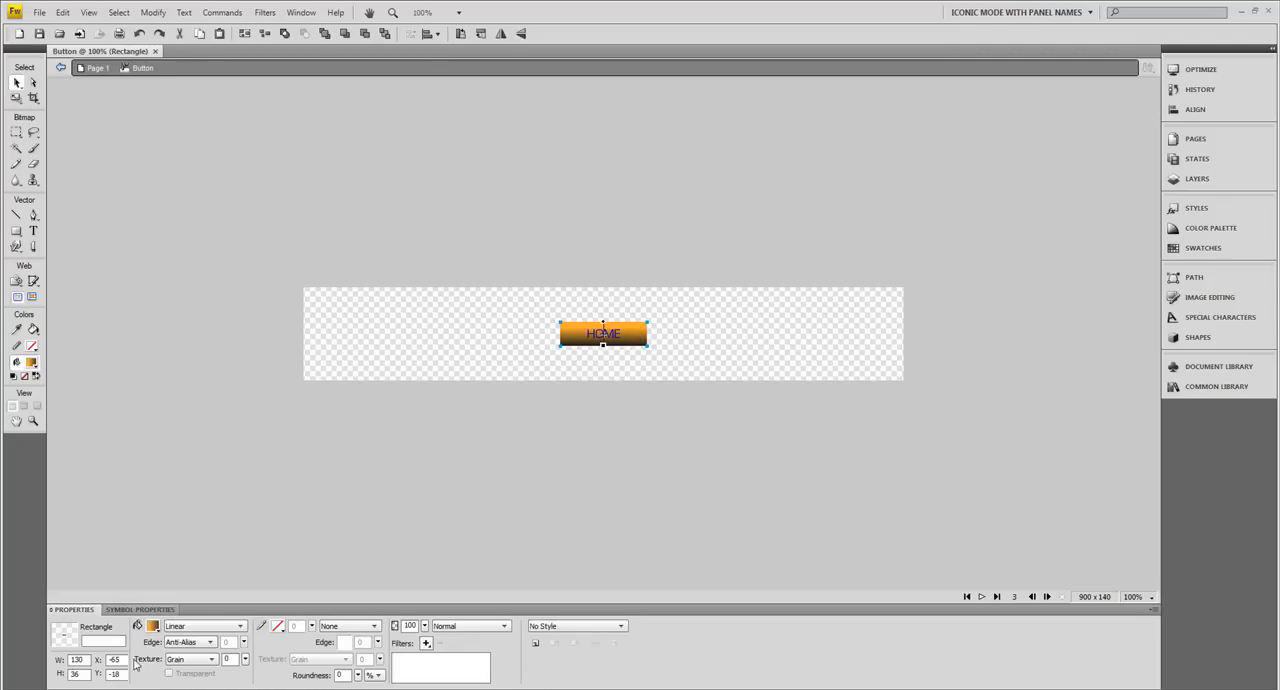
pyautogui.click(152, 626)
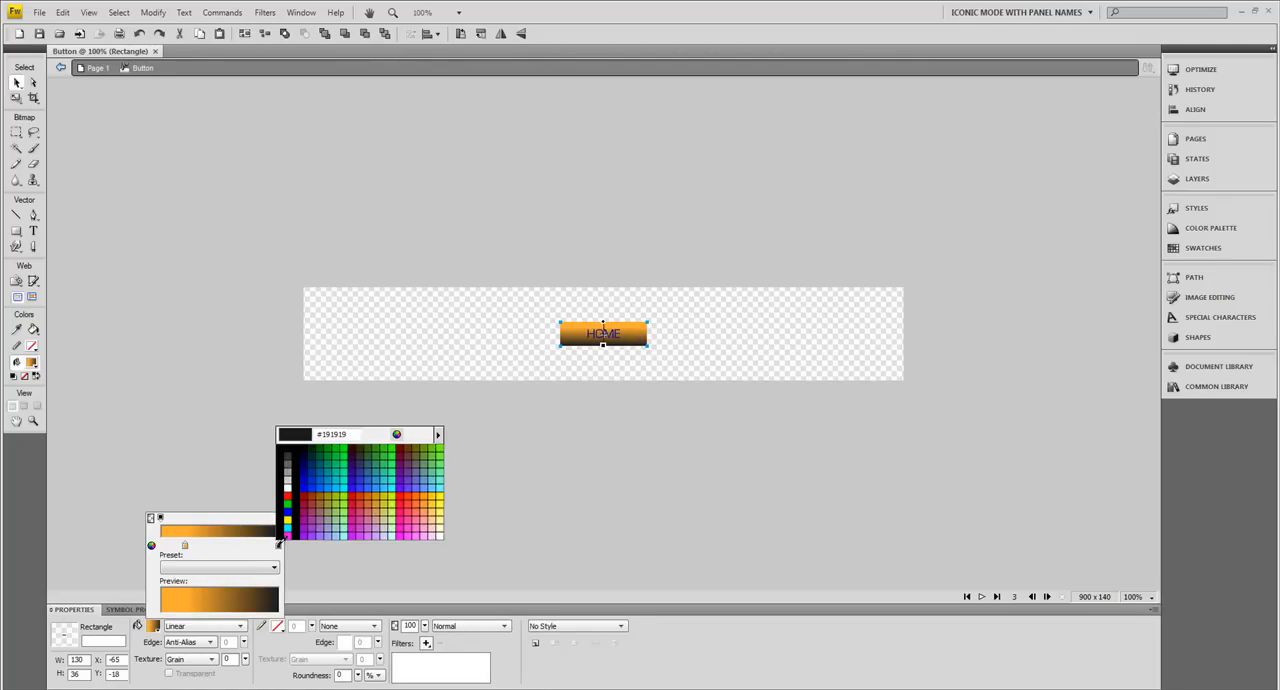
pyautogui.click(304, 488)
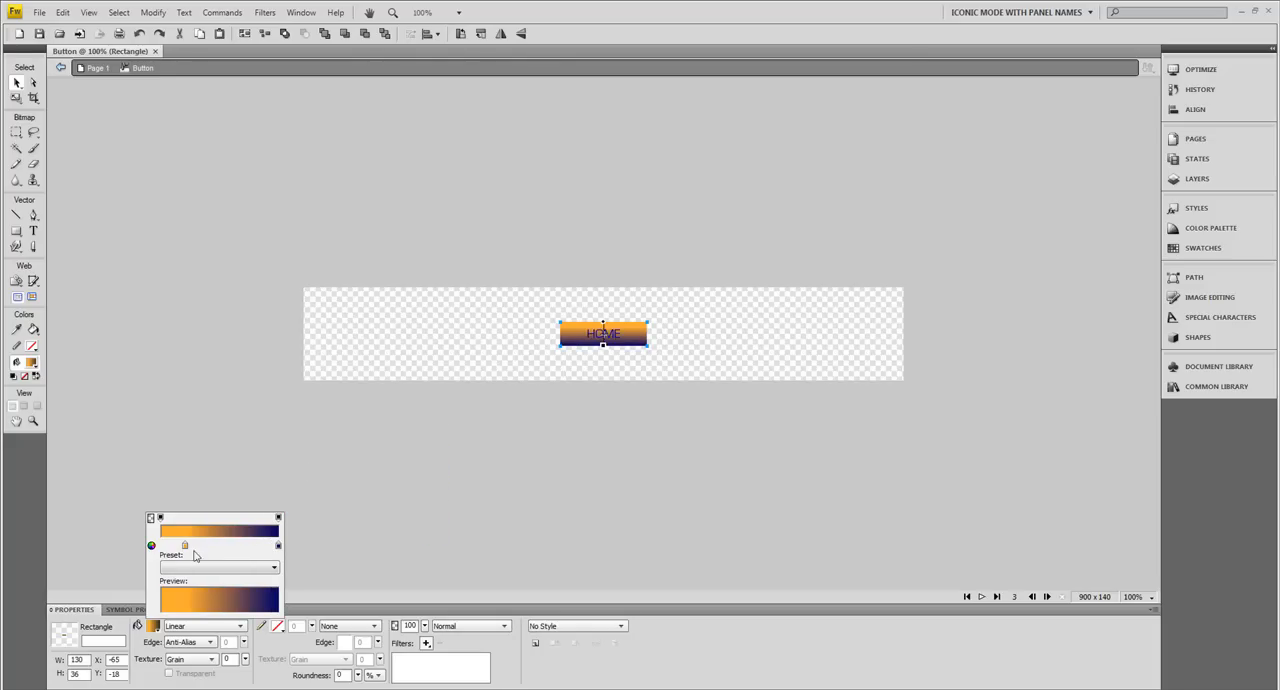
pyautogui.click(184, 544)
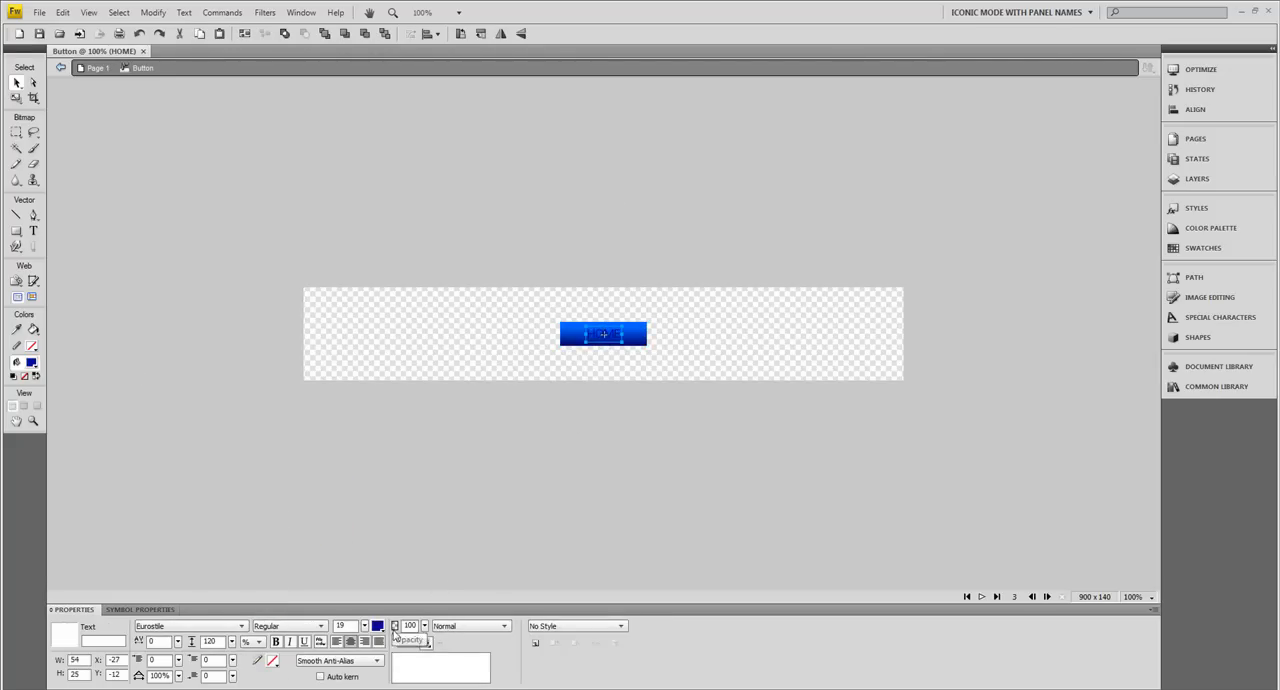
pyautogui.click(378, 624)
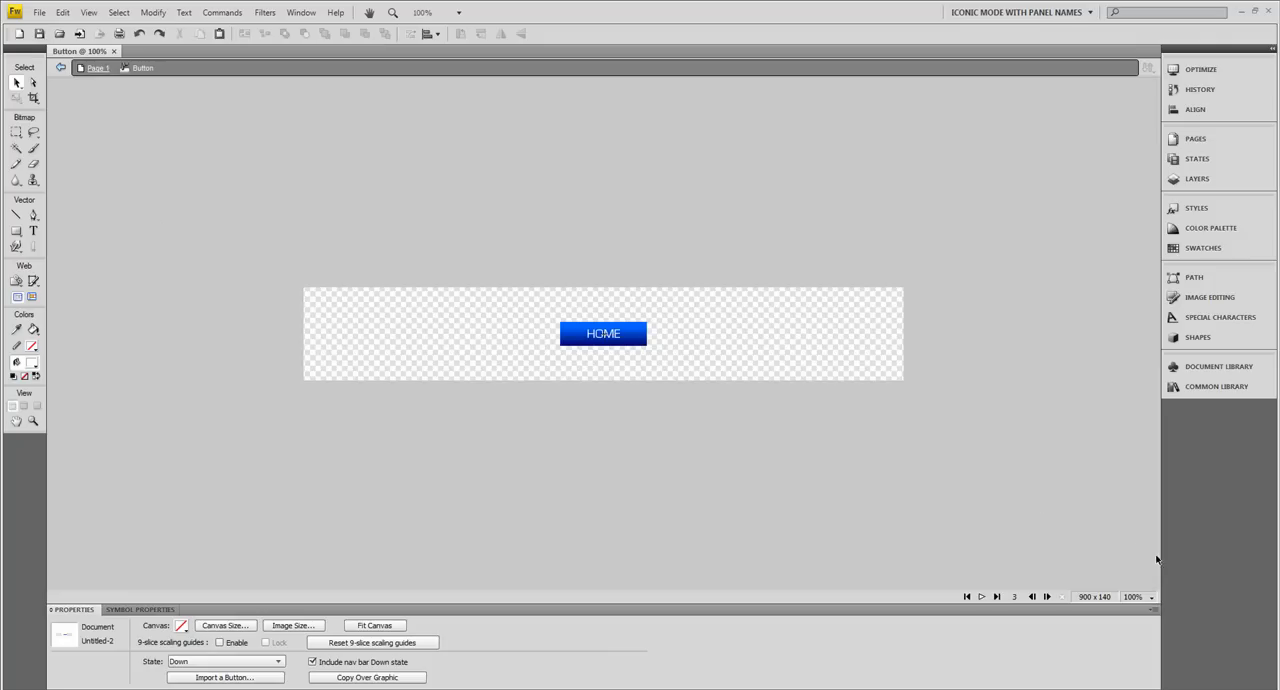
pyautogui.moveTo(1128, 590)
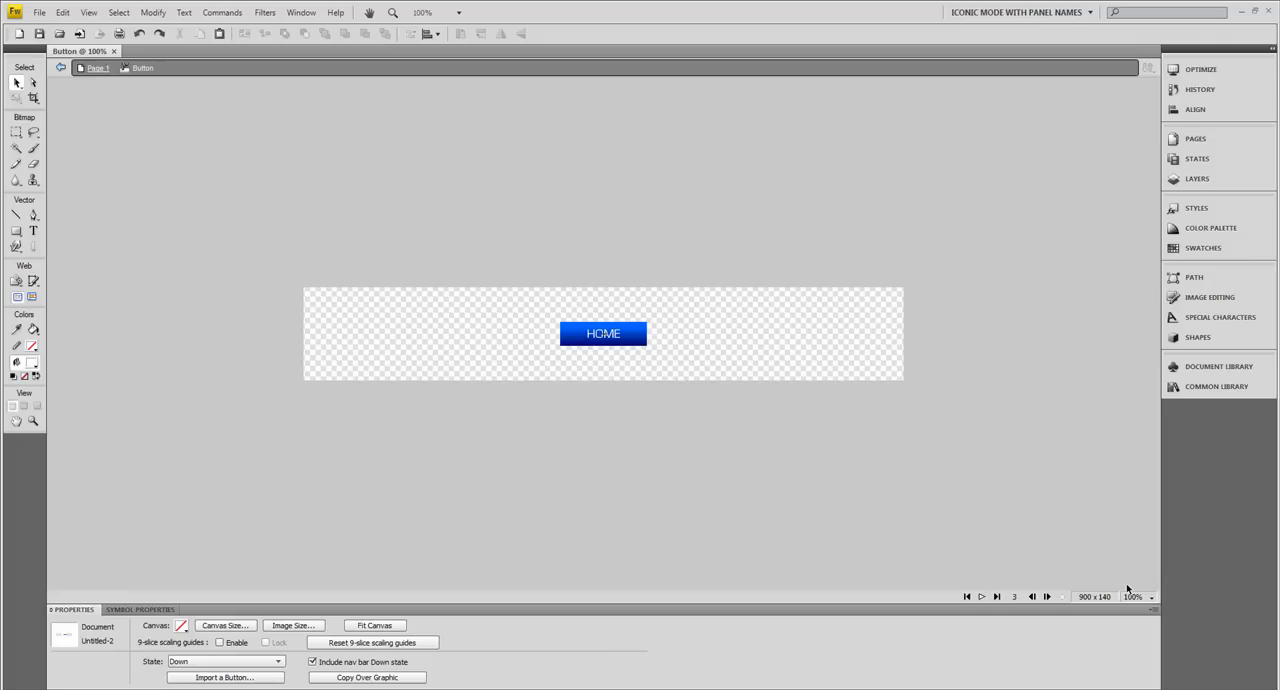
pyautogui.moveTo(1112, 578)
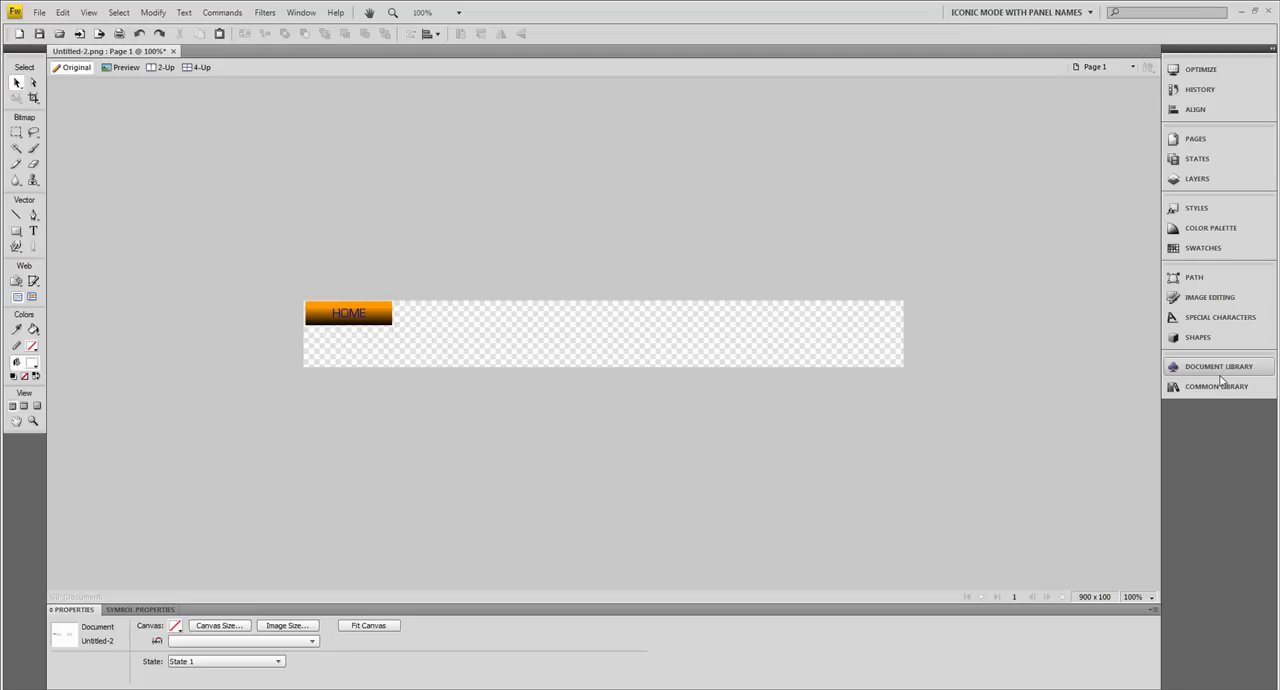
pyautogui.moveTo(1208, 378)
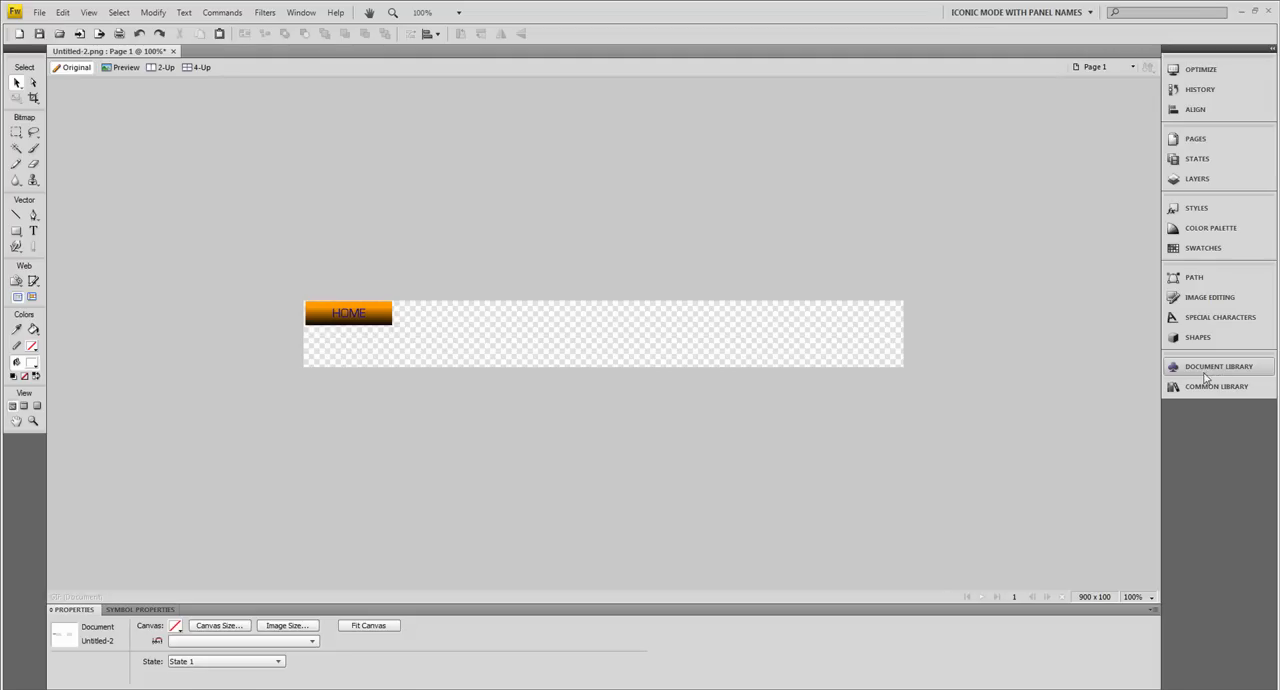
# - Drag HOME button instances from the Document Library onto the canvas until seven are placed
pyautogui.click(1220, 366)
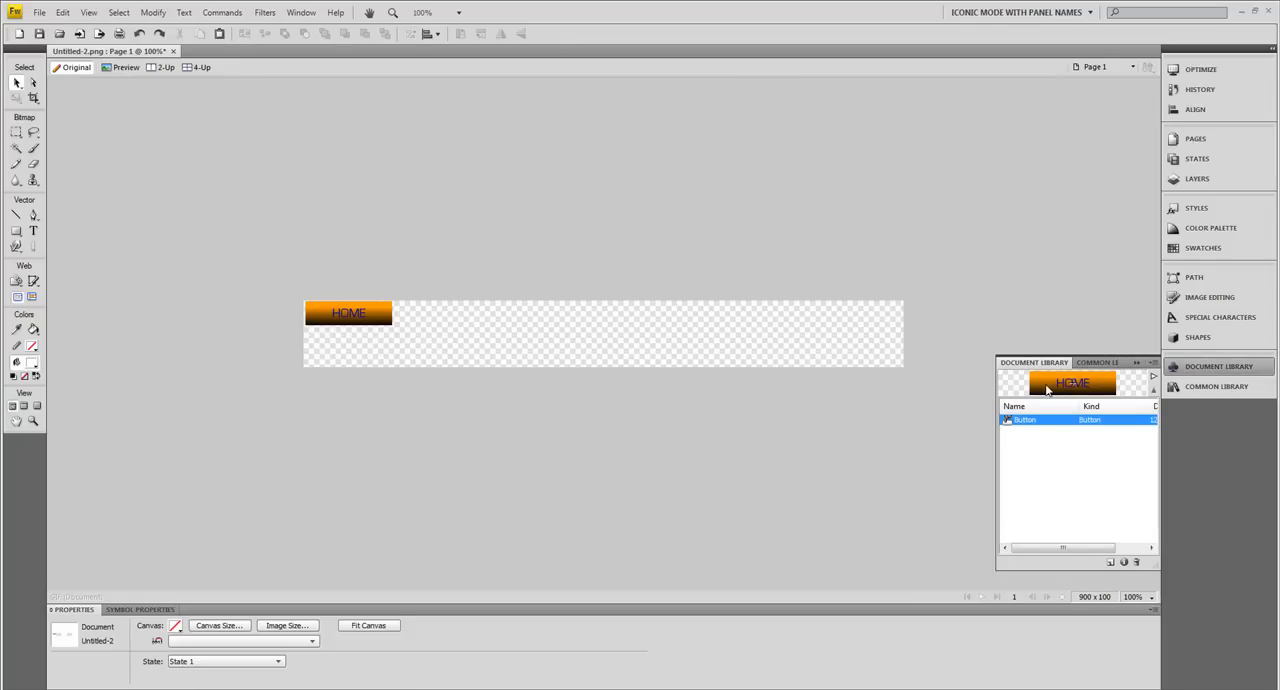
pyautogui.moveTo(1072, 384); pyautogui.dragTo(446, 320)
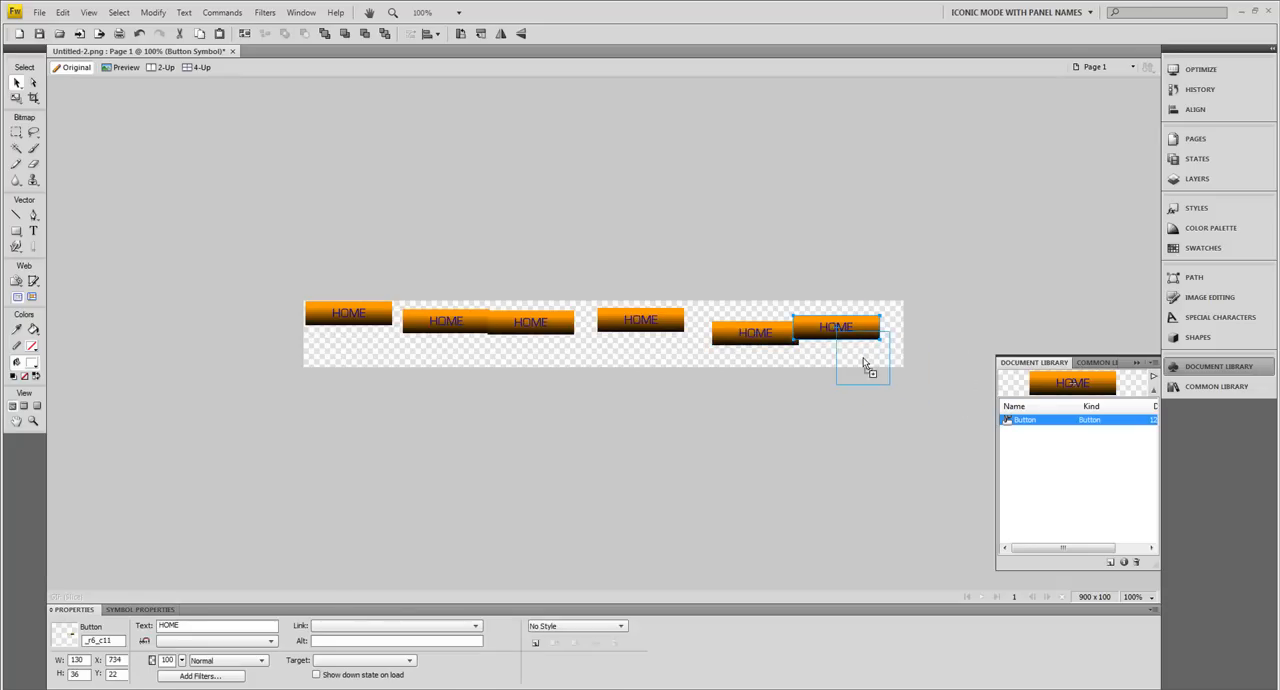
pyautogui.moveTo(836, 328); pyautogui.dragTo(862, 356)
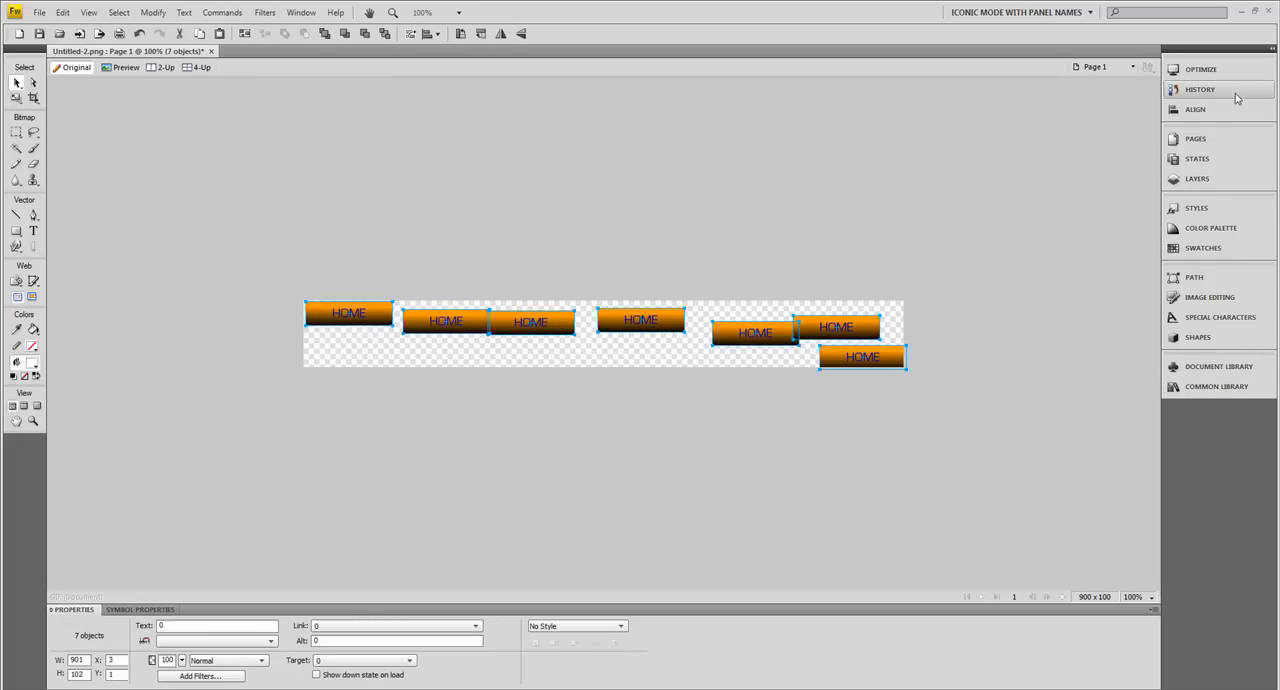
# - Align the seven buttons' top edges and space them evenly with no gaps in one row
pyautogui.click(1196, 110)
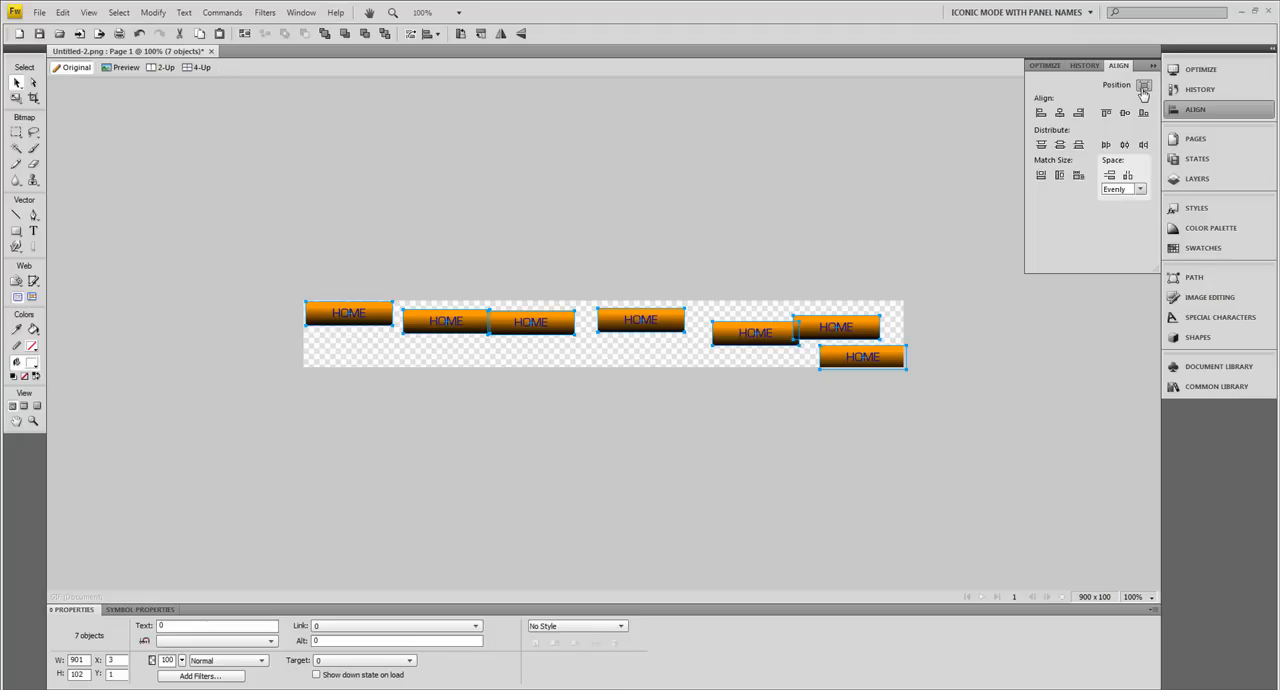
pyautogui.click(1104, 112)
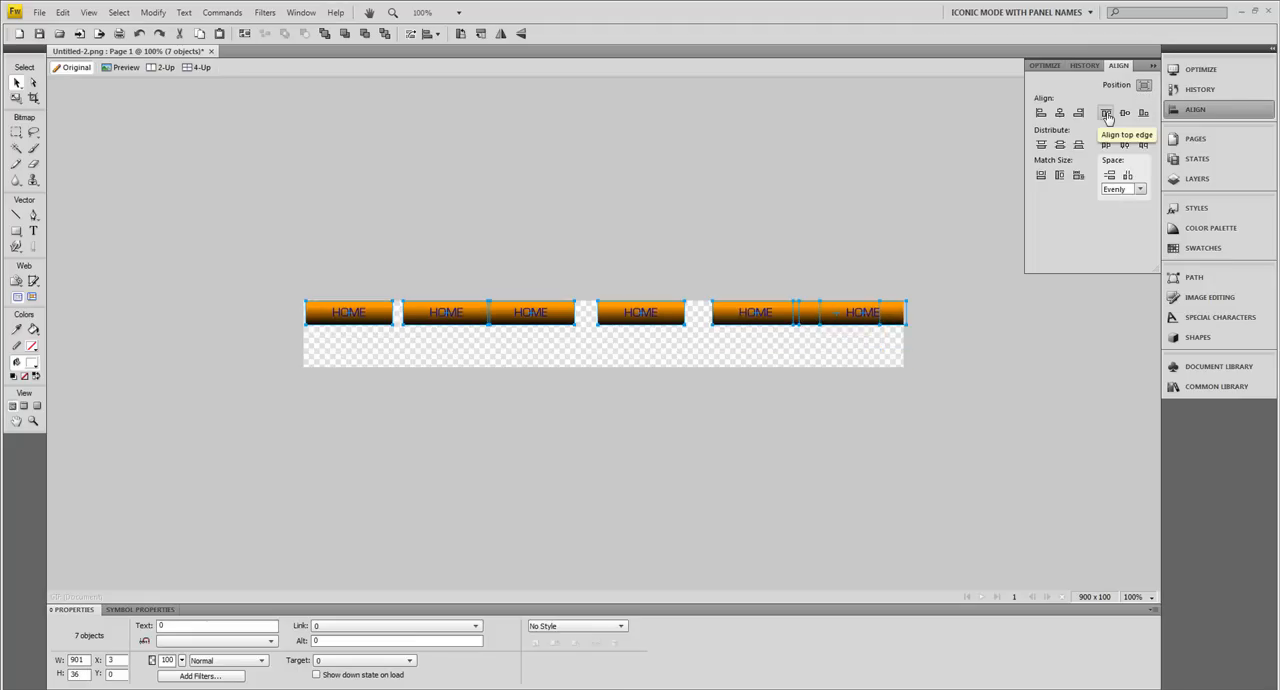
pyautogui.moveTo(1124, 144)
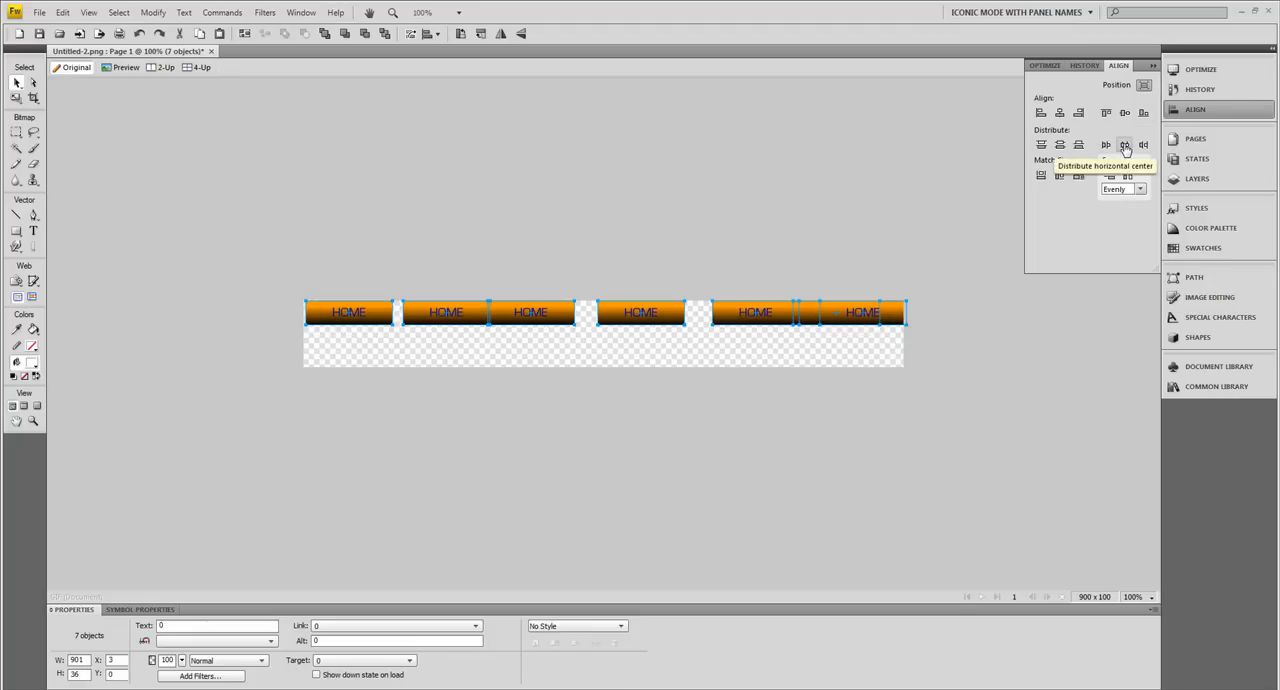
pyautogui.click(1124, 144)
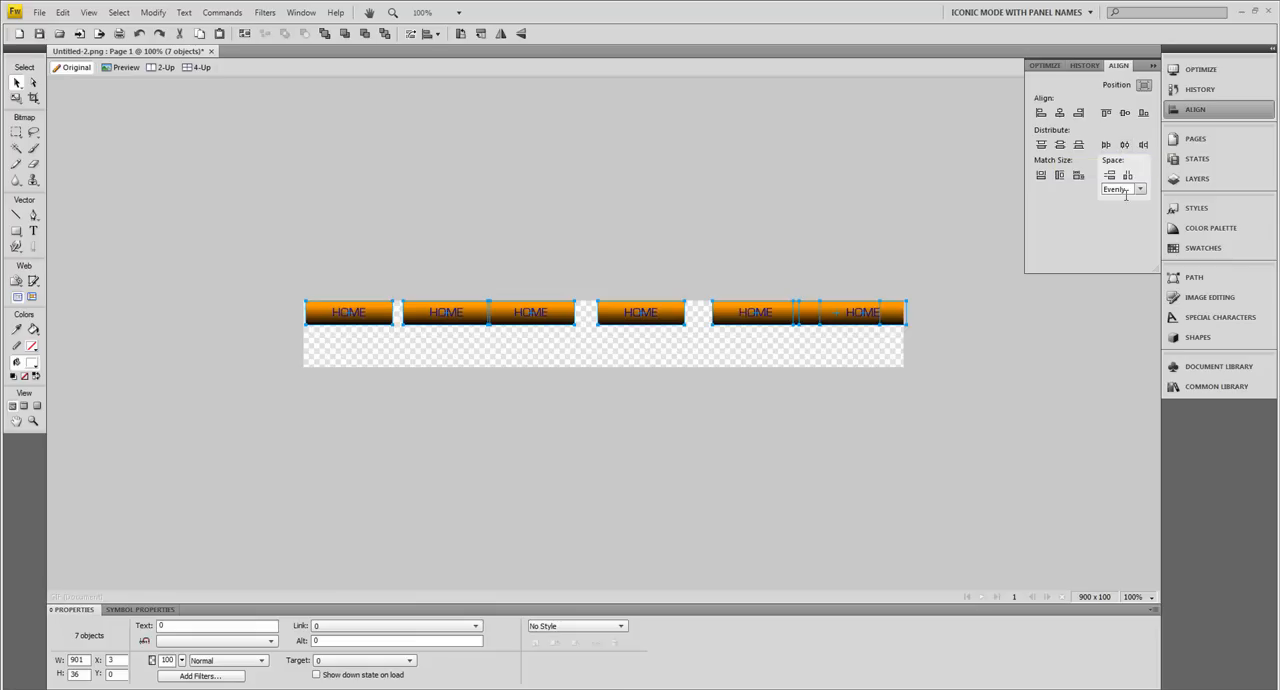
pyautogui.moveTo(1128, 176)
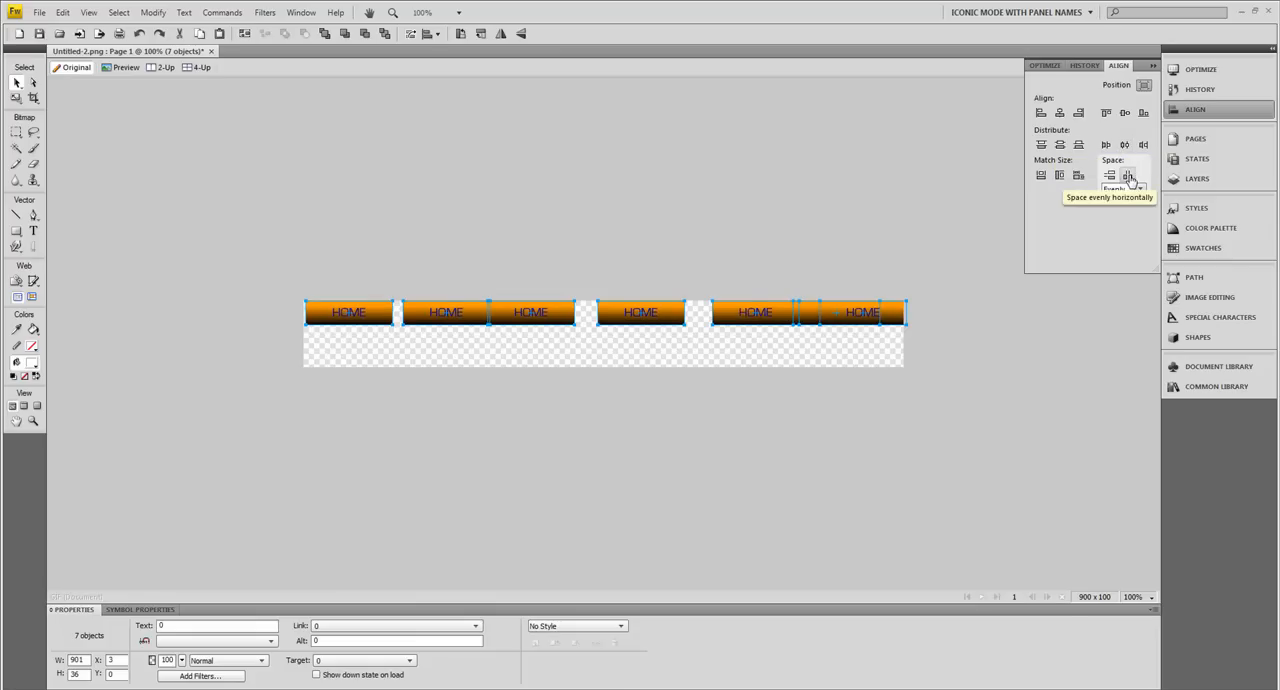
pyautogui.click(1126, 176)
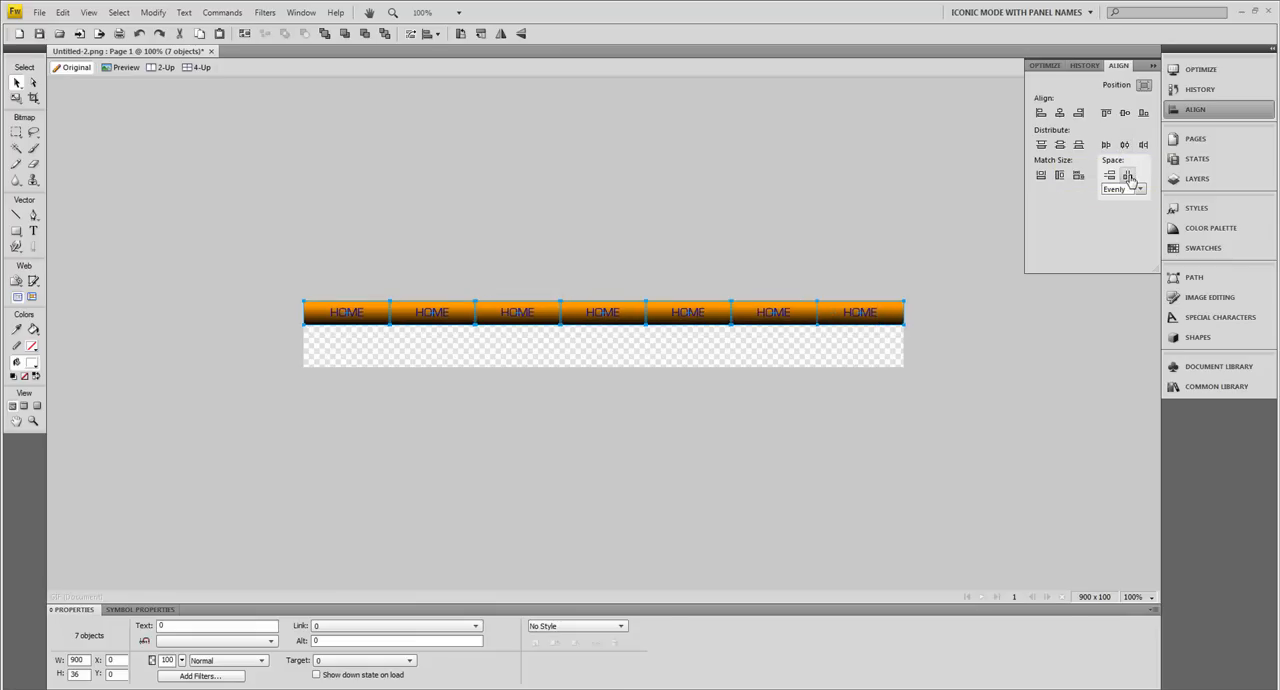
pyautogui.click(694, 196)
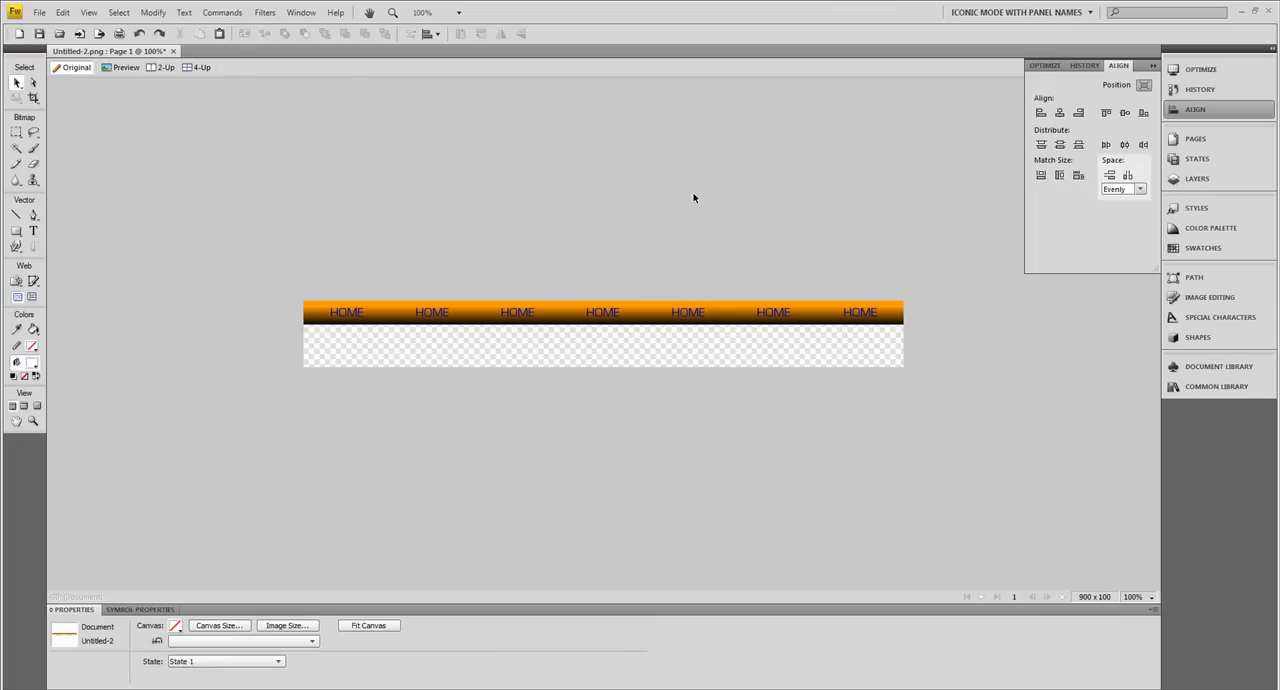
pyautogui.click(348, 312)
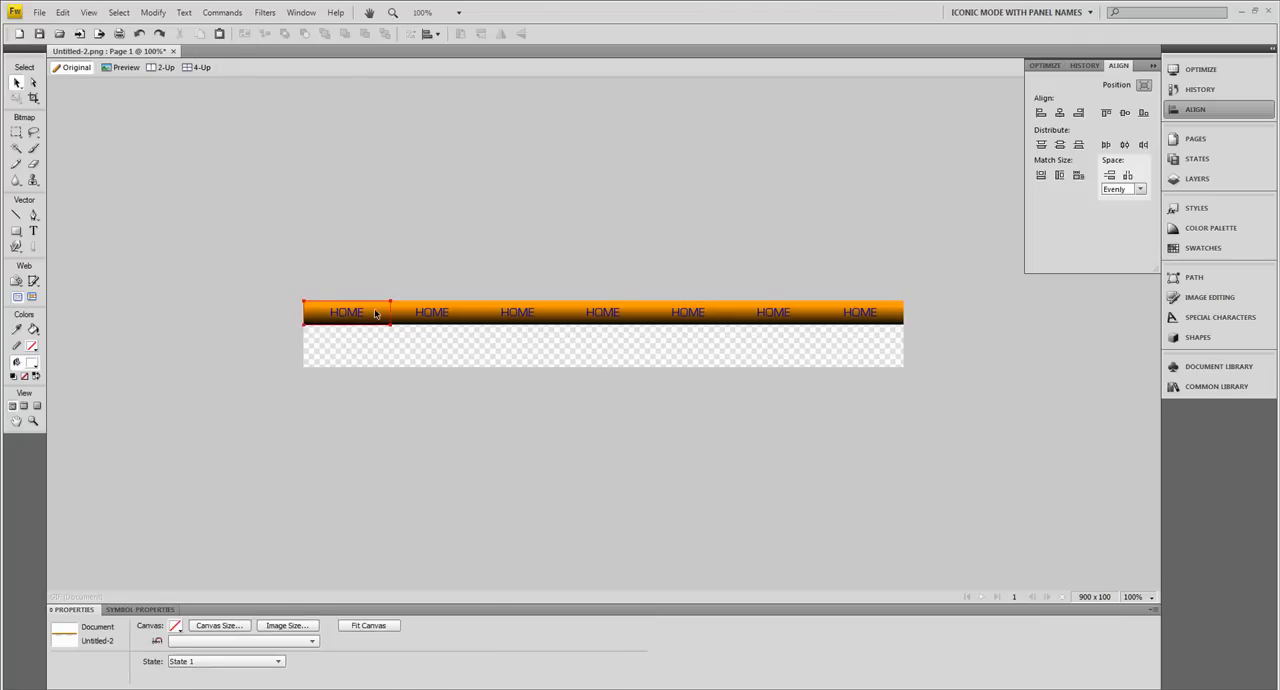
pyautogui.click(516, 312)
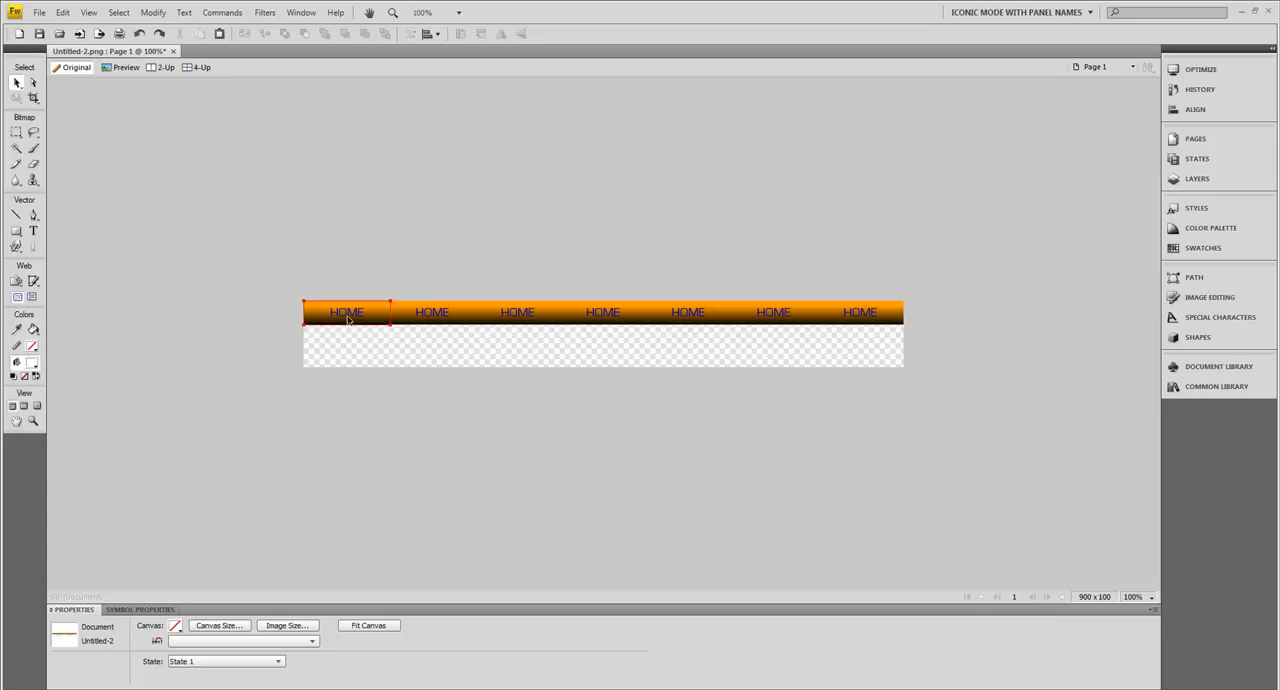
# - Change the second, third and fourth button labels to DOWNLOADS, PRODUCTS and FAQS
pyautogui.click(432, 312)
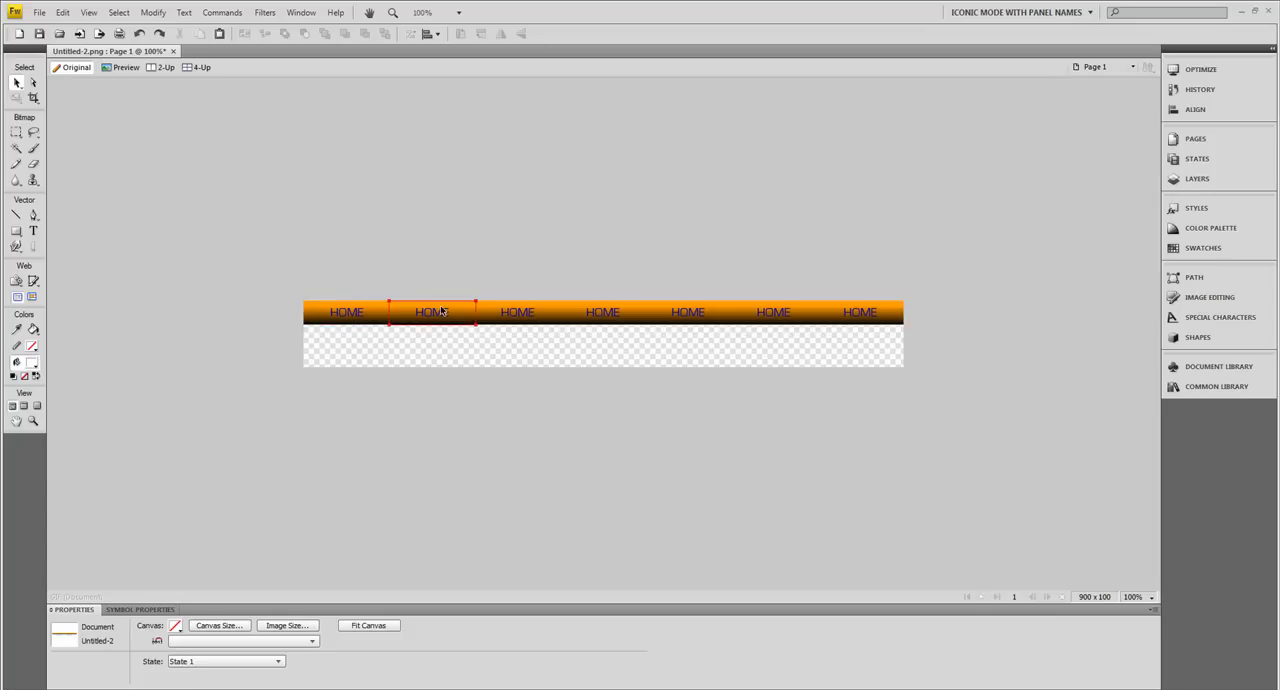
pyautogui.click(432, 312)
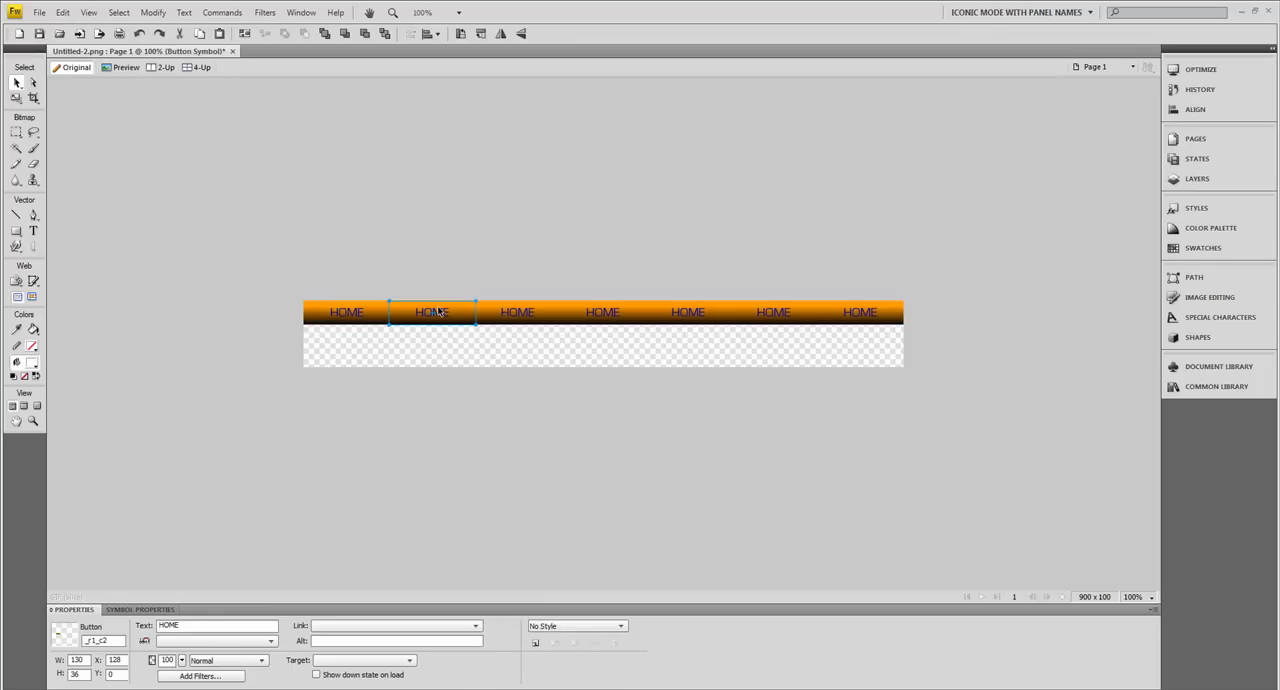
pyautogui.click(516, 312)
pyautogui.write('DOWNLOADS')
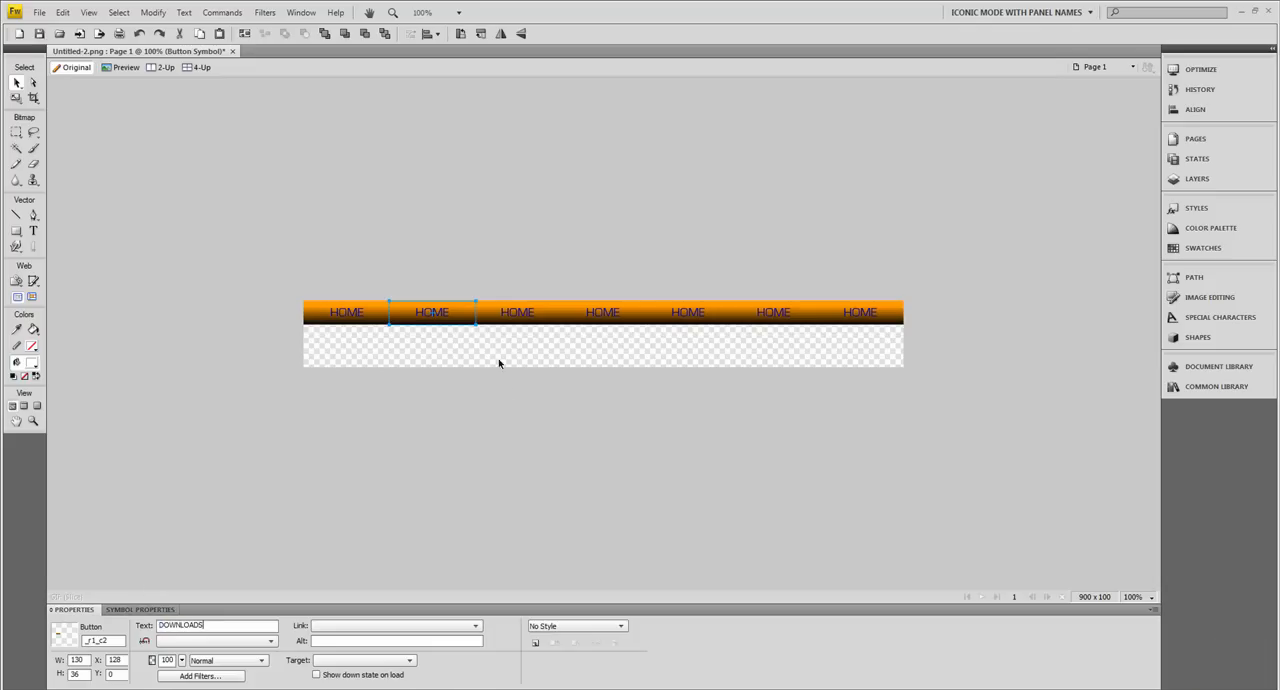
pyautogui.click(518, 312)
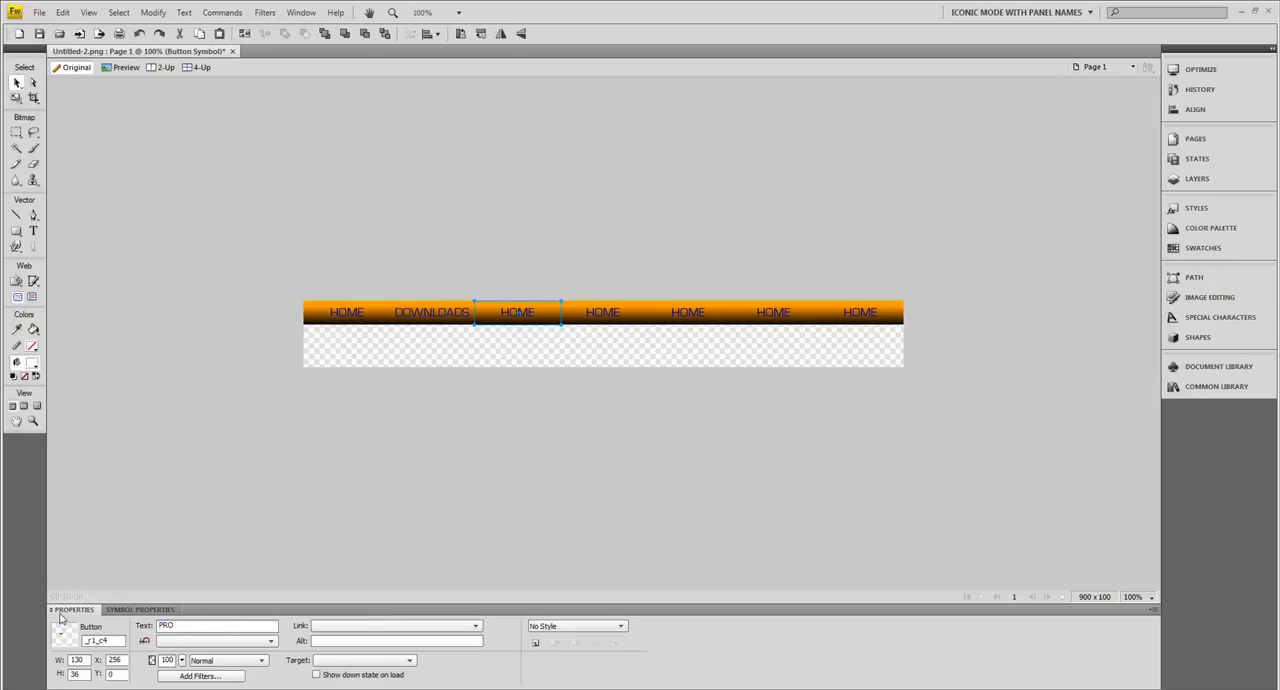
pyautogui.write('PRODUCTS')
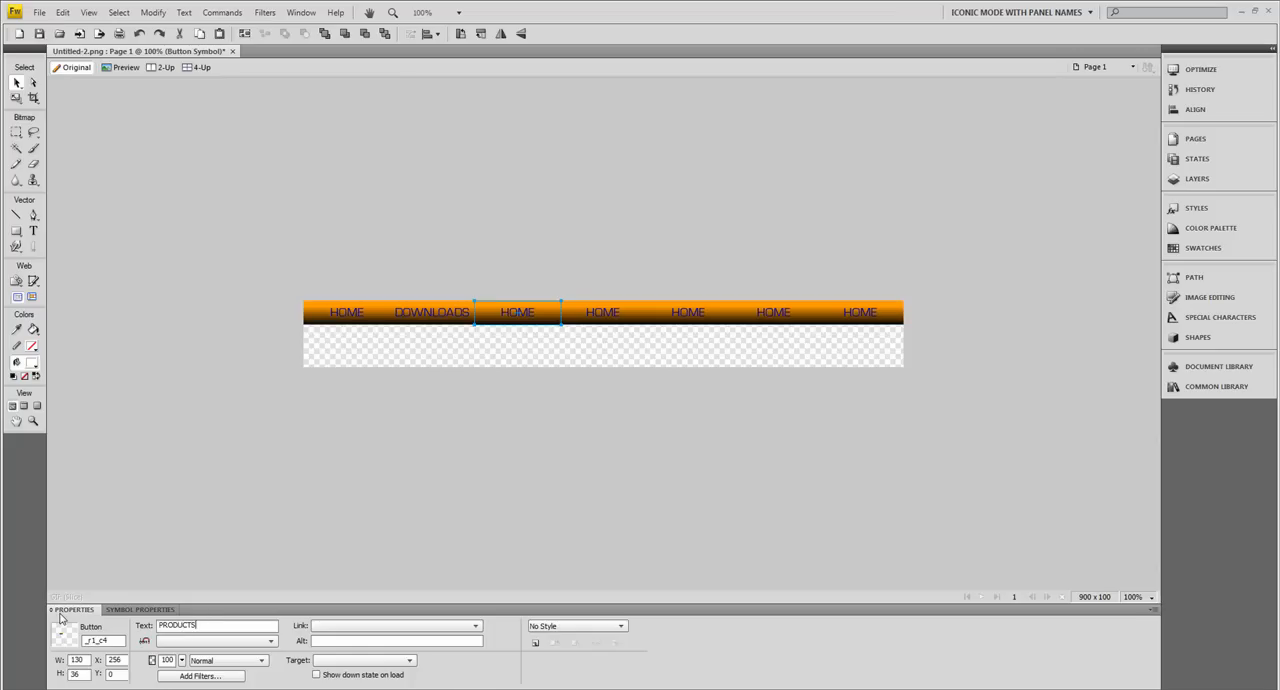
pyautogui.click(602, 312)
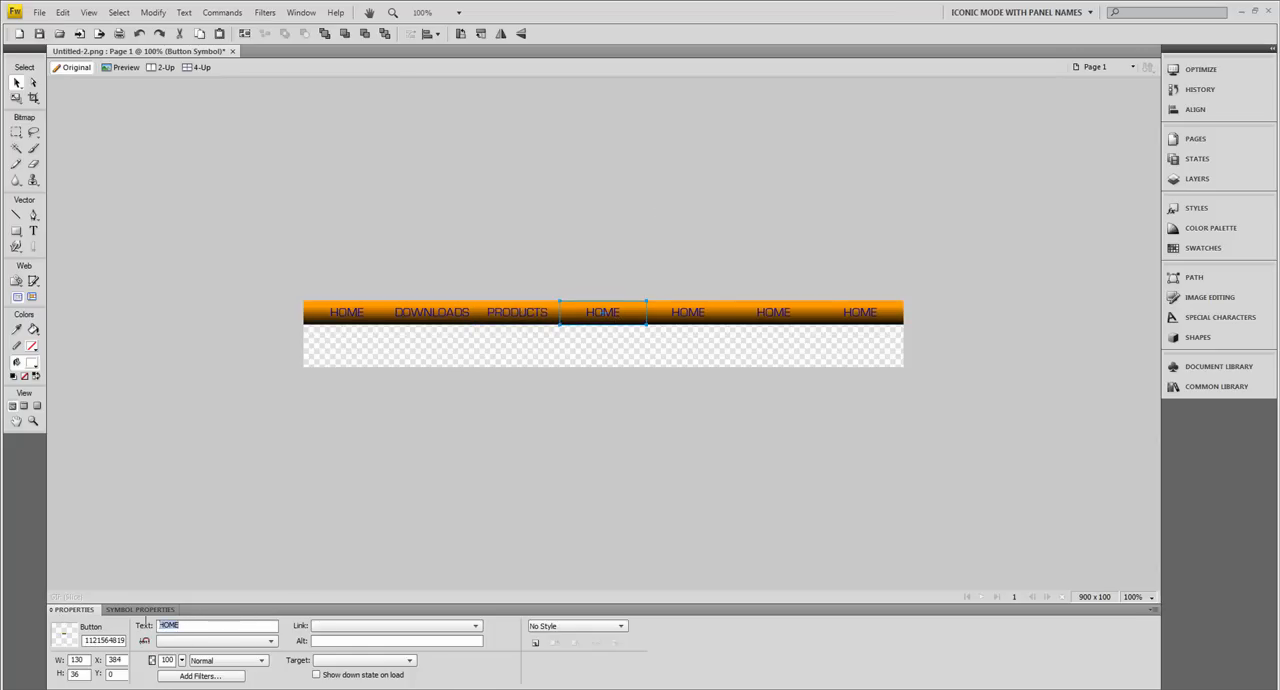
pyautogui.moveTo(300, 496)
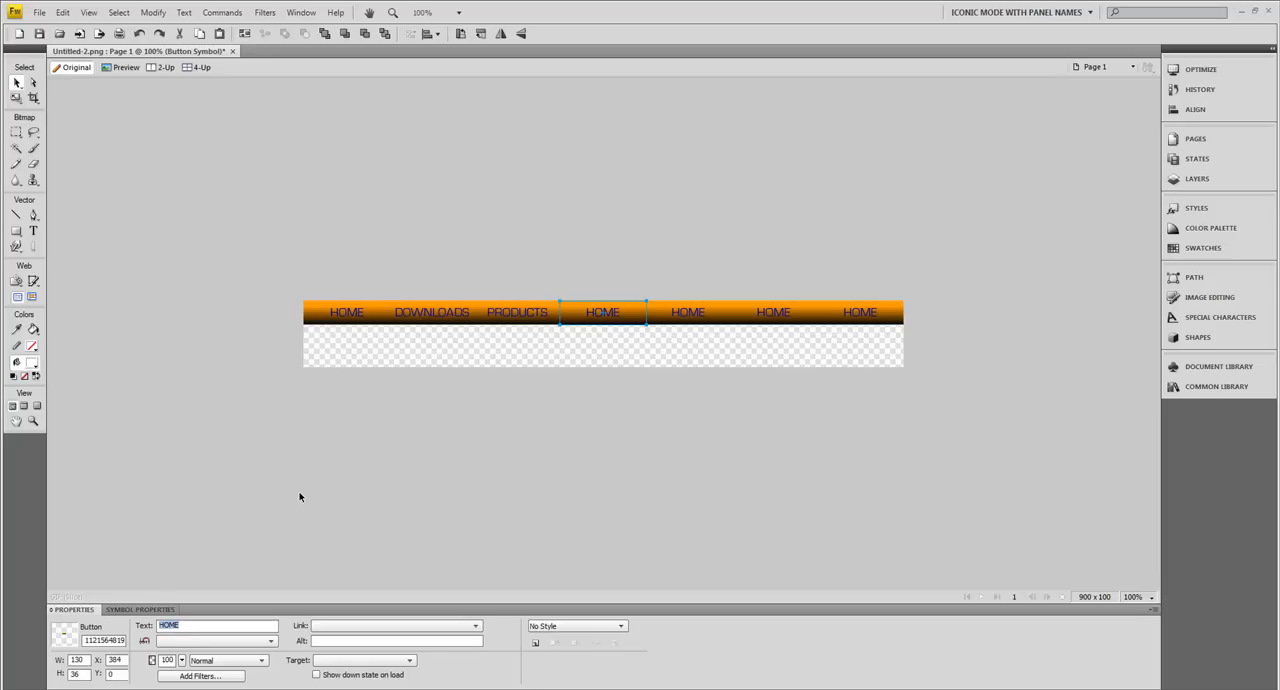
pyautogui.write('FAQS')
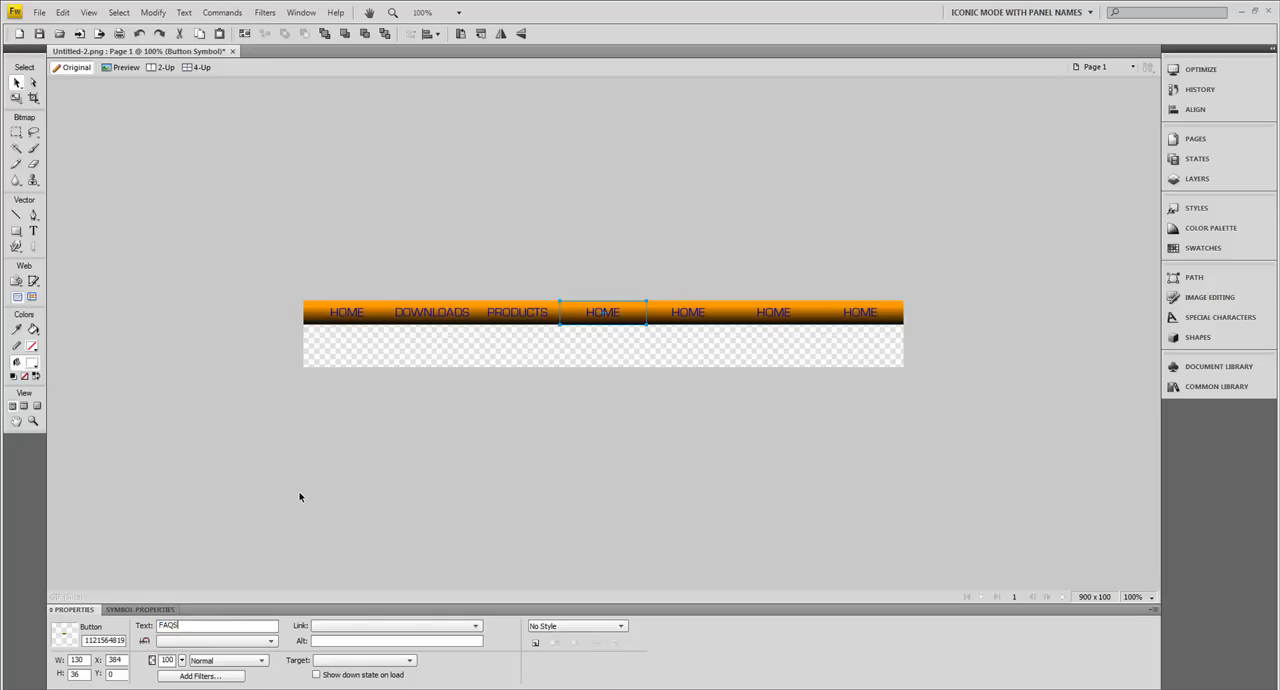
# - Relabel the fifth, sixth and seventh buttons PORTFOLIO, ABOUT US and CONTACT
pyautogui.click(688, 312)
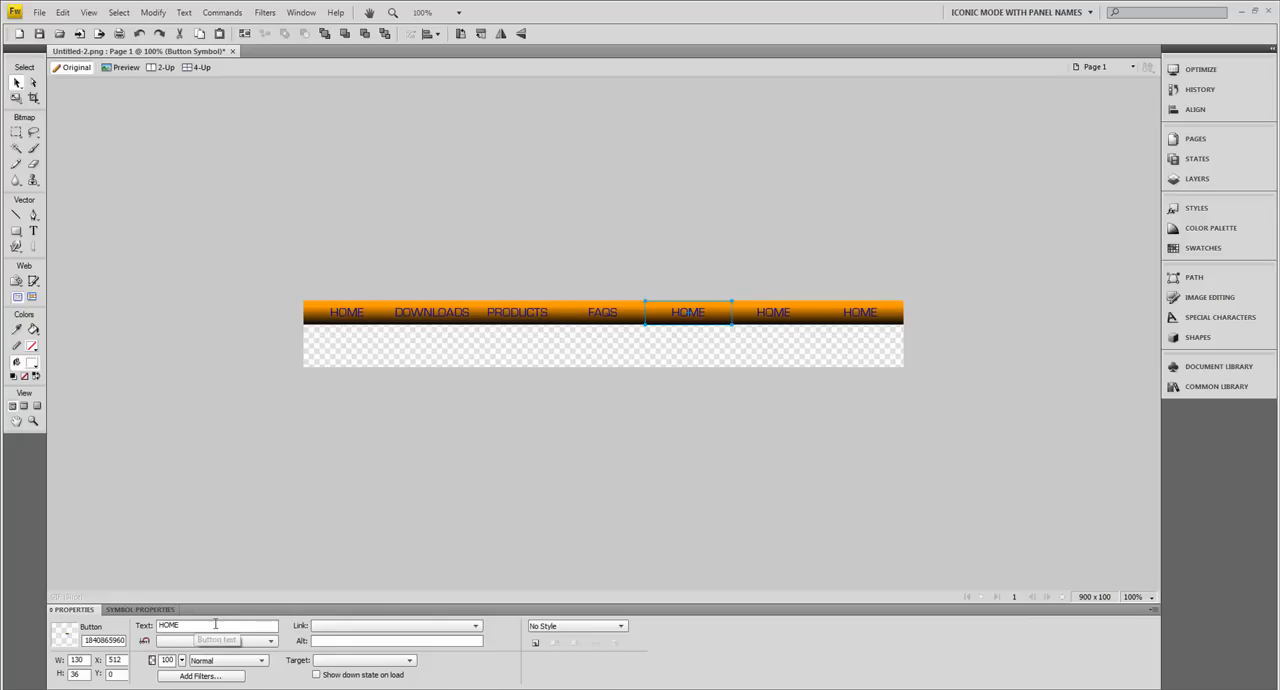
pyautogui.write('POR')
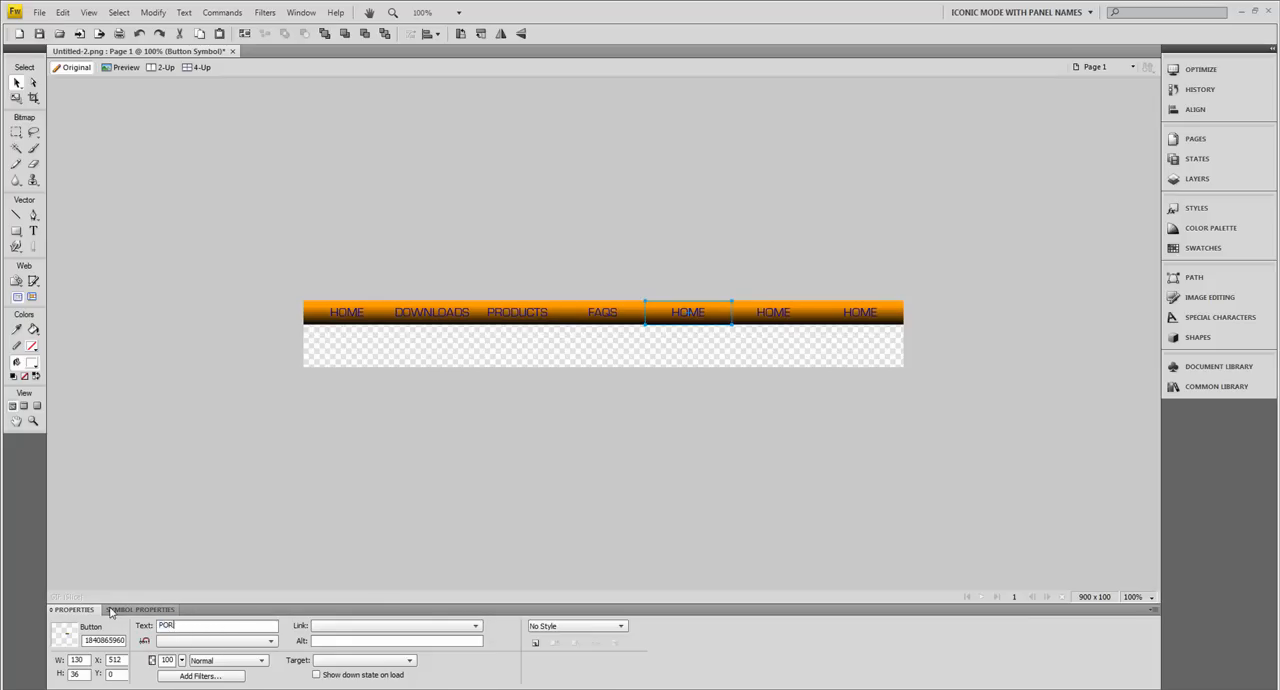
pyautogui.write('TFOLIO')
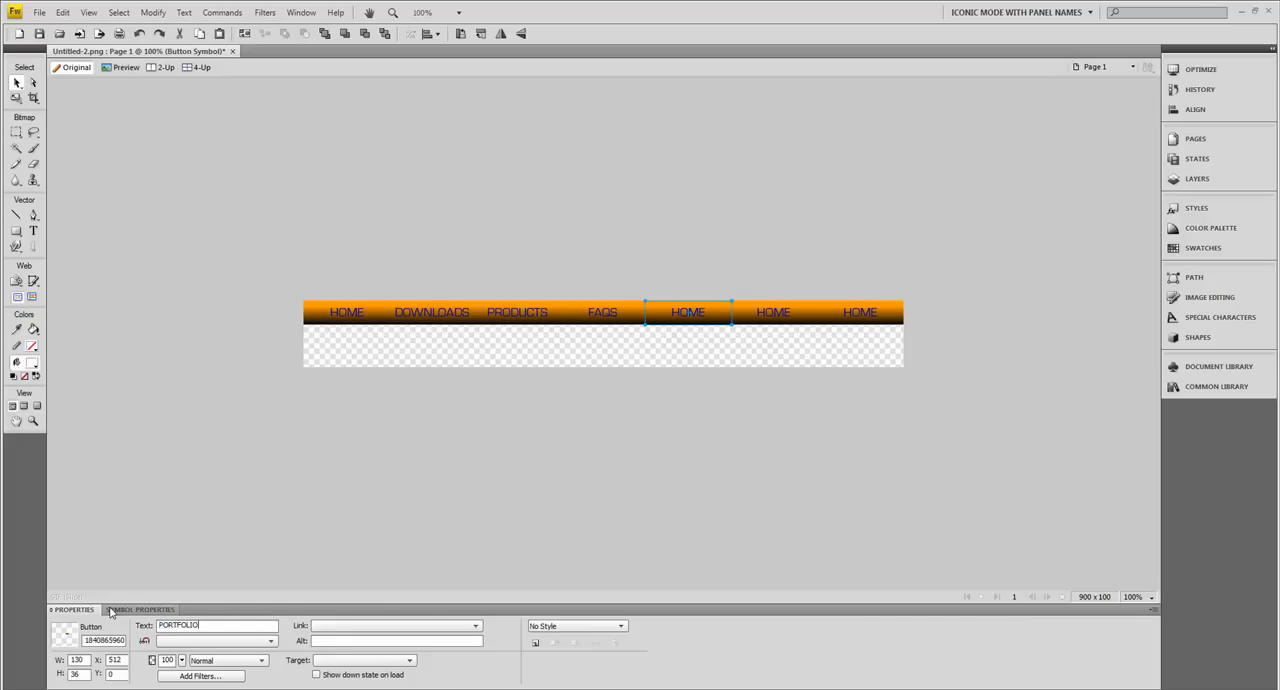
pyautogui.click(772, 312)
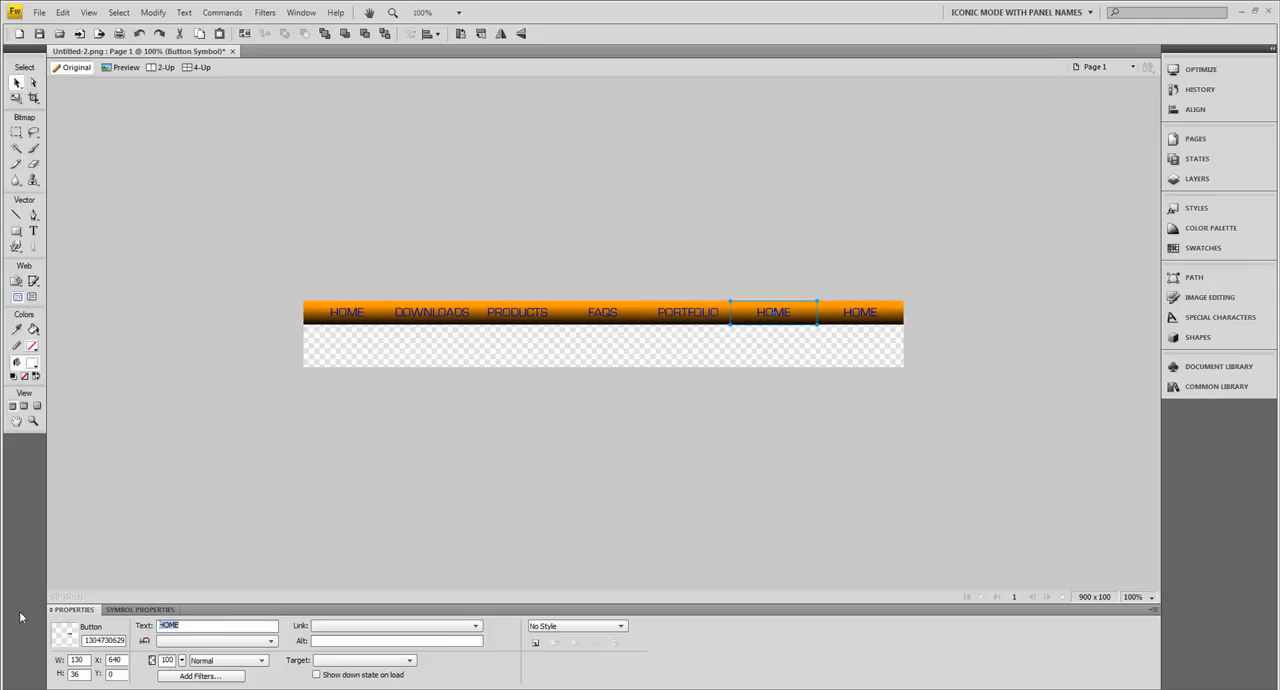
pyautogui.moveTo(236, 516)
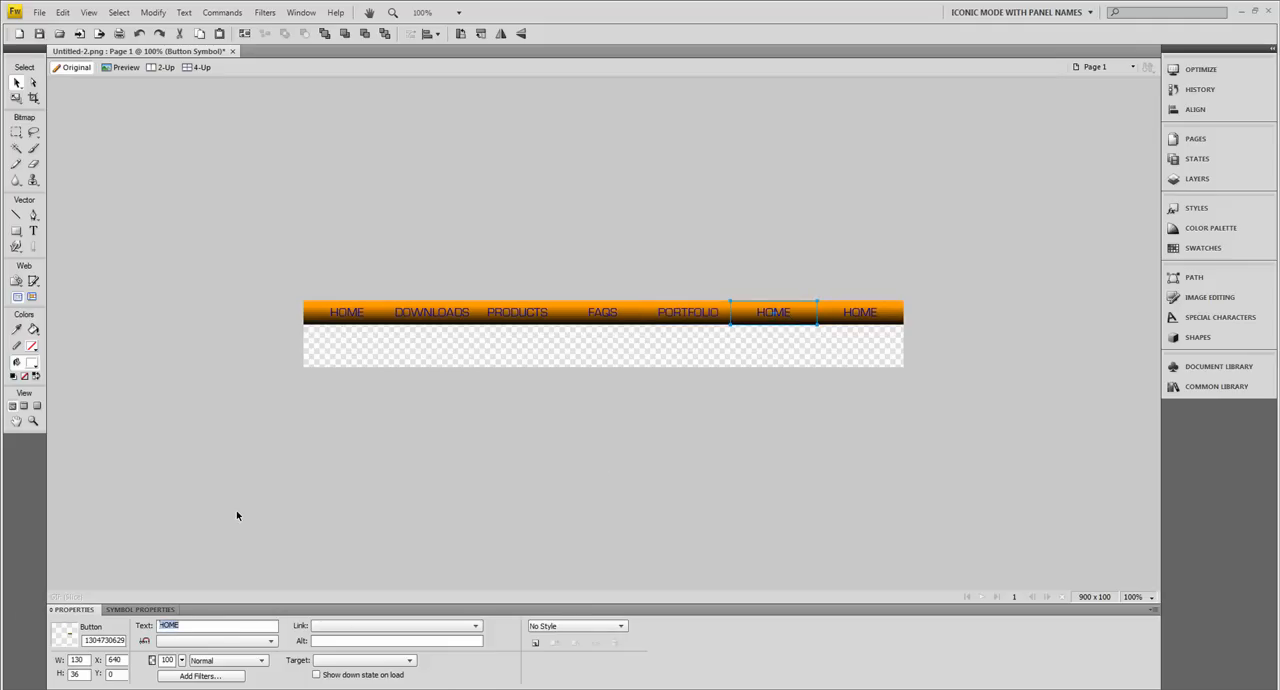
pyautogui.write('ABOUT')
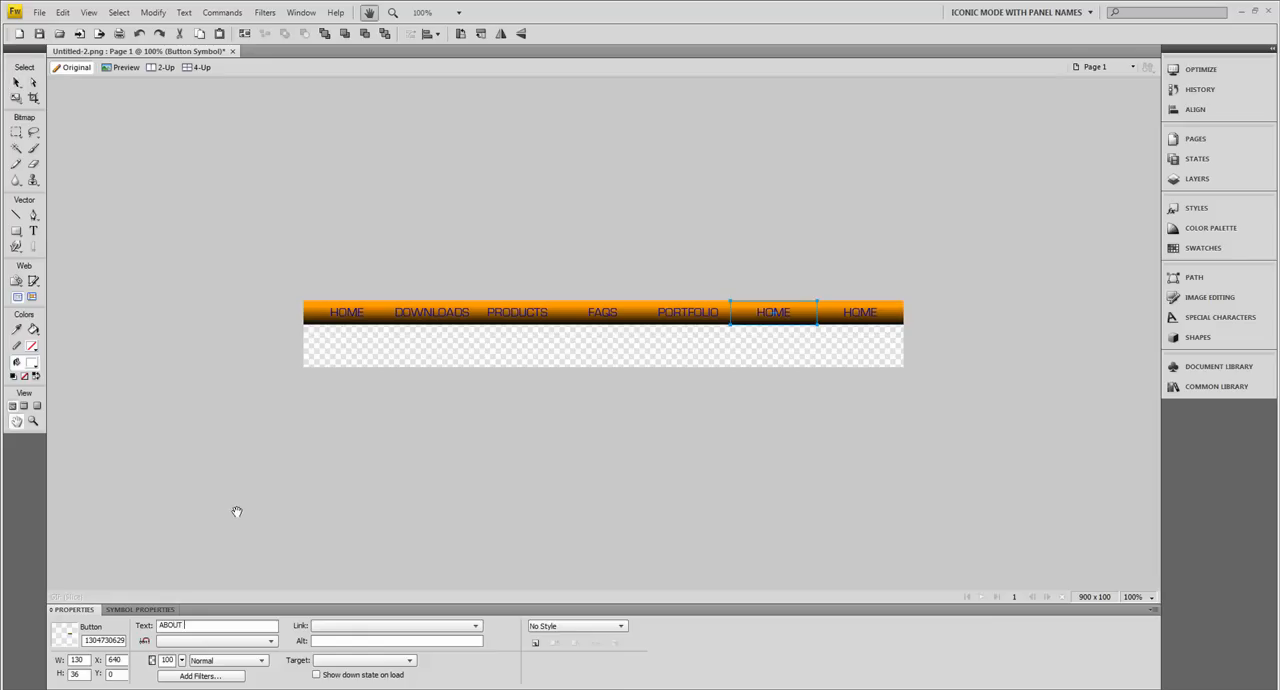
pyautogui.click(860, 312)
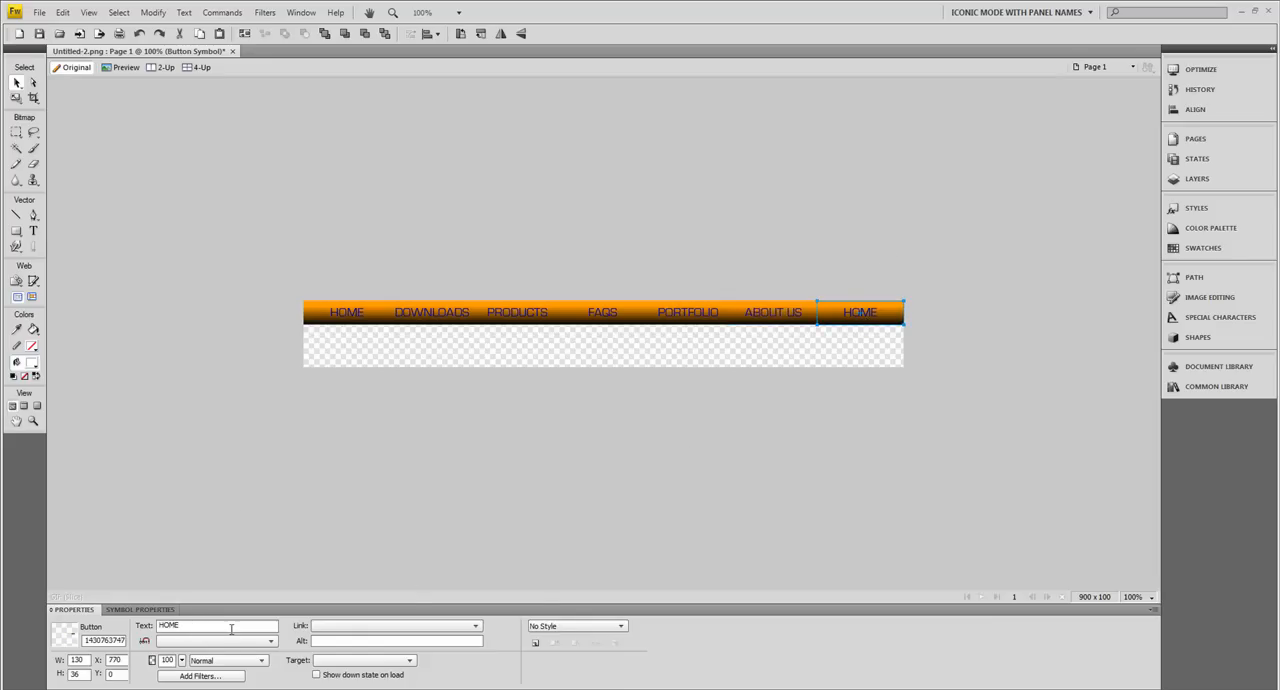
pyautogui.write('CON')
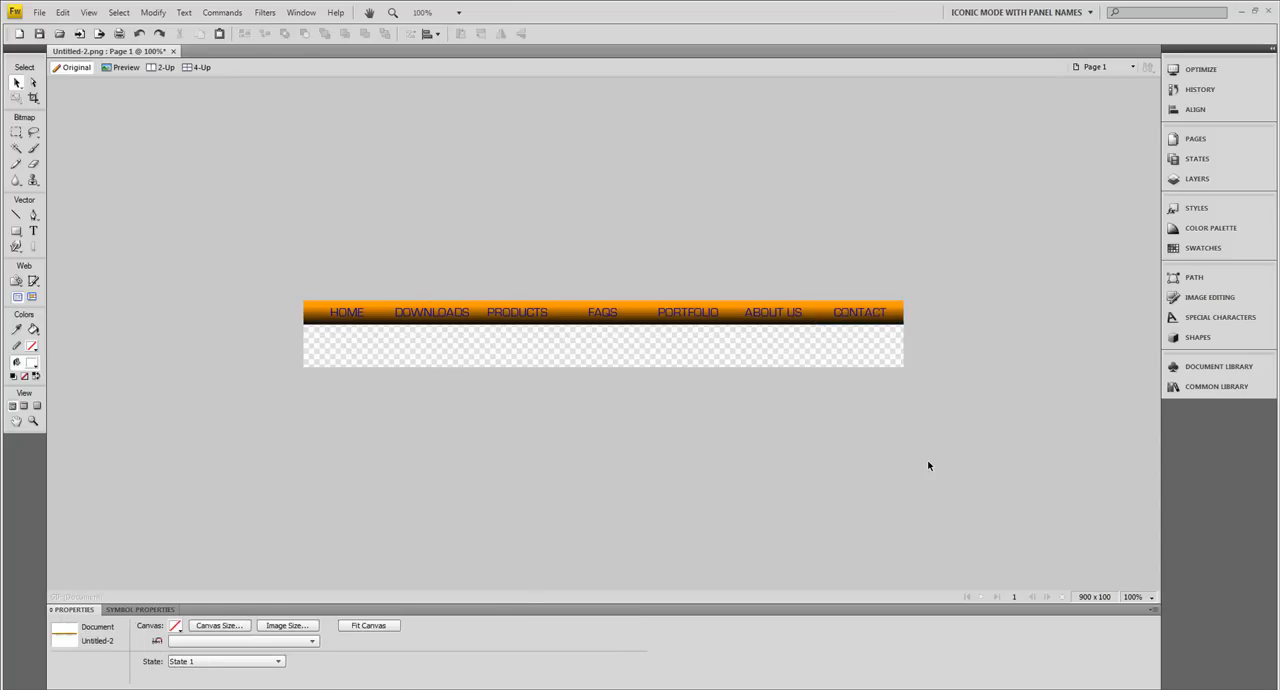
pyautogui.moveTo(1012, 332)
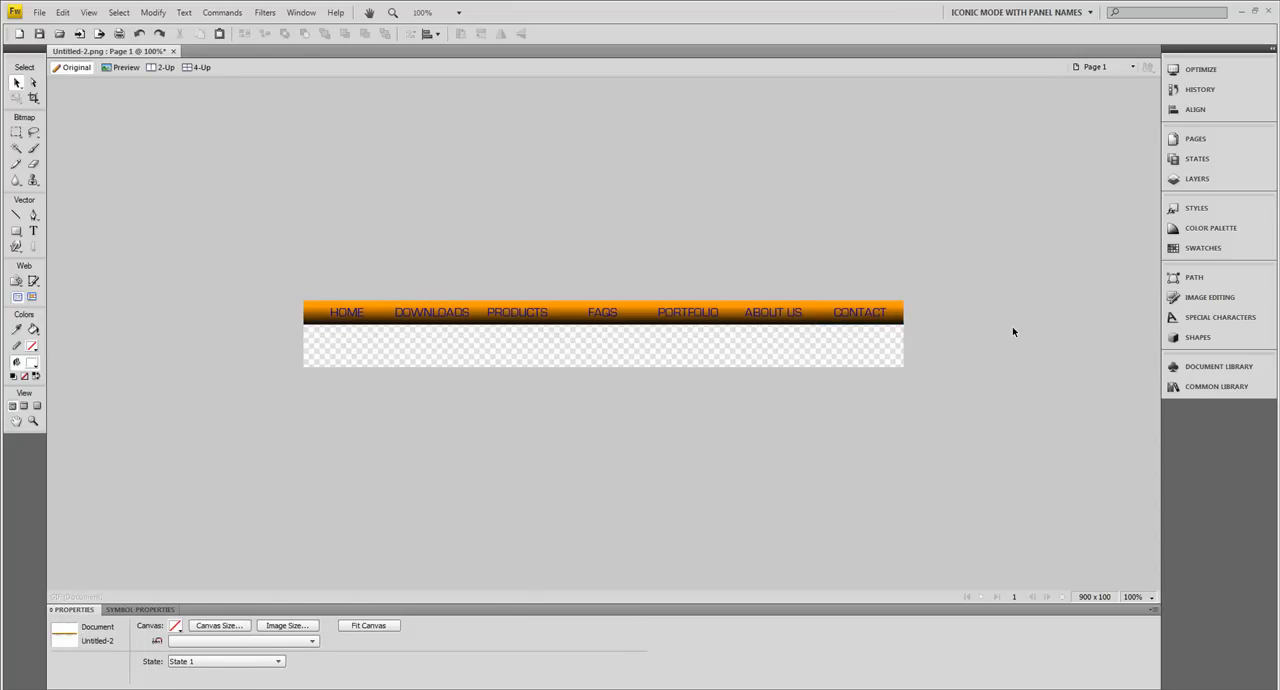
pyautogui.moveTo(536, 446)
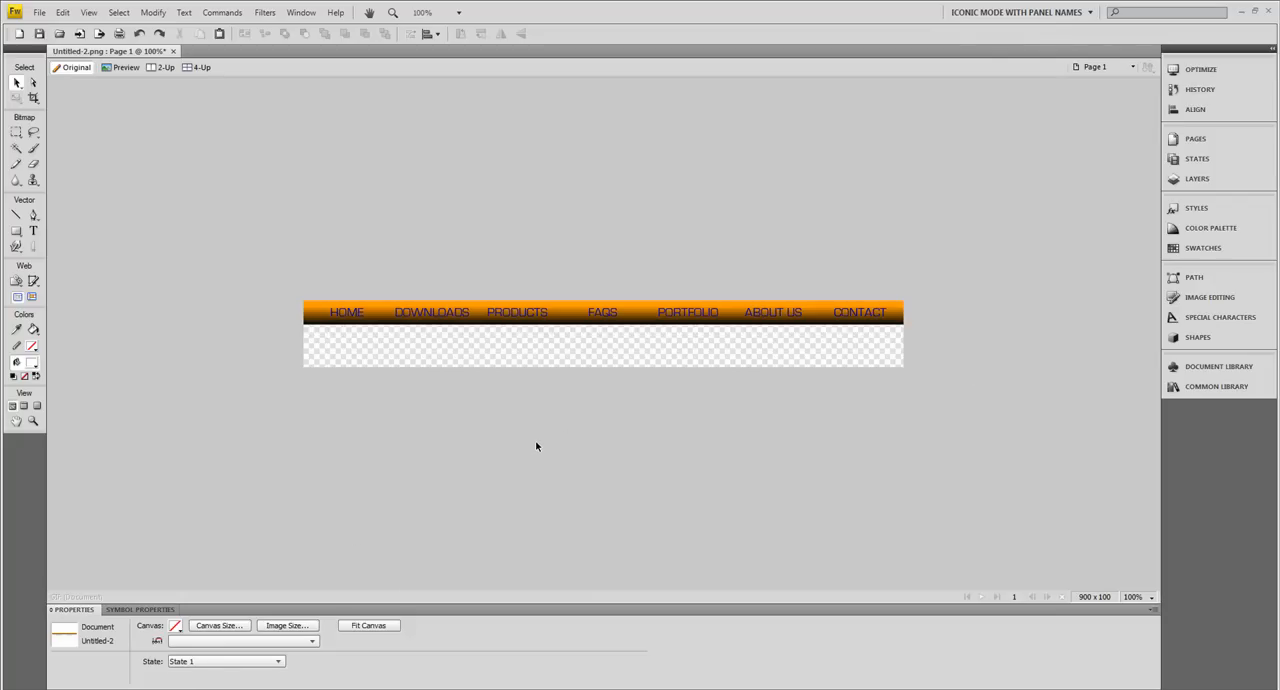
# - Fit the canvas tightly around the seven navigation buttons, removing the empty transparent area
pyautogui.click(368, 624)
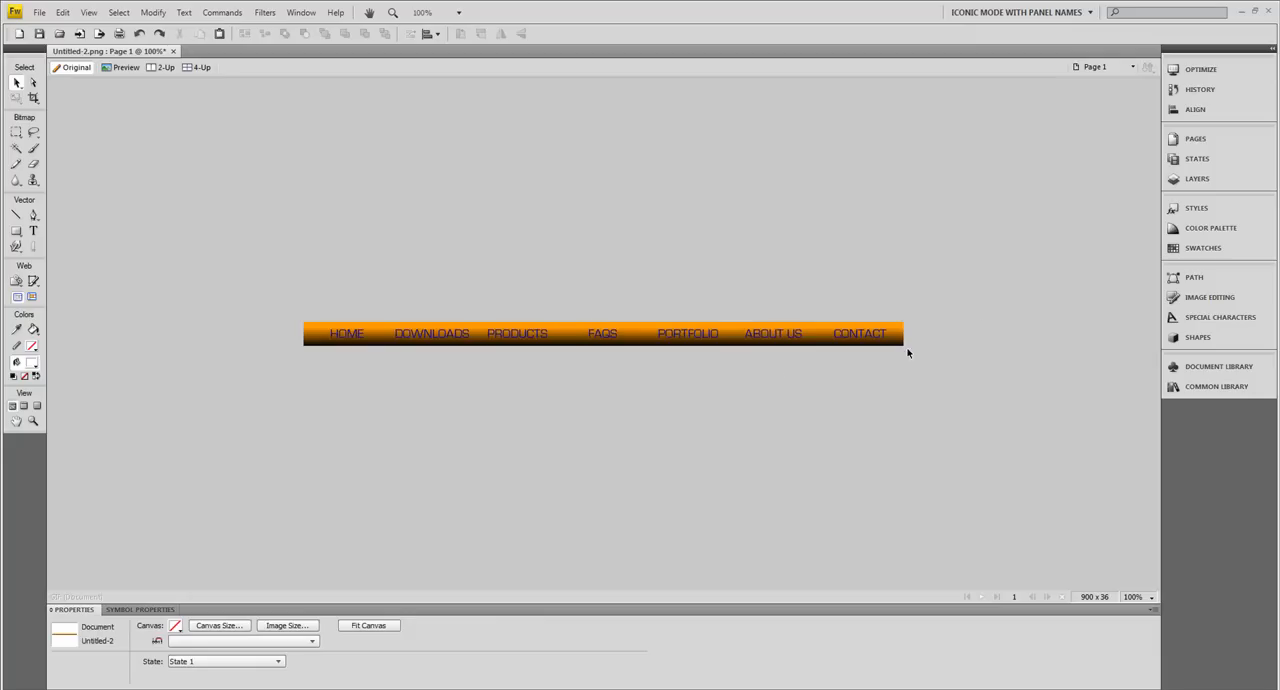
pyautogui.moveTo(322, 228)
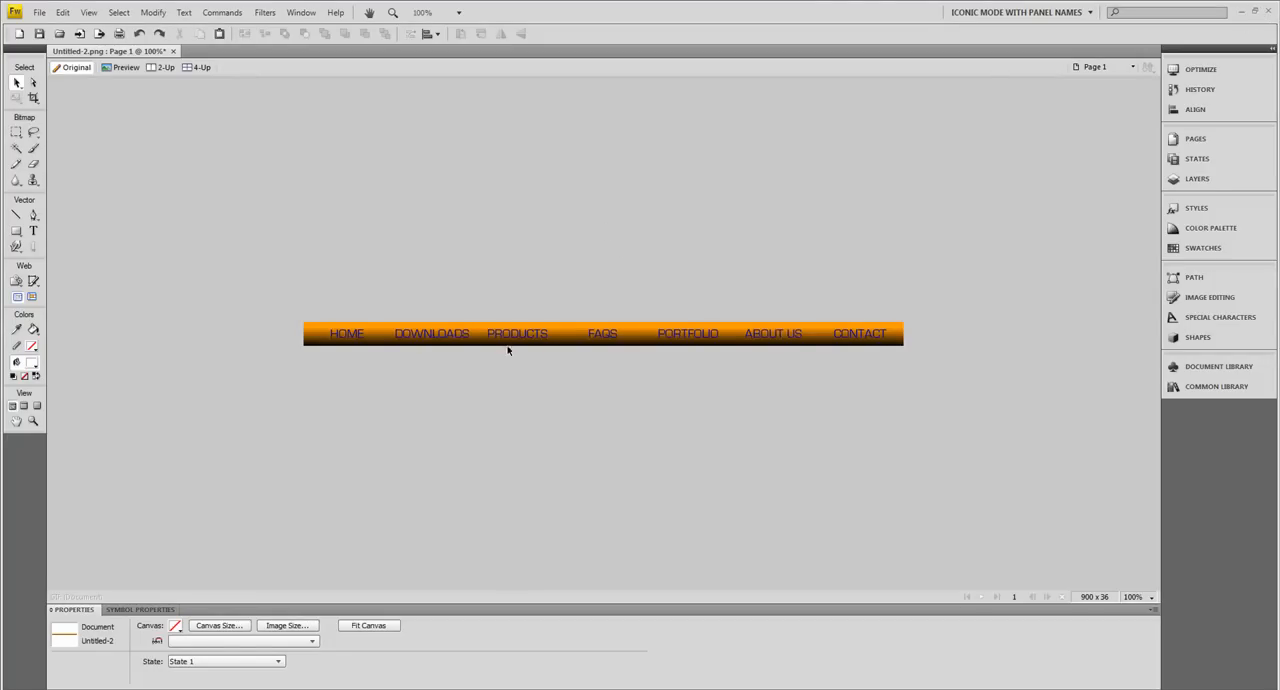
pyautogui.moveTo(28, 22)
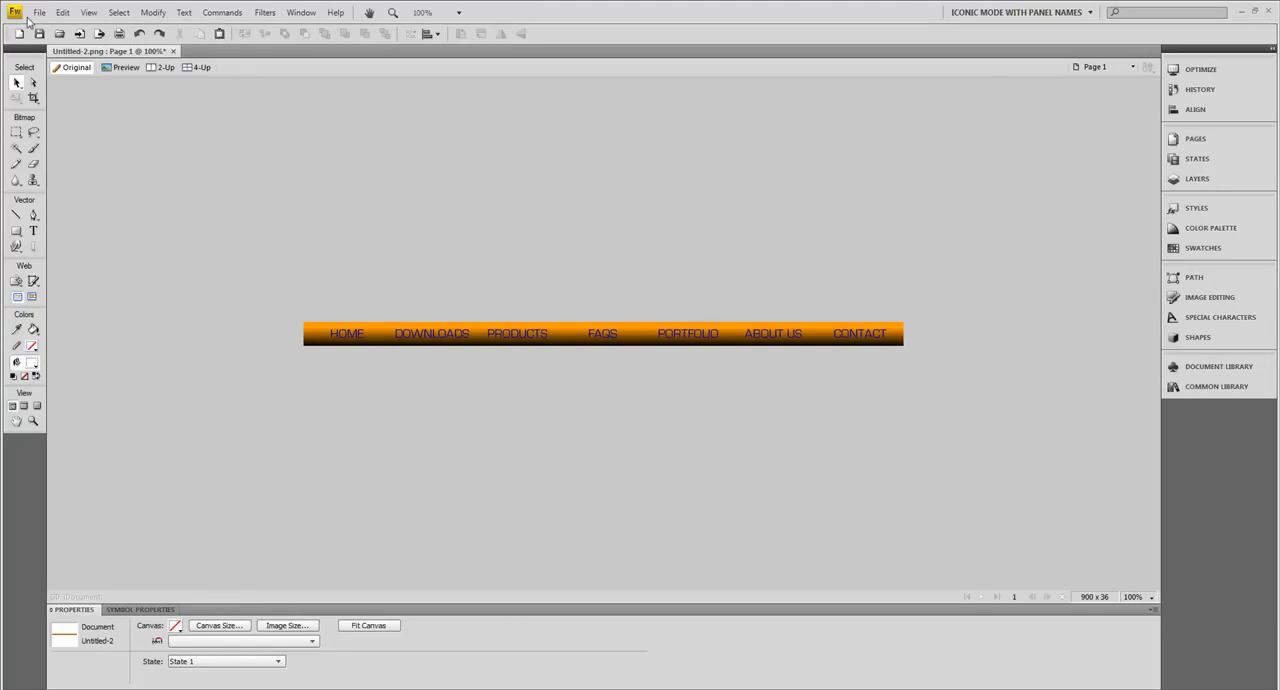
# - Start an HTML and Images export of the navigation bar via File > Export
pyautogui.click(40, 12)
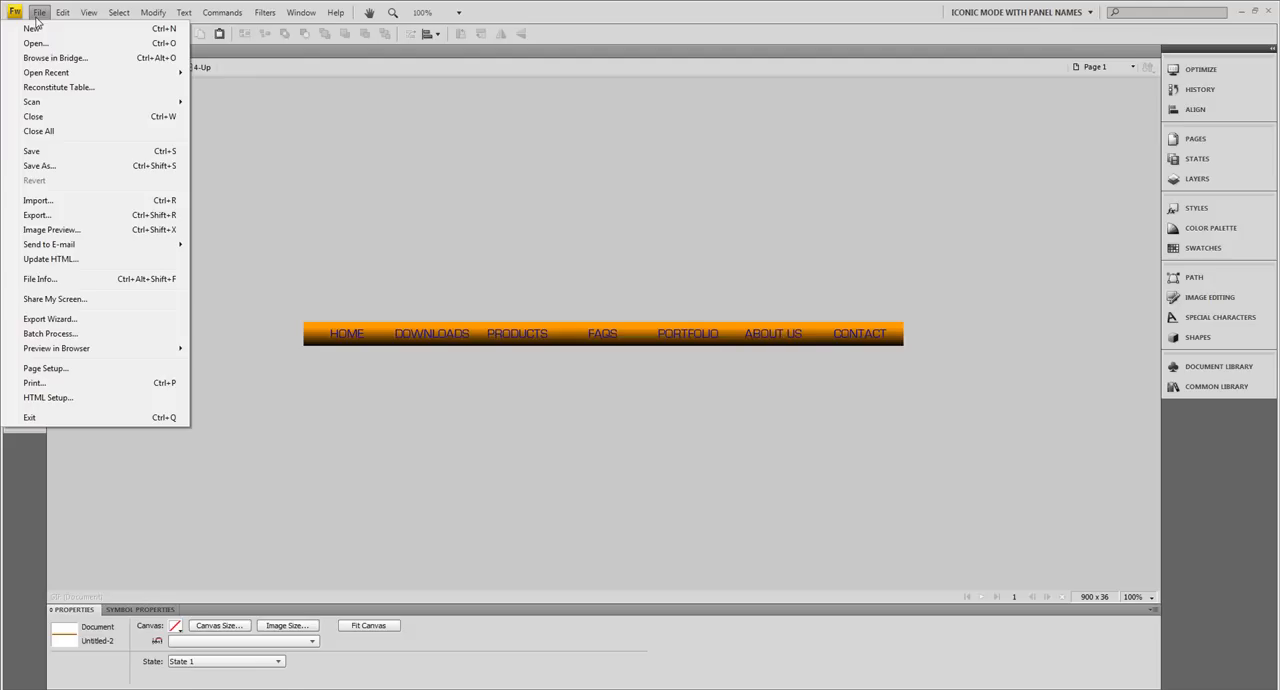
pyautogui.moveTo(70, 220)
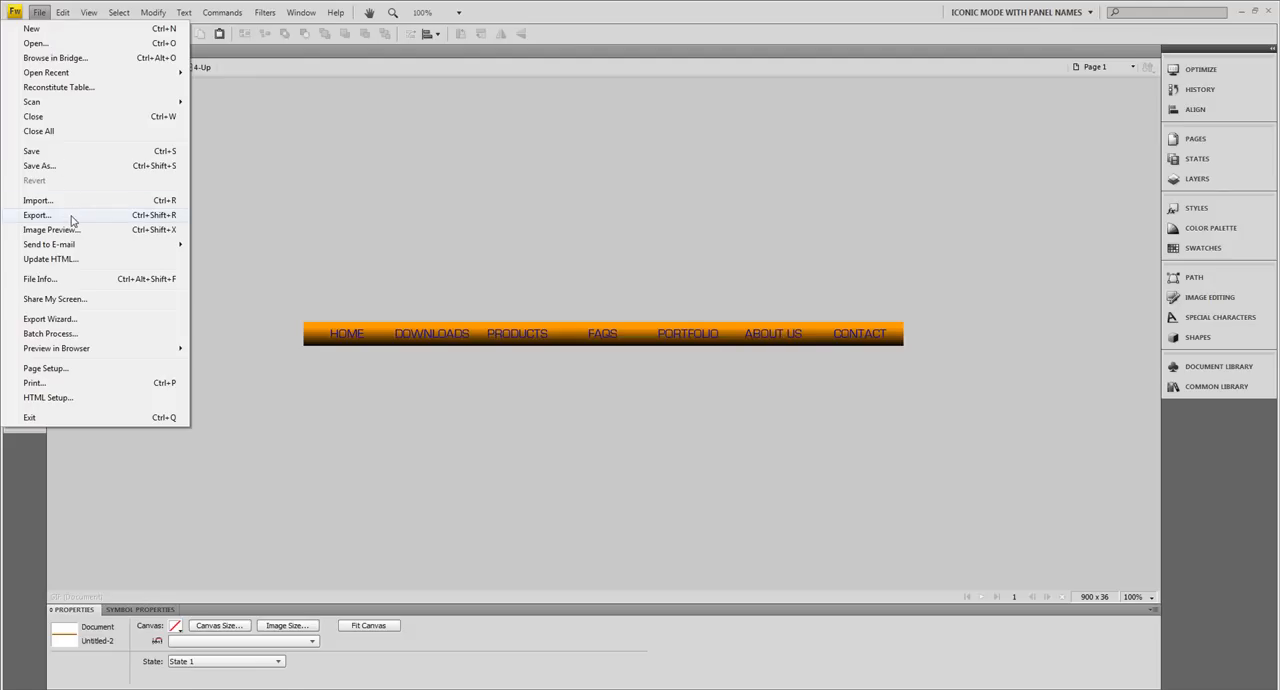
pyautogui.click(36, 214)
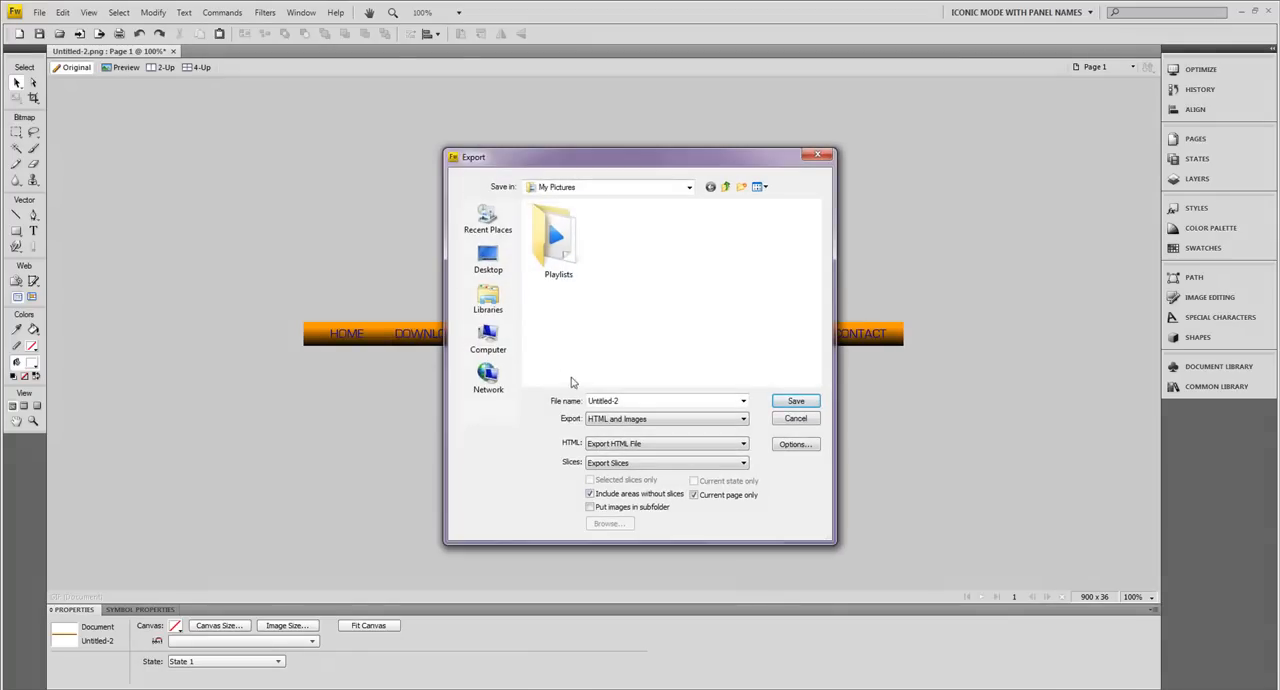
pyautogui.moveTo(488, 254)
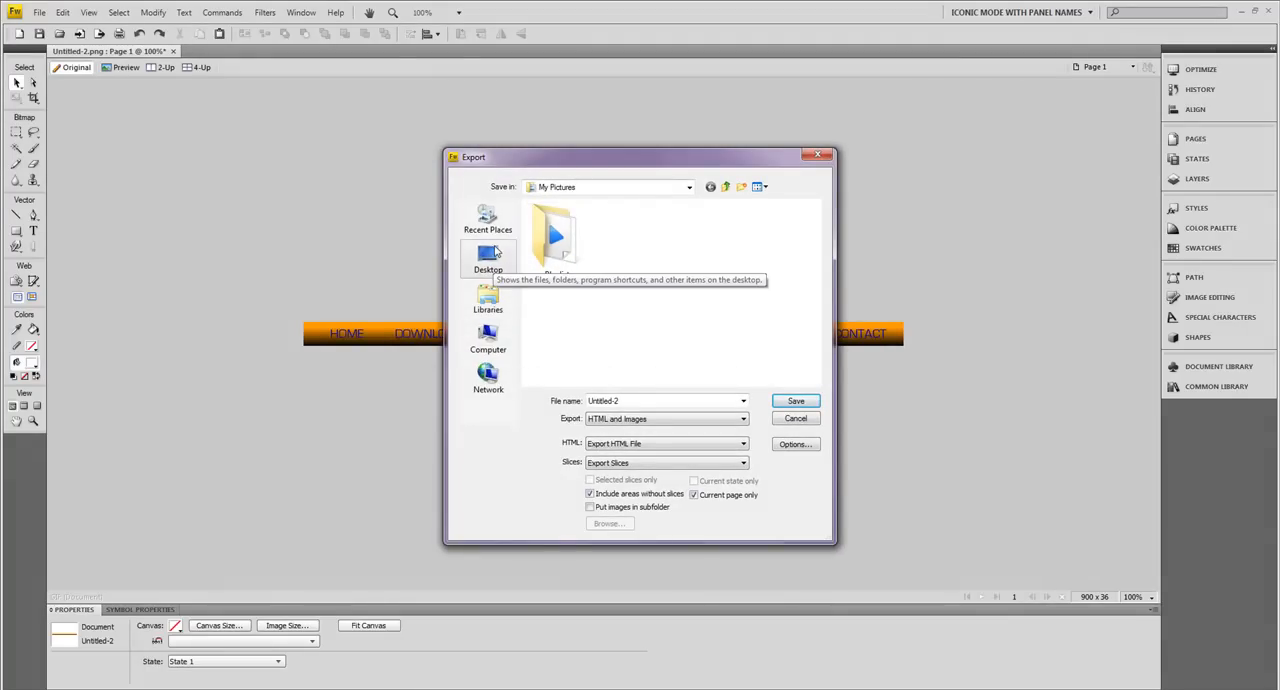
pyautogui.moveTo(586, 334)
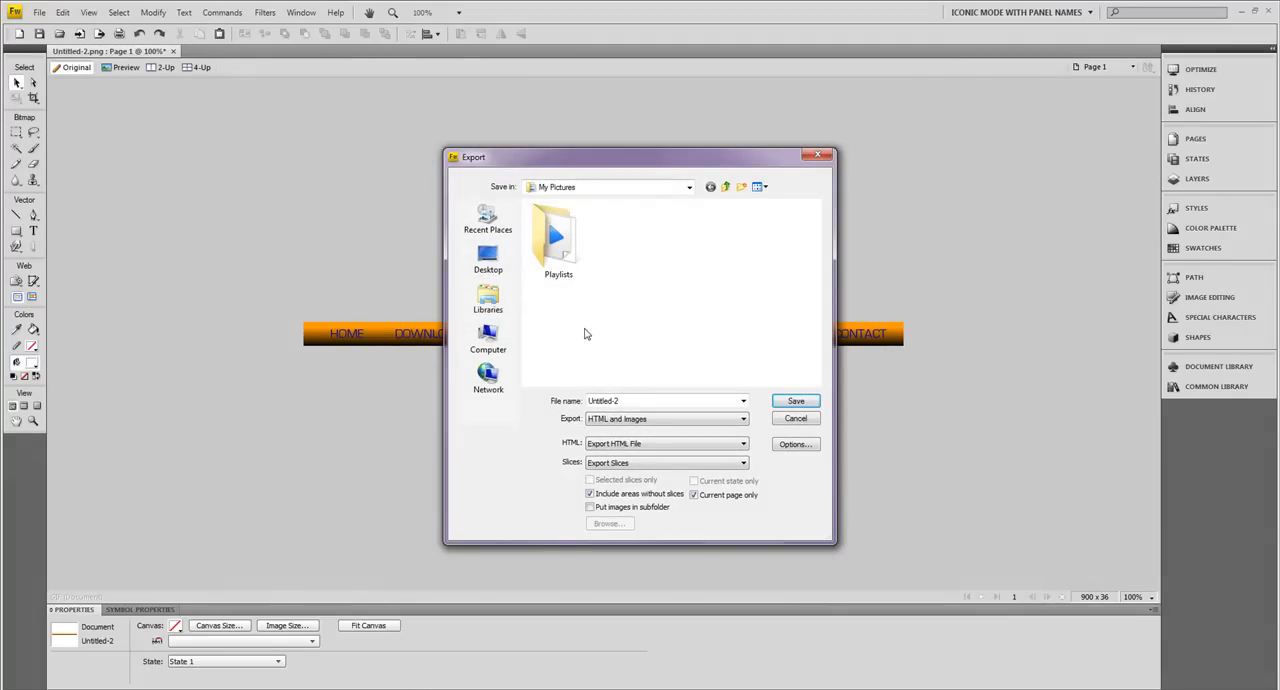
# - Browse from Computer into Documents > Website_Master > Farm Bureau
pyautogui.click(488, 338)
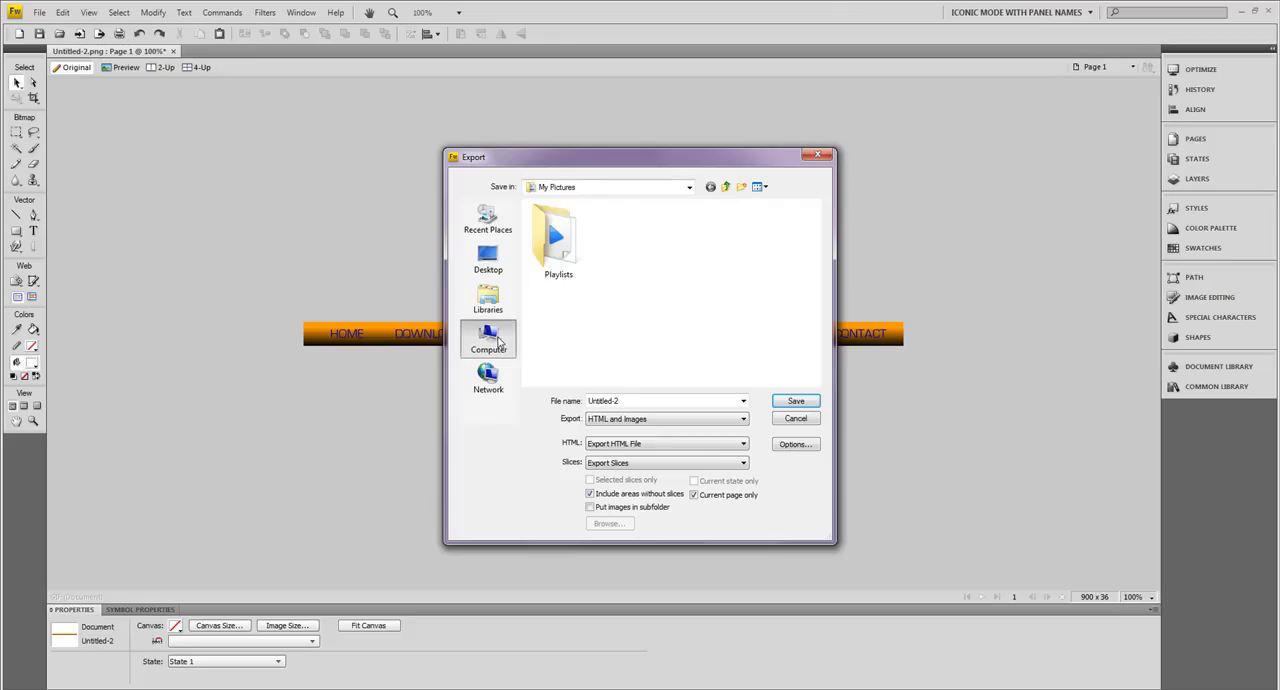
pyautogui.click(488, 300)
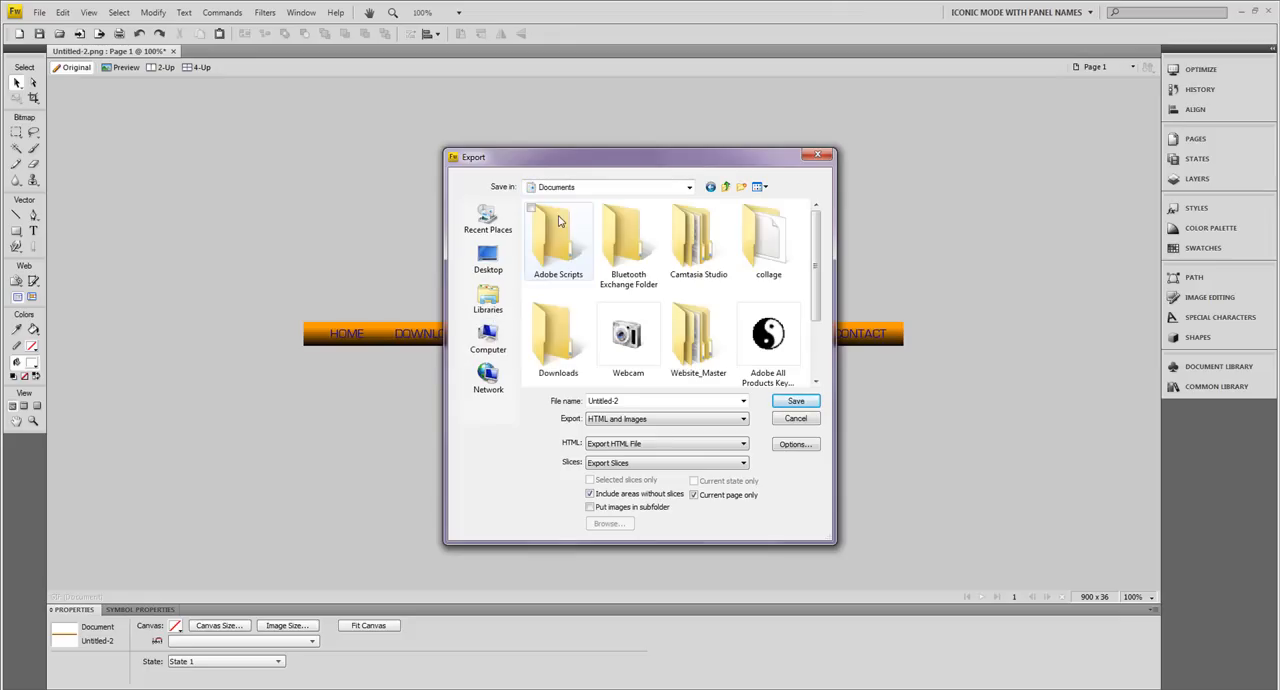
pyautogui.scroll(-3)
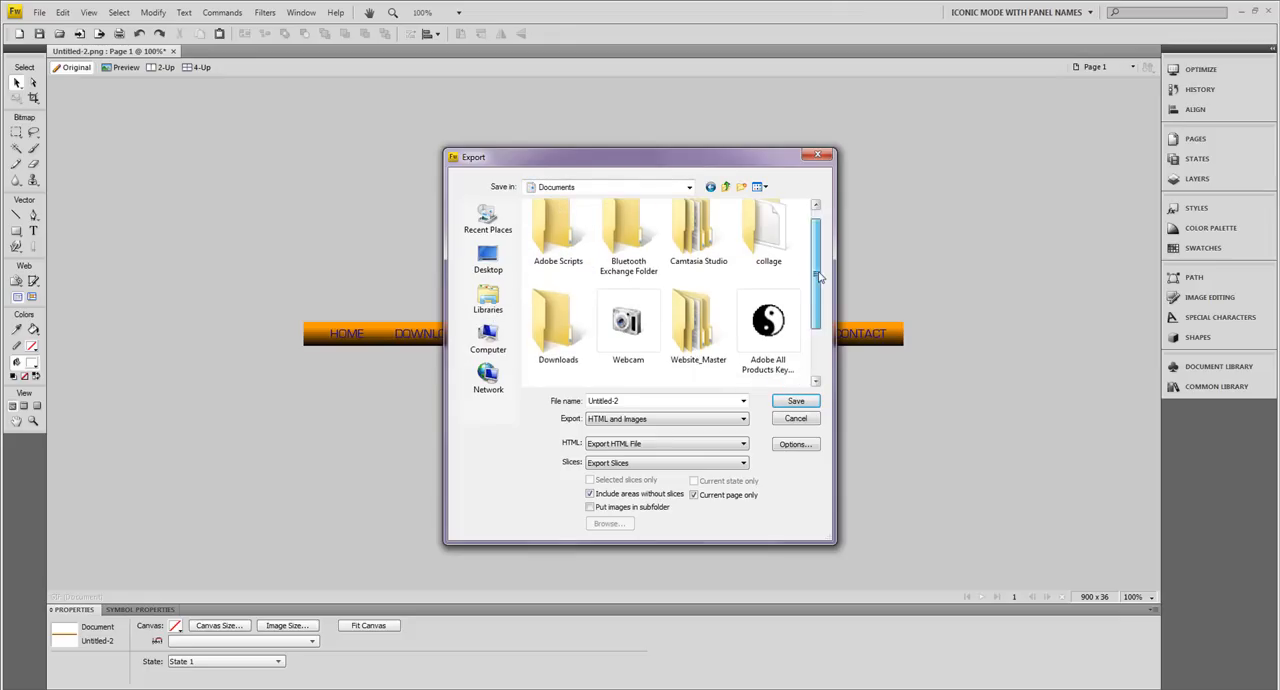
pyautogui.doubleClick(698, 320)
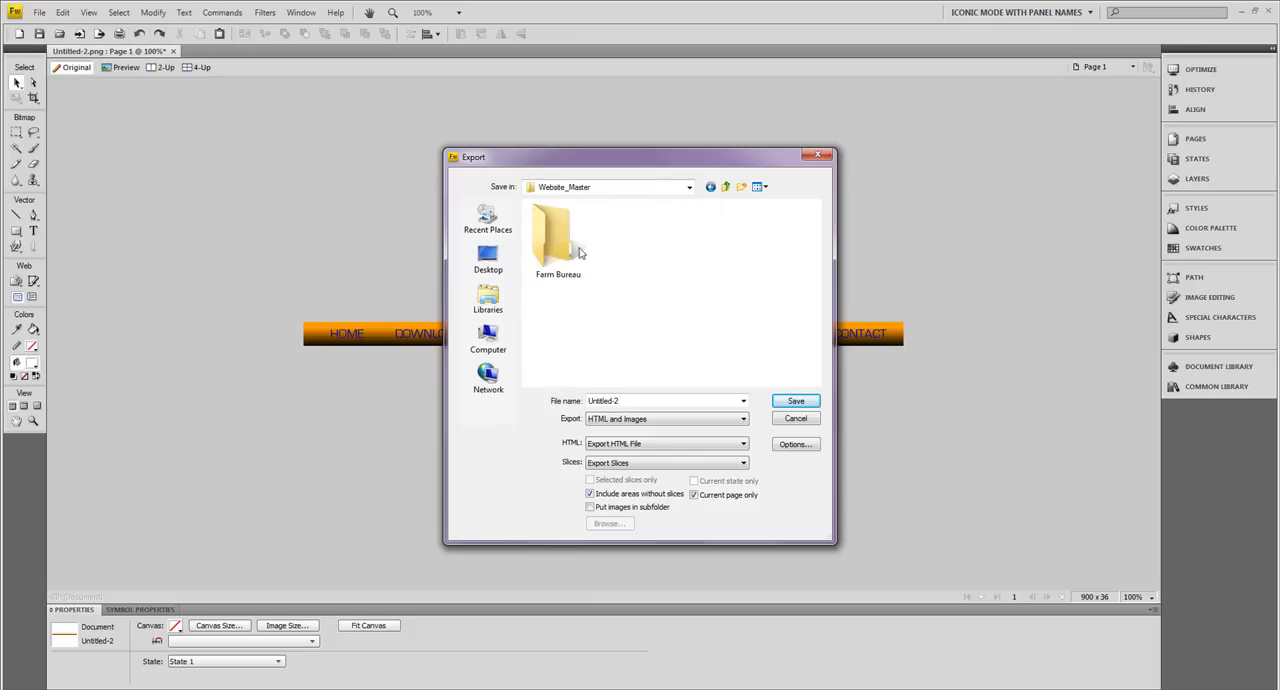
pyautogui.doubleClick(556, 236)
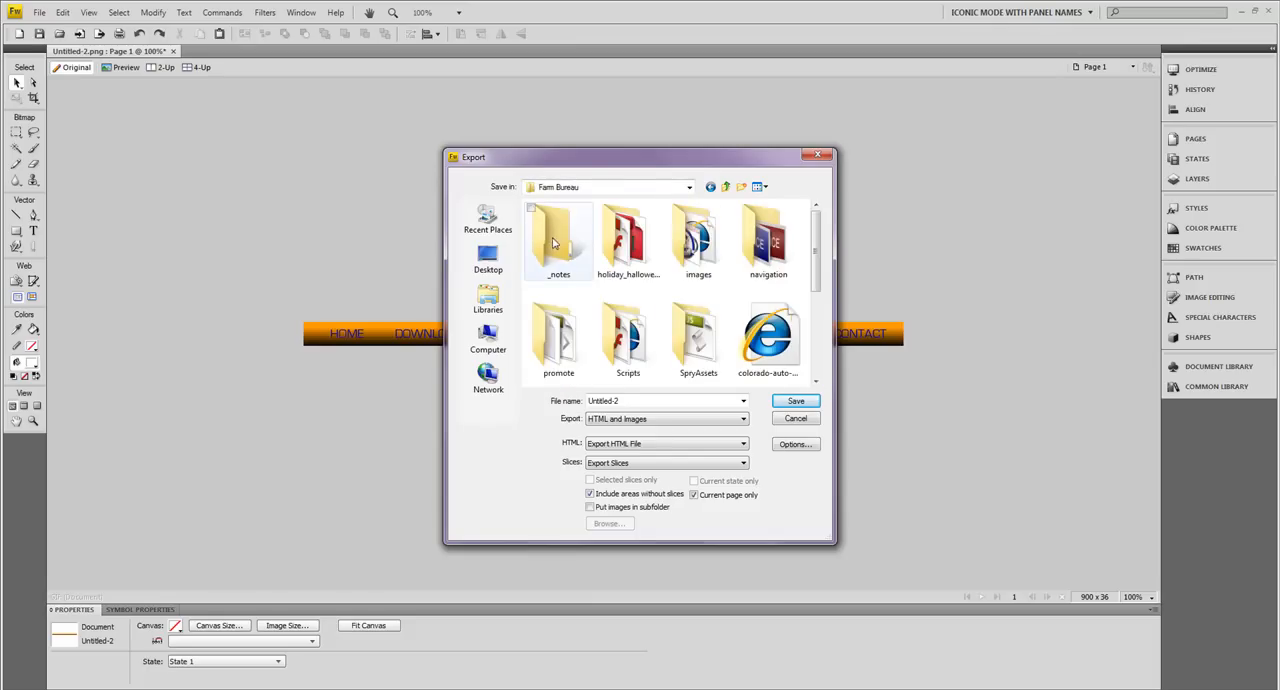
pyautogui.scroll(-3)
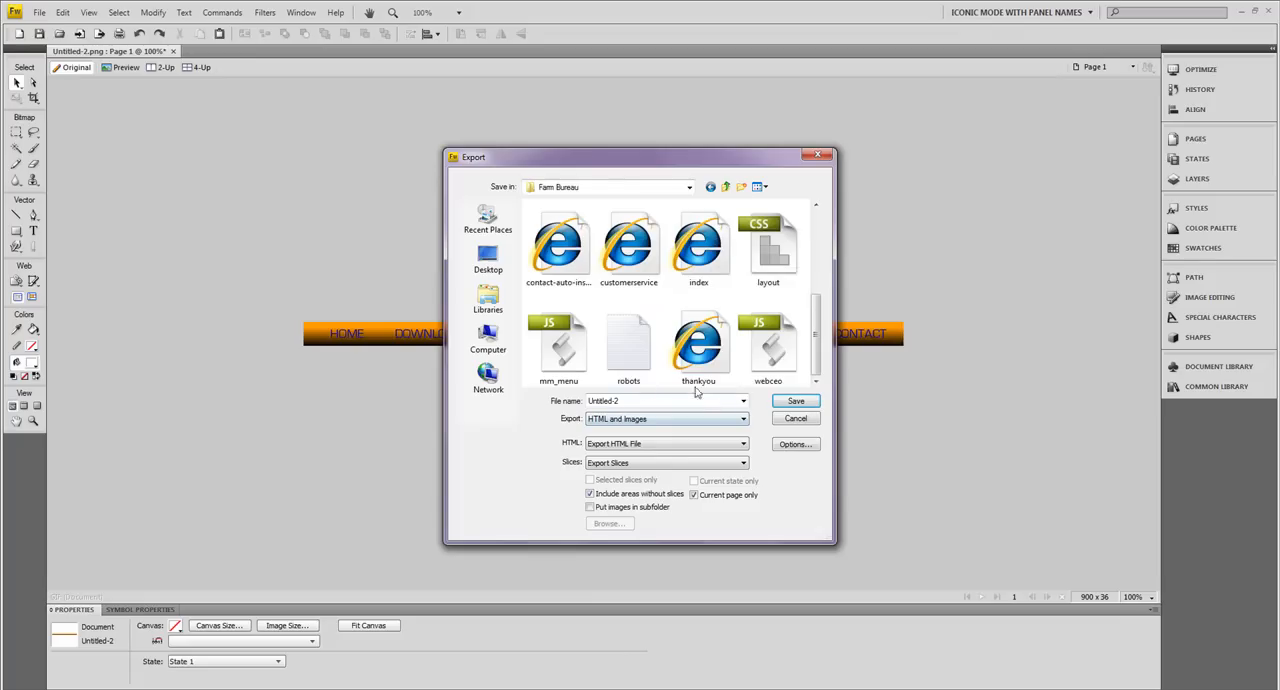
# - Create a new folder named TEST1 inside Farm Bureau
pyautogui.rightClick(628, 388)
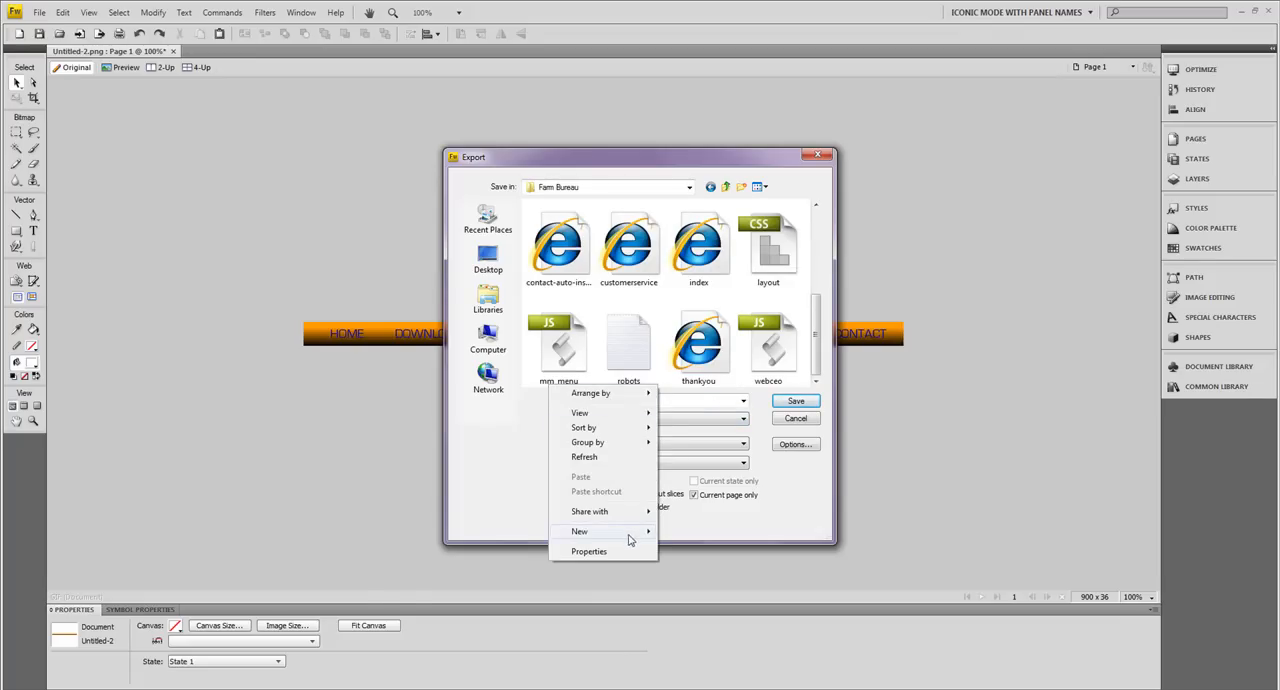
pyautogui.click(580, 532)
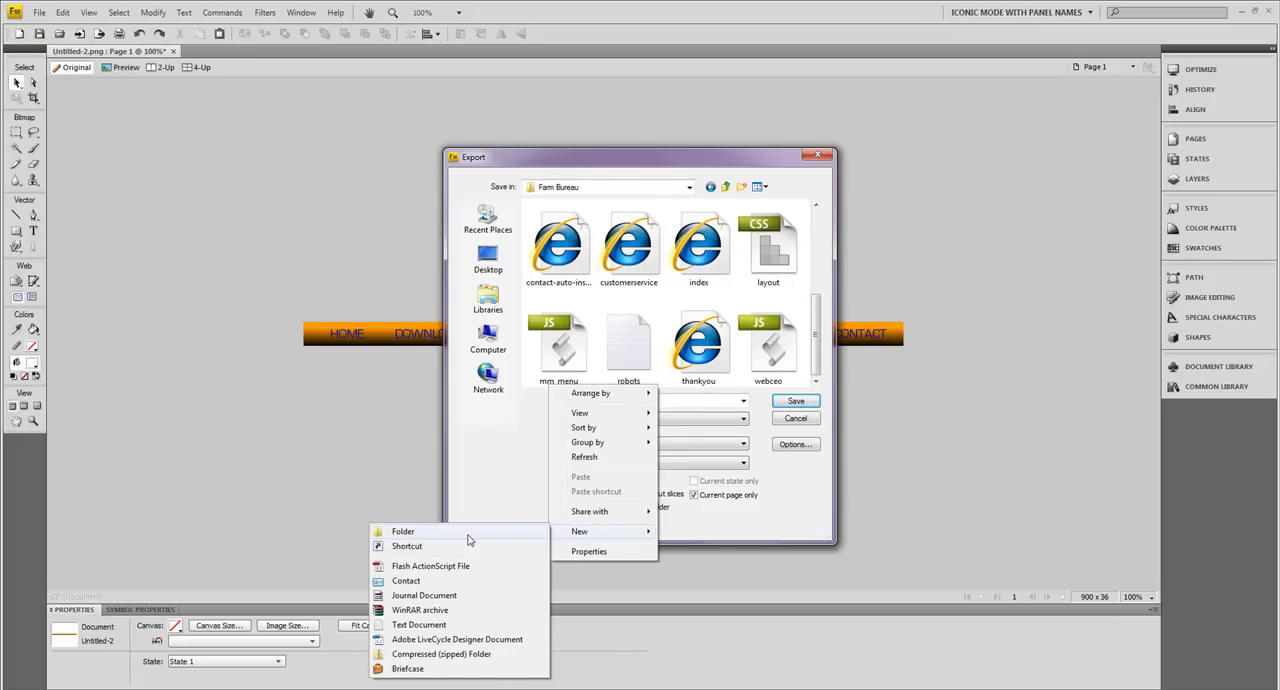
pyautogui.click(402, 532)
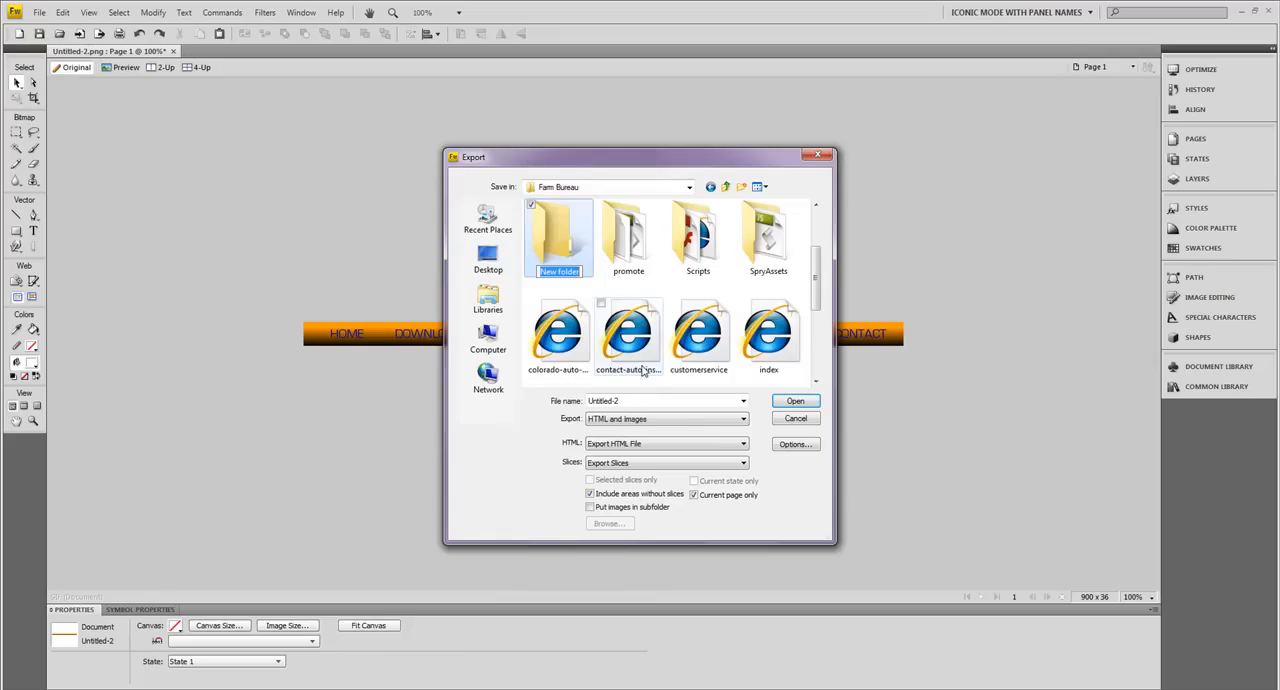
pyautogui.write('TEST1')
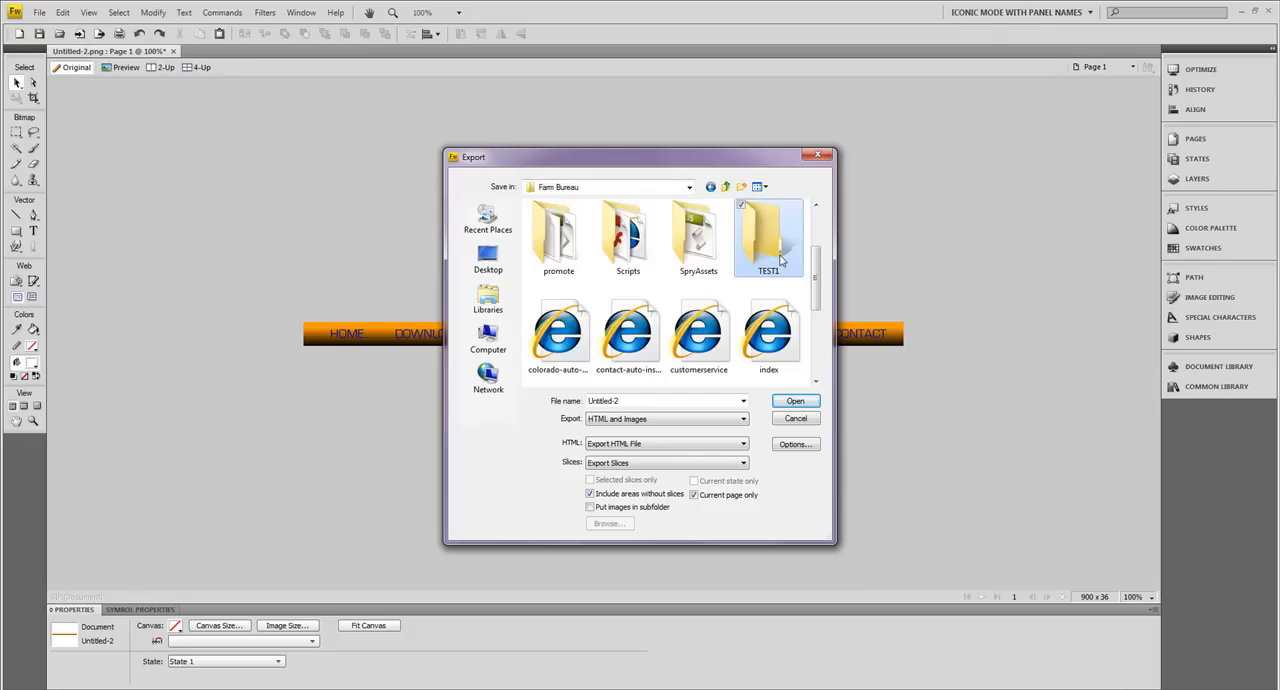
# - Save the navigation bar export as NAVBAR inside the TEST1 folder
pyautogui.doubleClick(768, 236)
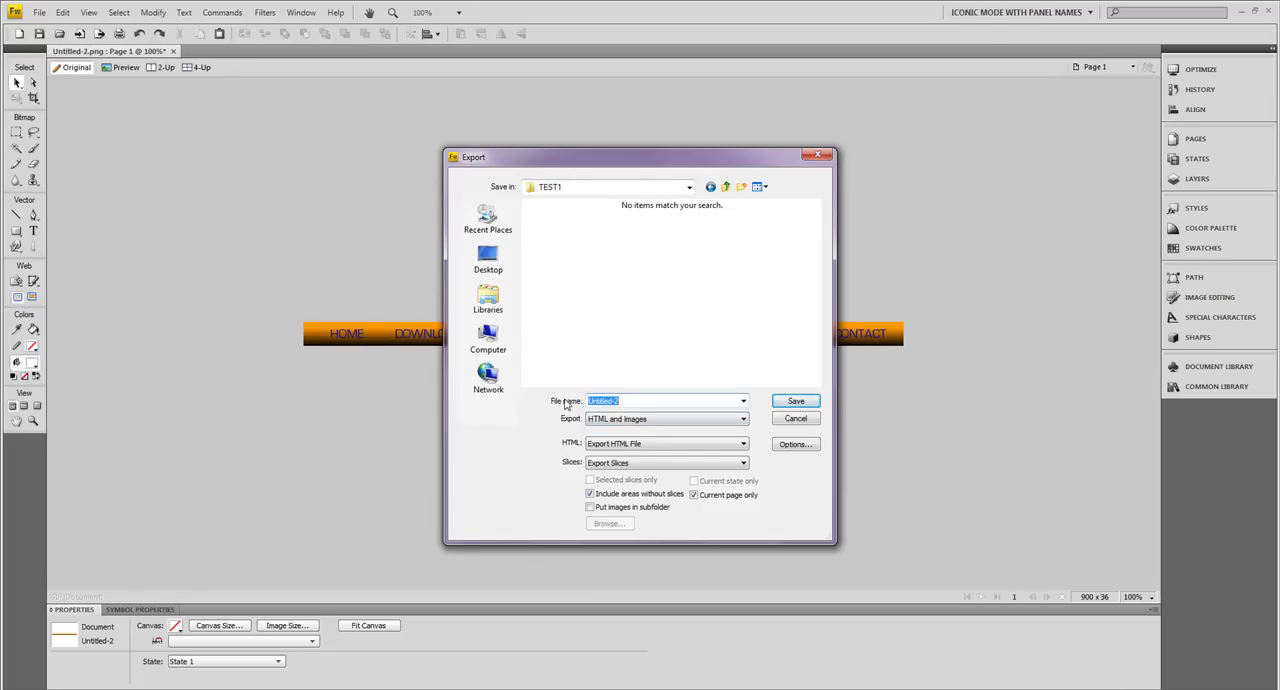
pyautogui.write('NAVBAR')
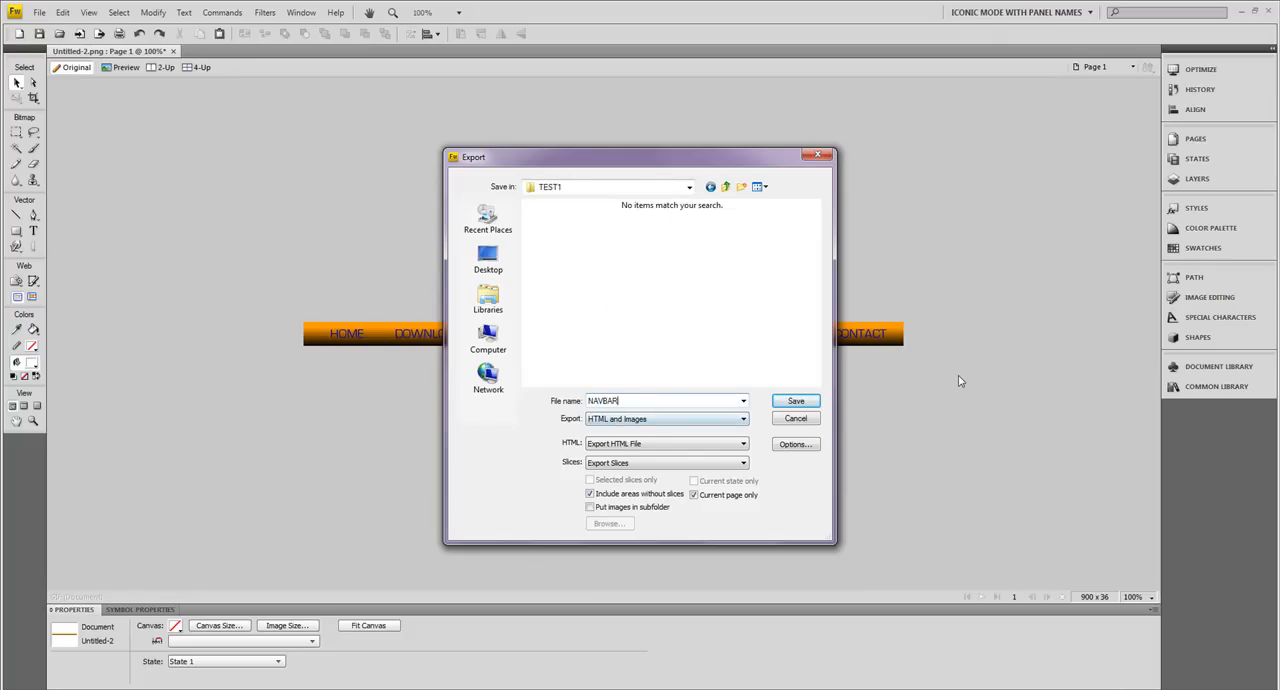
pyautogui.click(796, 400)
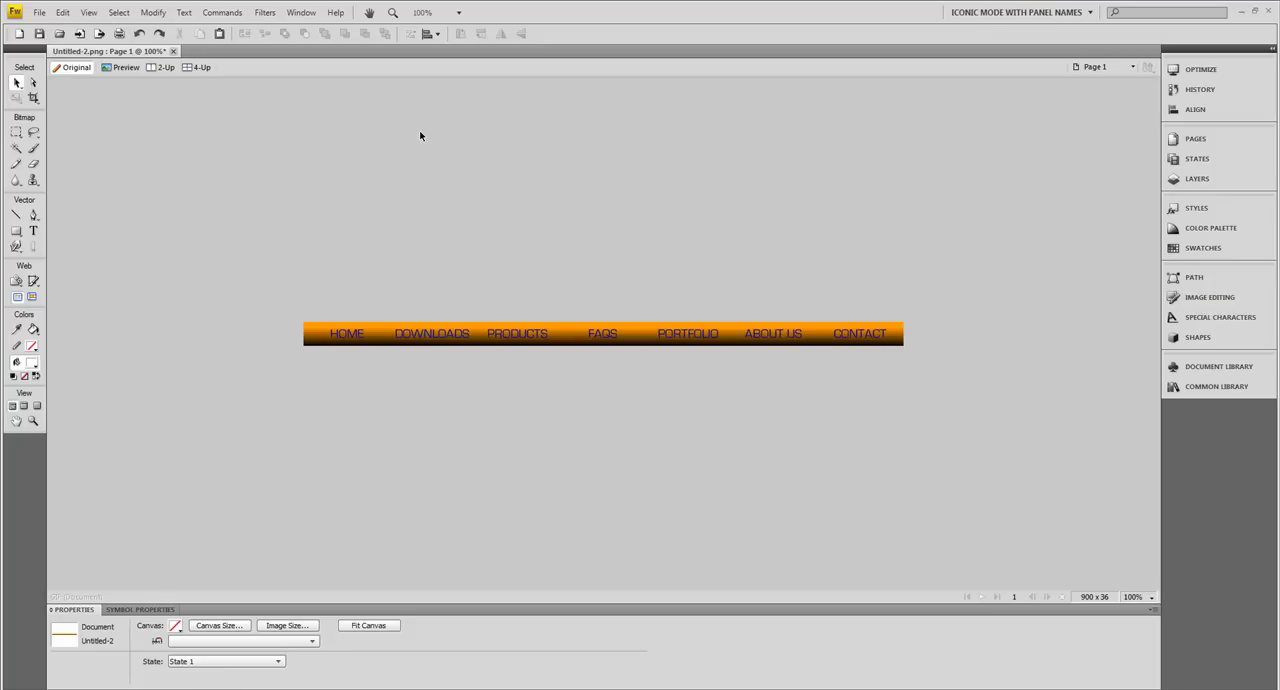
pyautogui.click(516, 332)
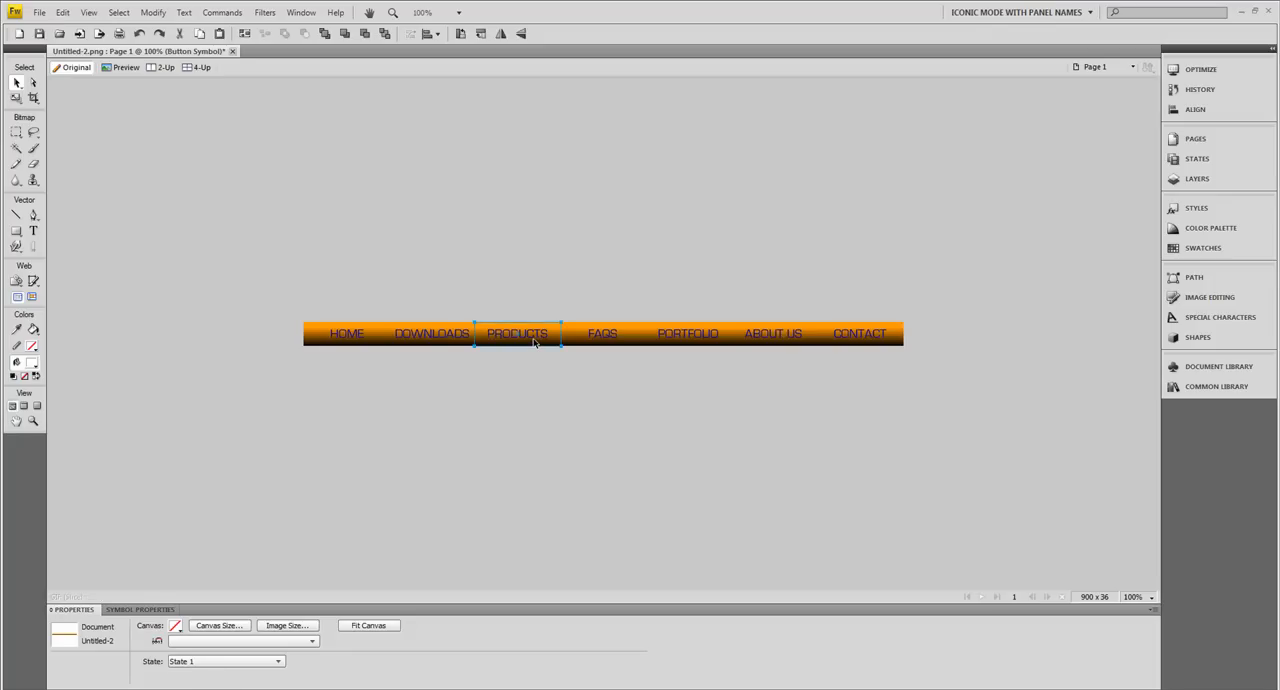
pyautogui.click(516, 332)
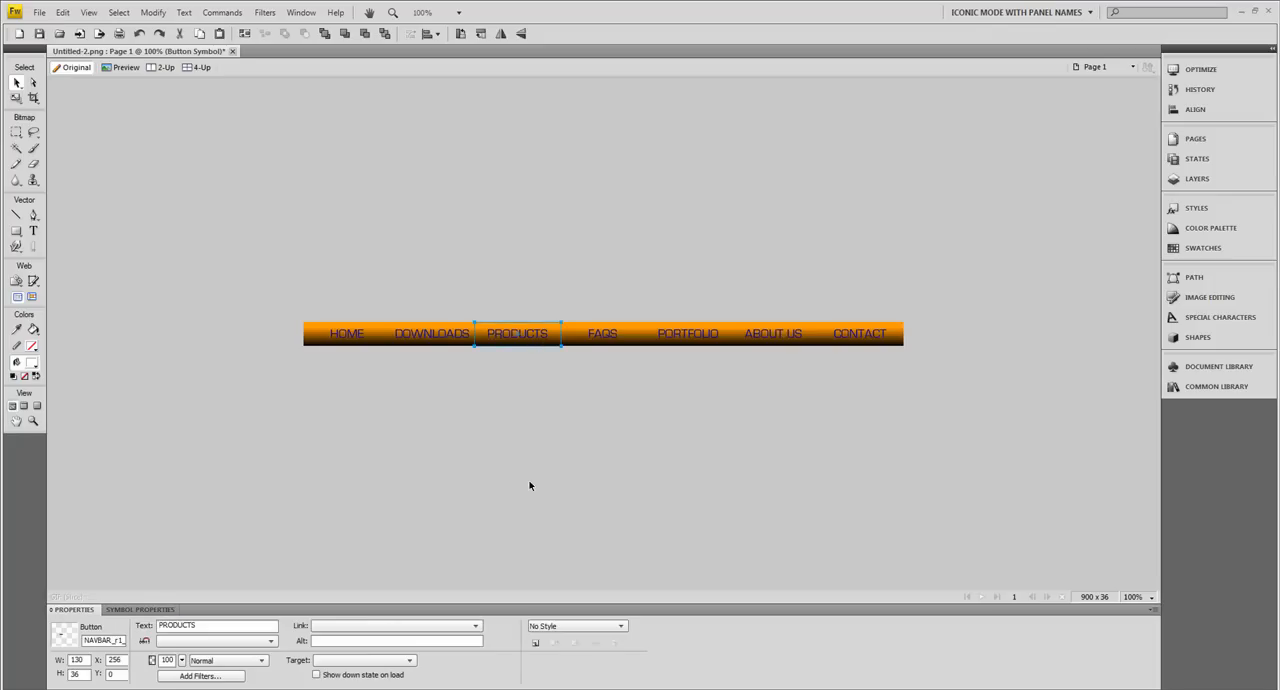
pyautogui.click(612, 220)
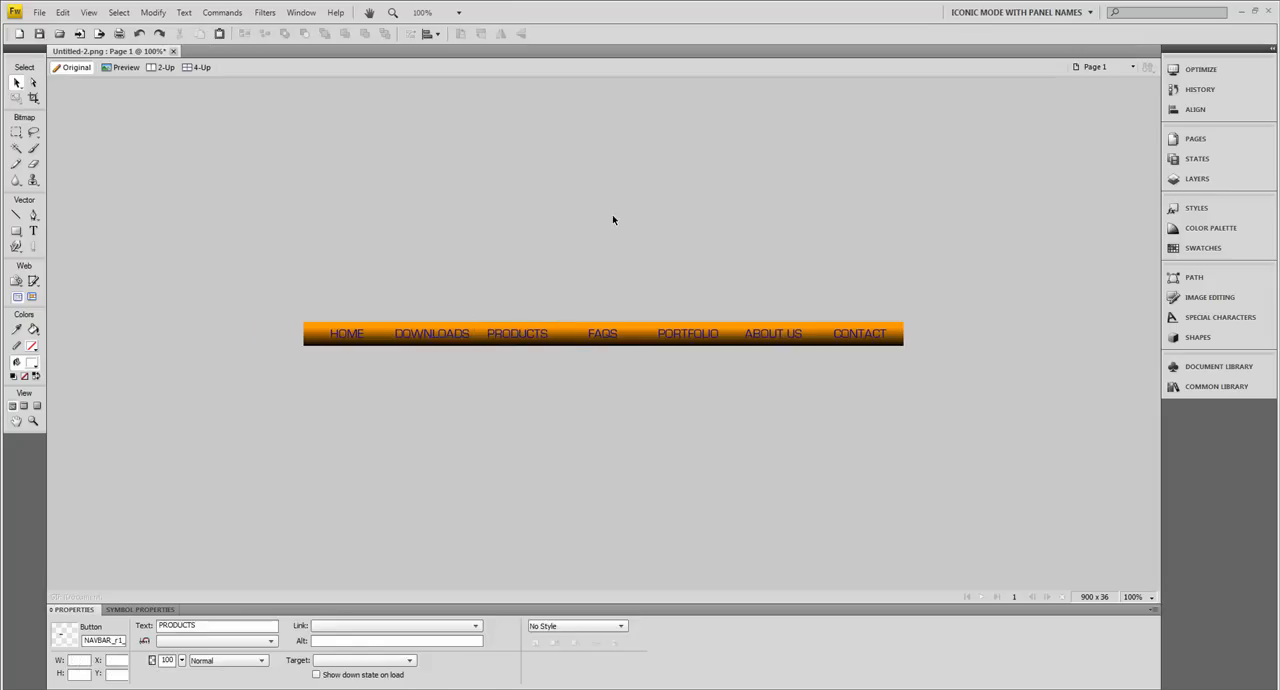